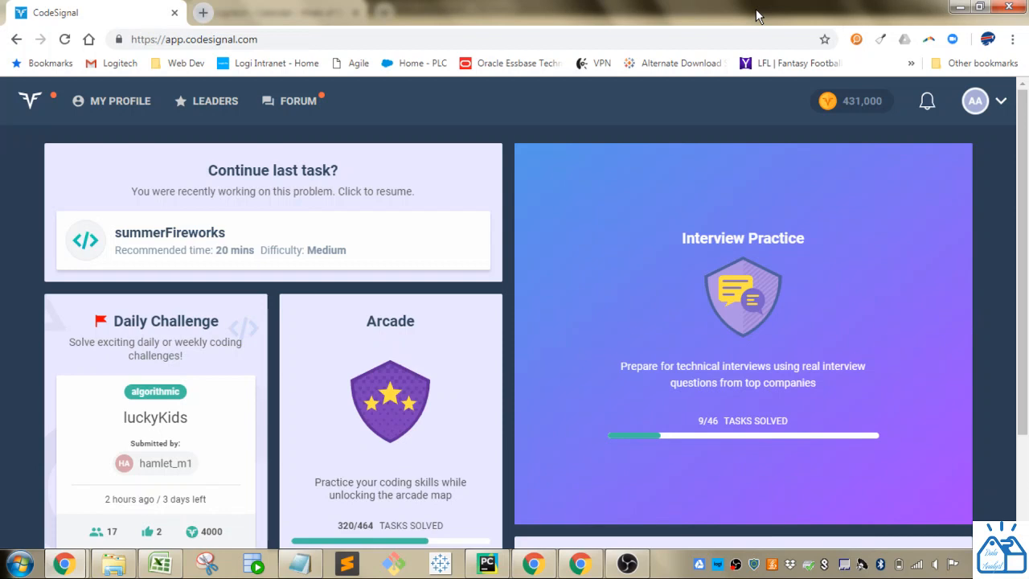
{"action": "mouse_move", "coordinate": [342, 424]}
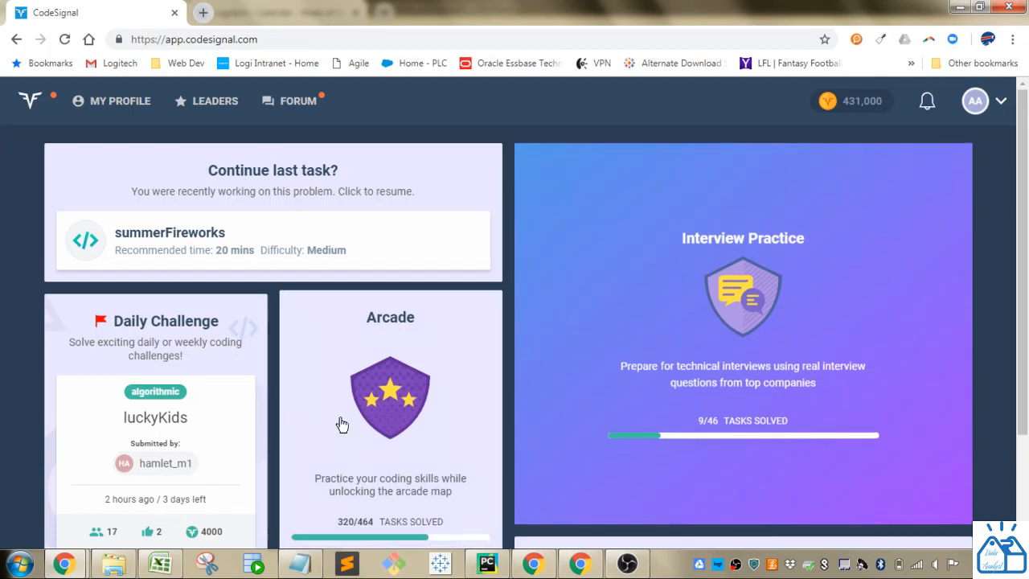
- Open the Arcade Databases map and scroll to Specialties, where interestClub is listed
{"action": "left_click", "coordinate": [390, 394]}
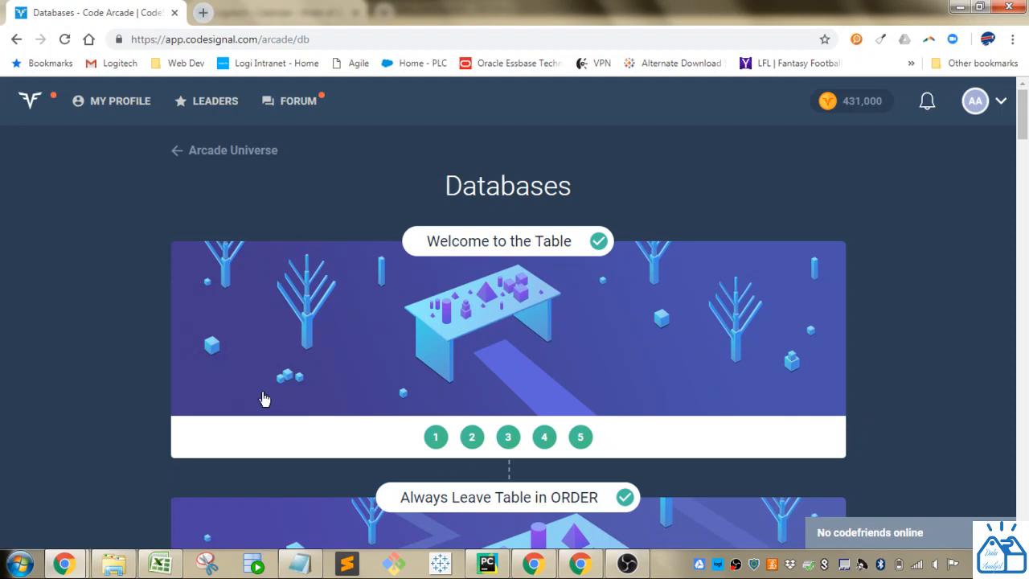
{"action": "scroll", "scroll_direction": "down", "scroll_amount": 3}
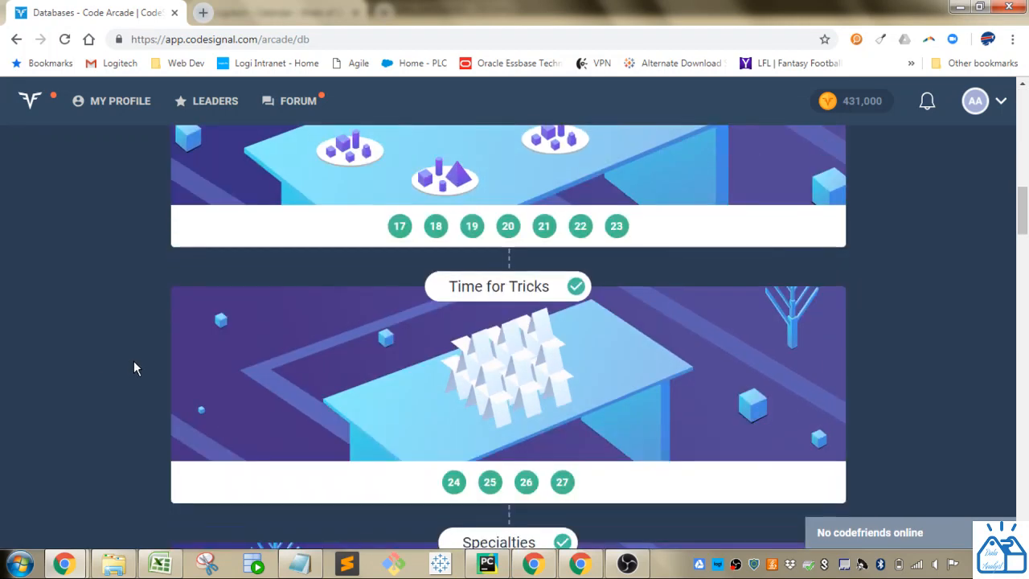
{"action": "scroll", "scroll_direction": "down", "scroll_amount": 3}
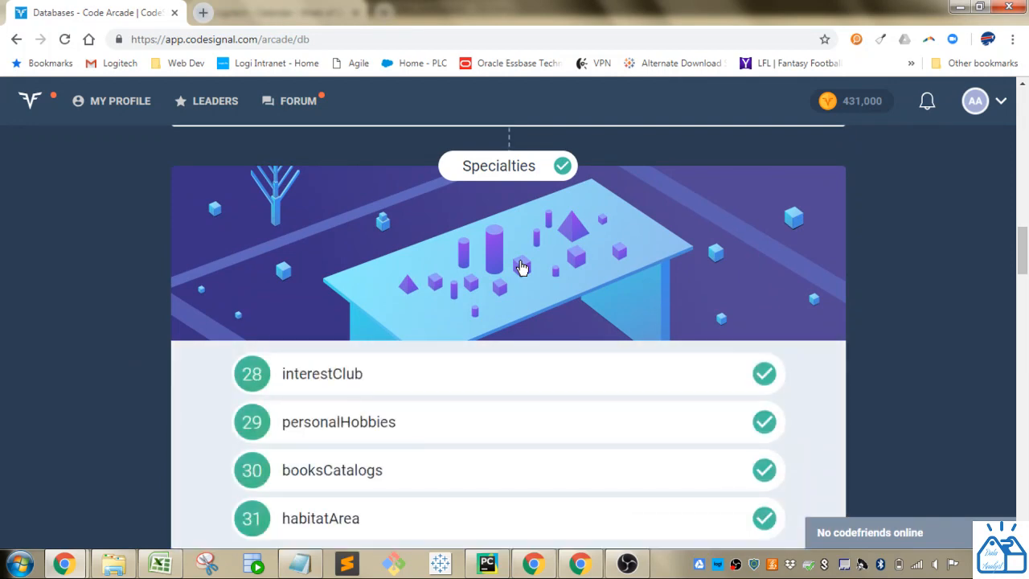
- Open interestClub and clear the old 1 and 8 values back to ellipsis placeholders
{"action": "left_click", "coordinate": [322, 373]}
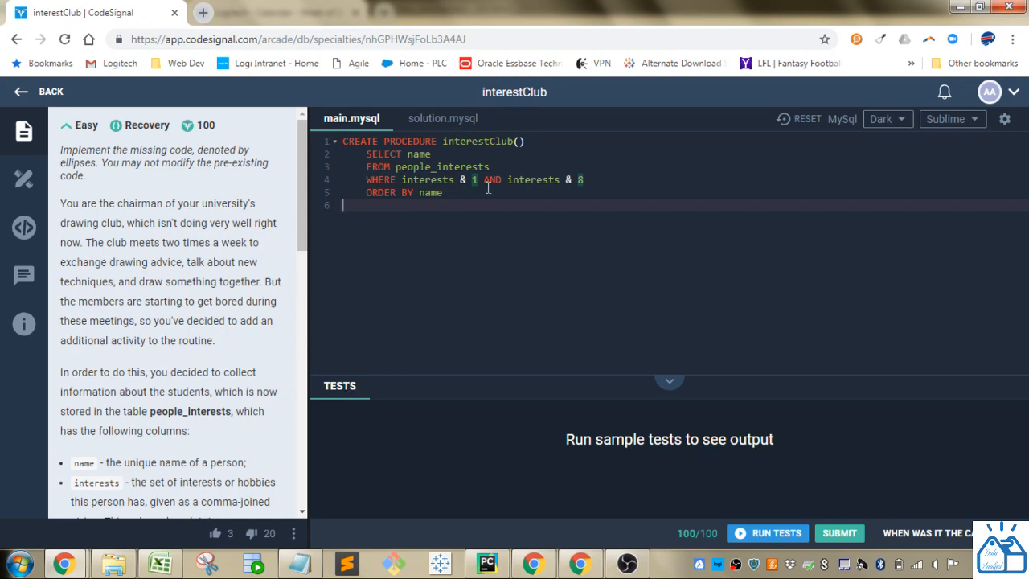
{"action": "key", "text": "Backspace"}
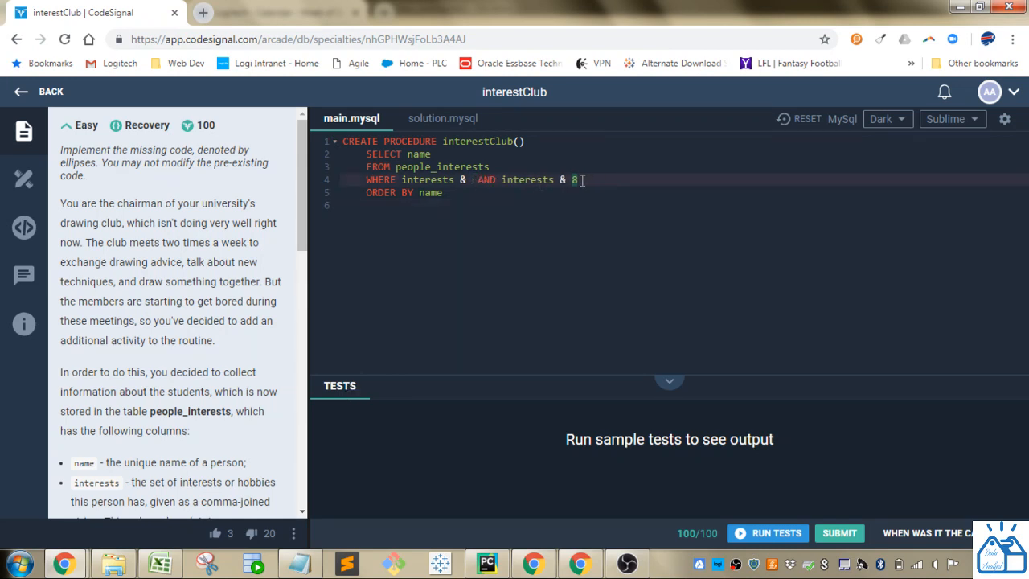
{"action": "key", "text": "Backspace"}
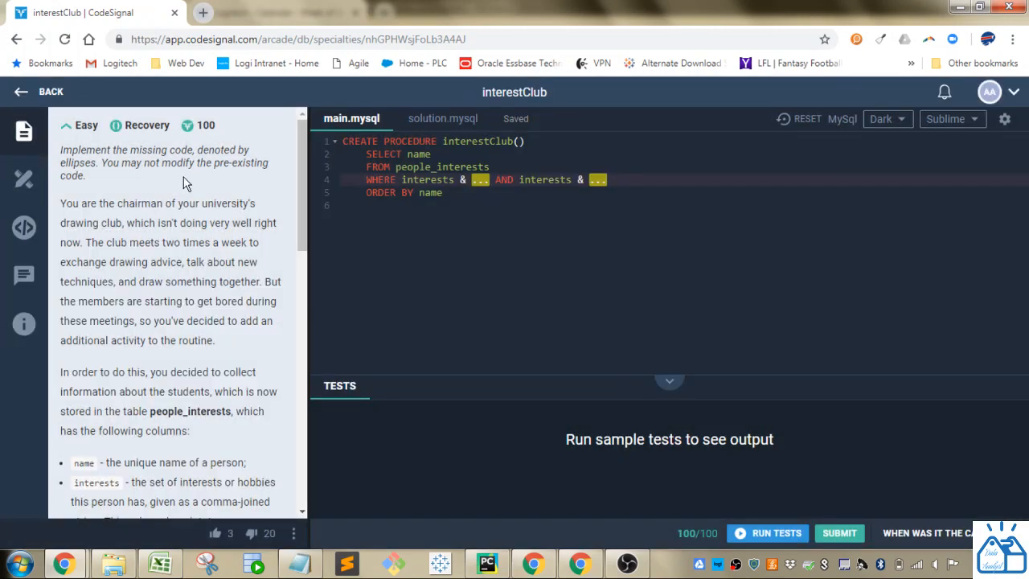
{"action": "mouse_move", "coordinate": [289, 199]}
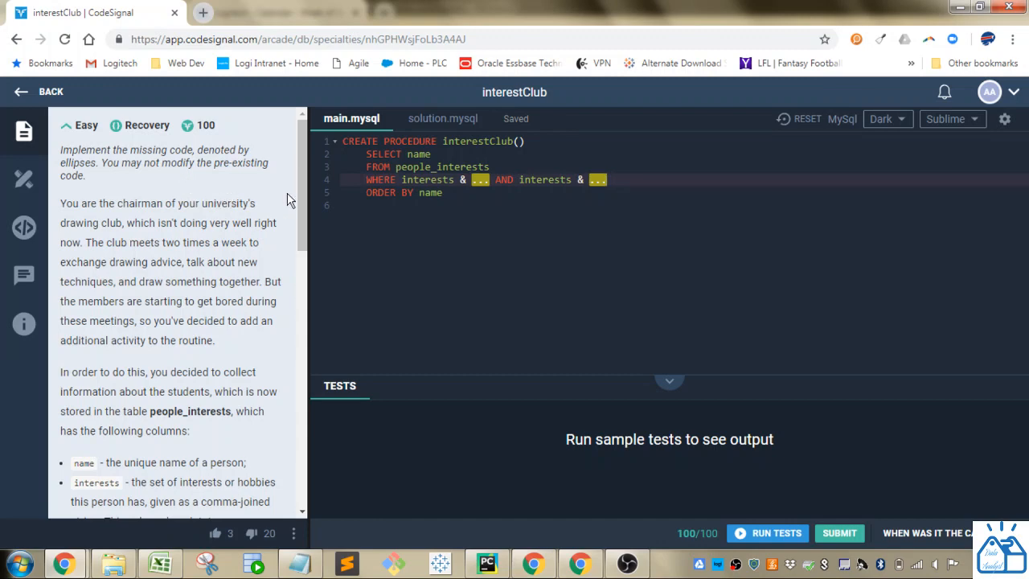
{"action": "scroll", "scroll_direction": "down", "scroll_amount": 3}
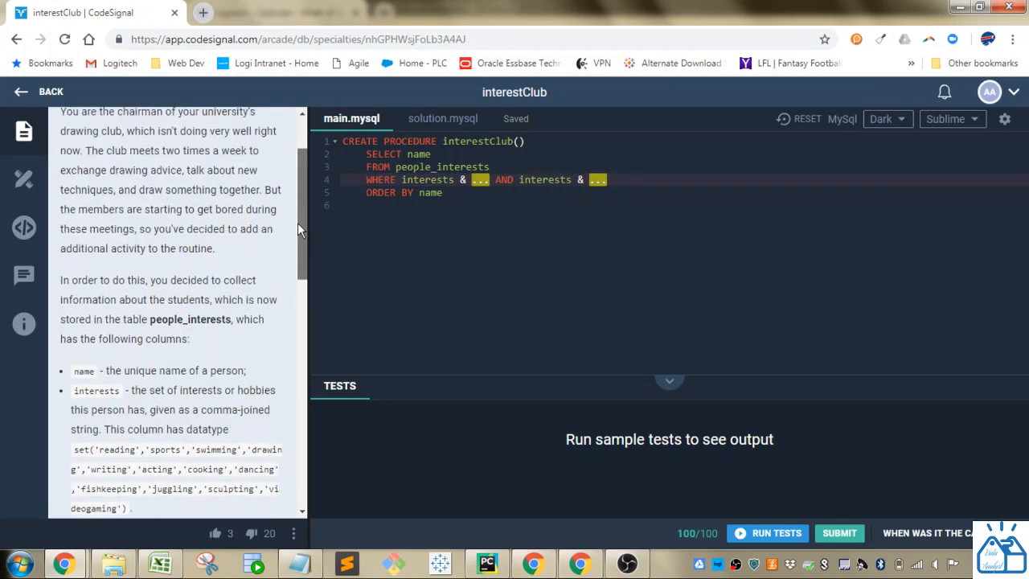
{"action": "scroll", "scroll_direction": "up", "scroll_amount": 3}
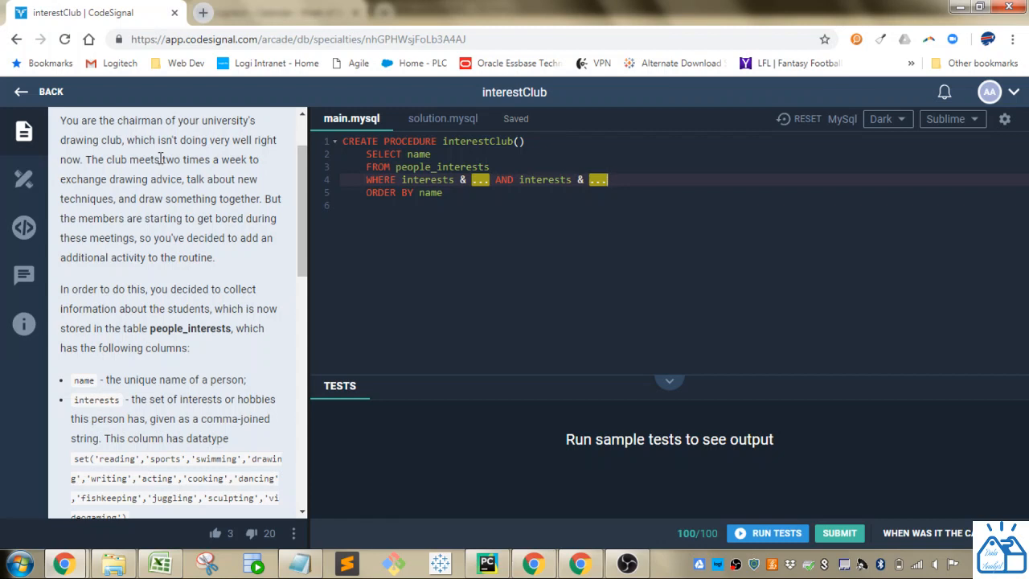
{"action": "mouse_move", "coordinate": [304, 230]}
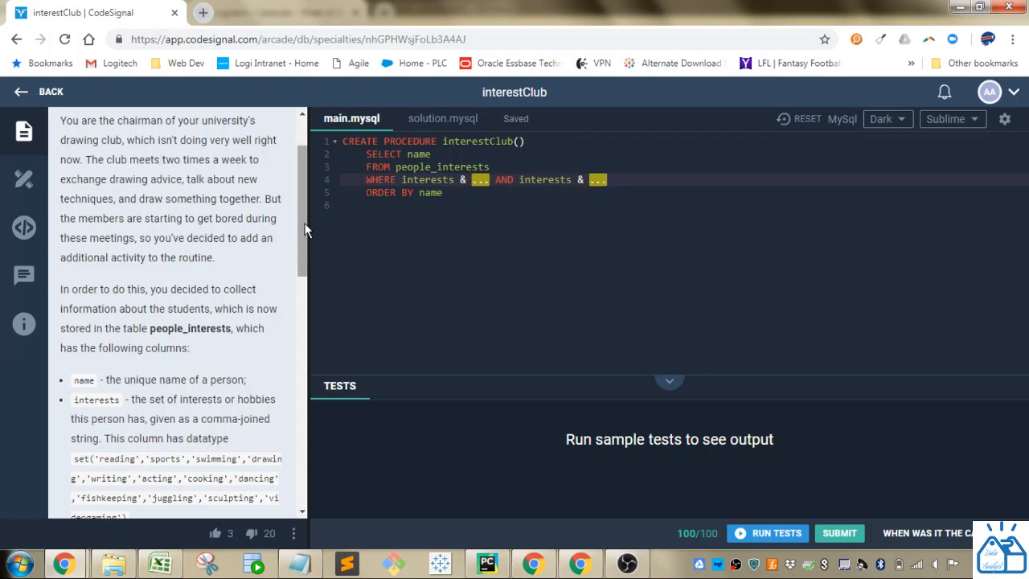
{"action": "scroll", "scroll_direction": "down", "scroll_amount": 3}
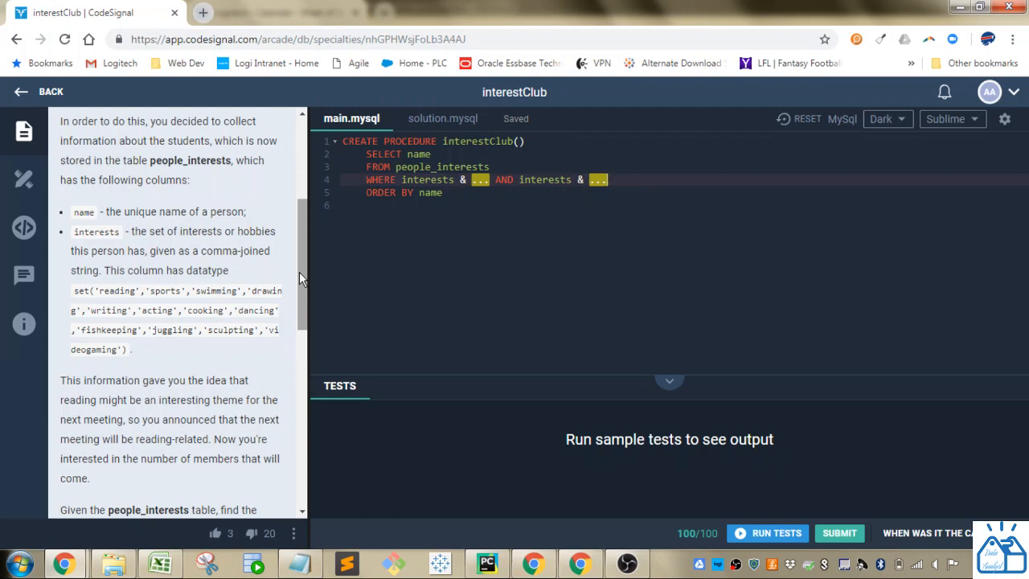
{"action": "scroll", "scroll_direction": "down", "scroll_amount": 3}
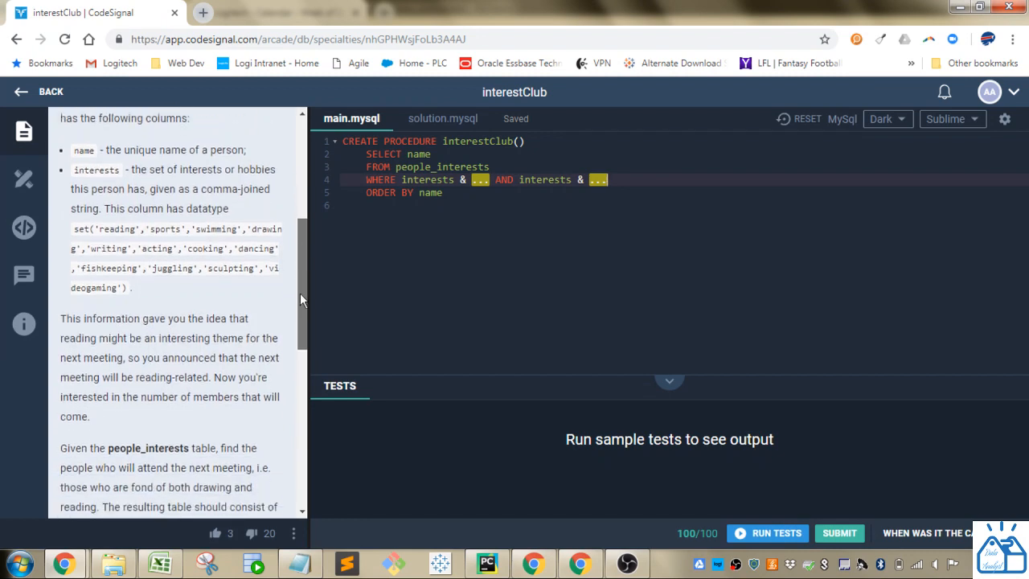
{"action": "scroll", "scroll_direction": "down", "scroll_amount": 3}
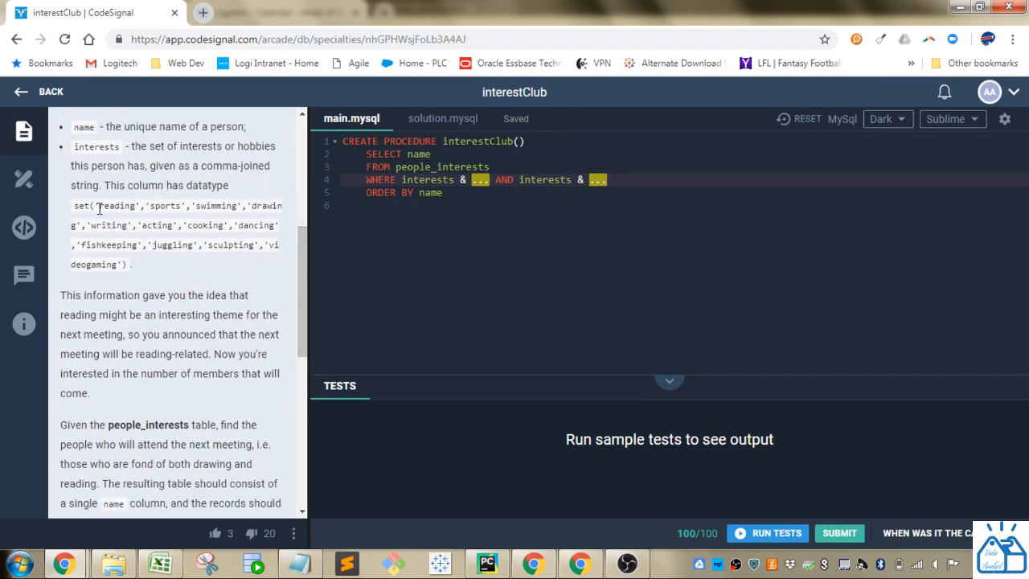
{"action": "mouse_move", "coordinate": [185, 201]}
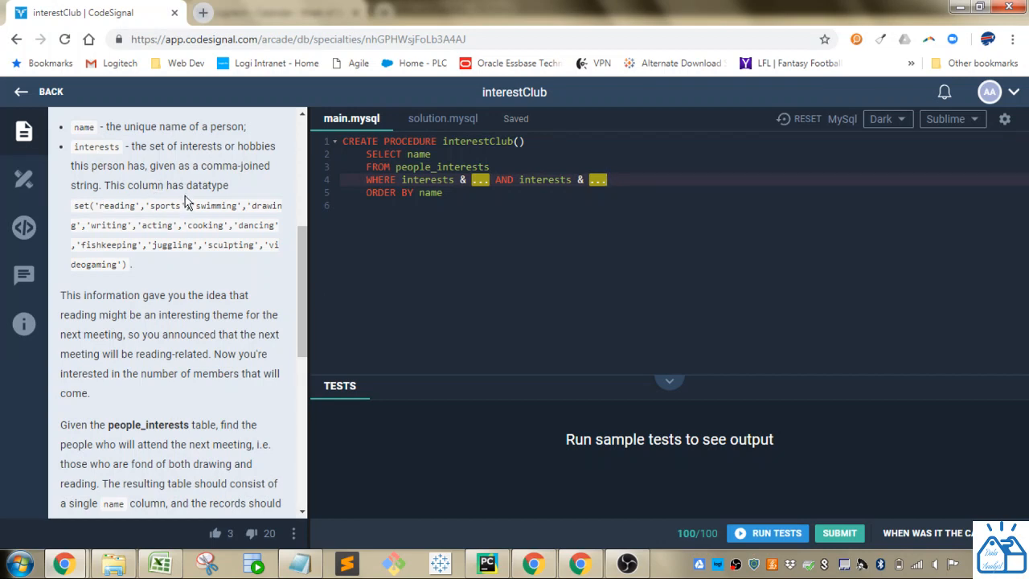
{"action": "left_click_drag", "start_coordinate": [98, 205], "coordinate": [95, 225]}
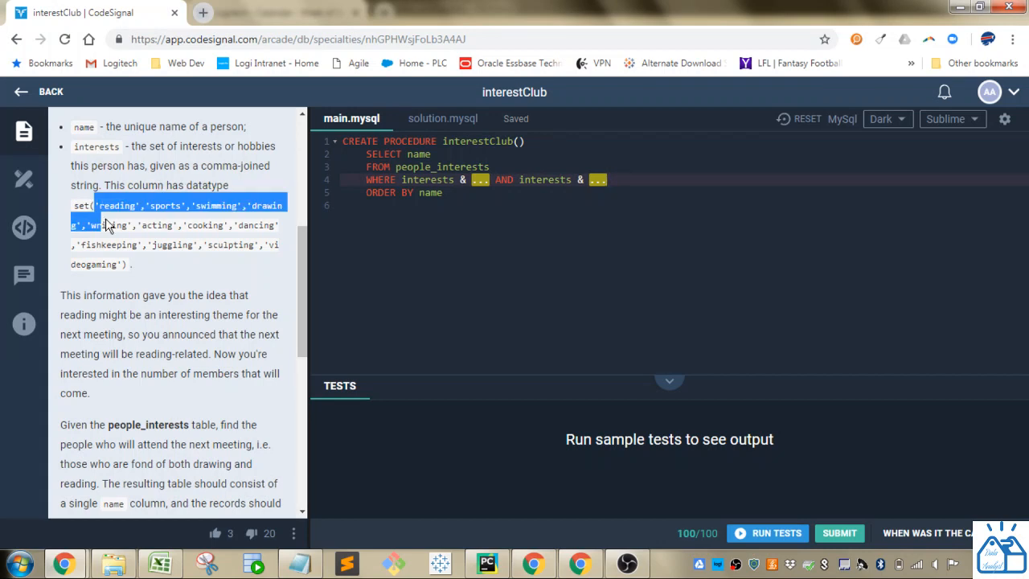
{"action": "left_click_drag", "start_coordinate": [104, 226], "coordinate": [124, 264]}
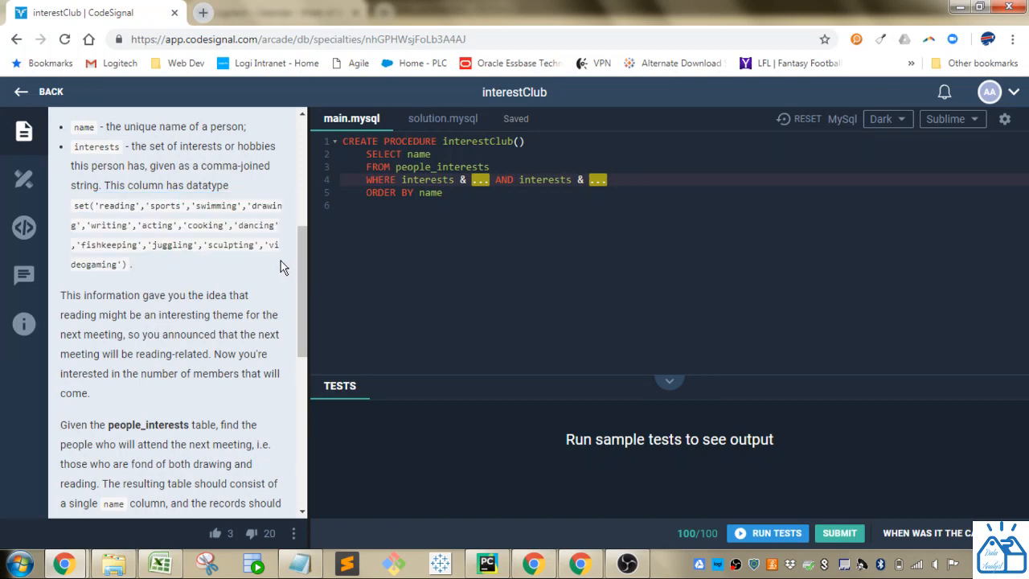
{"action": "scroll", "scroll_direction": "down", "scroll_amount": 3}
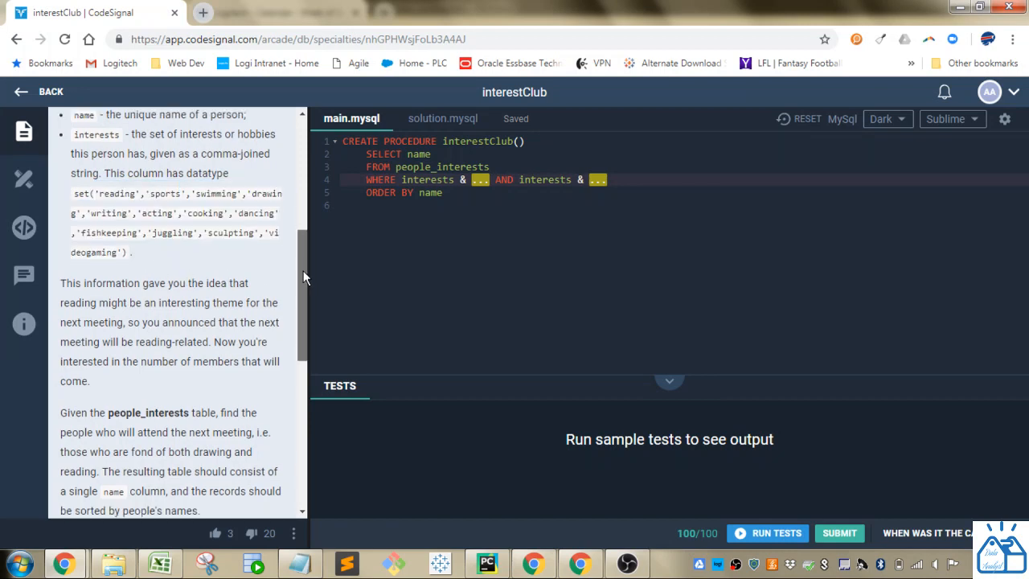
{"action": "scroll", "scroll_direction": "down", "scroll_amount": 3}
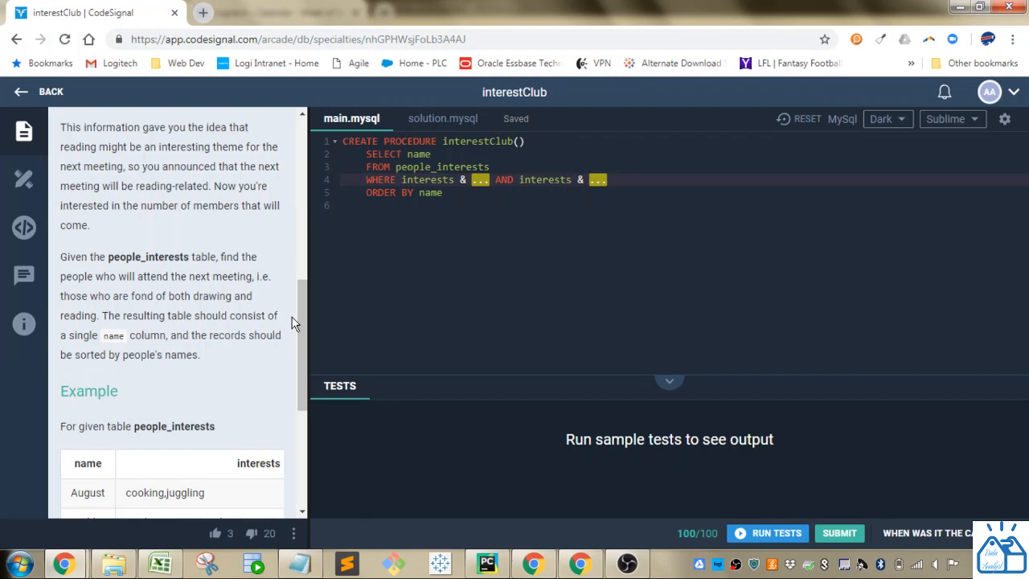
{"action": "mouse_move", "coordinate": [299, 319]}
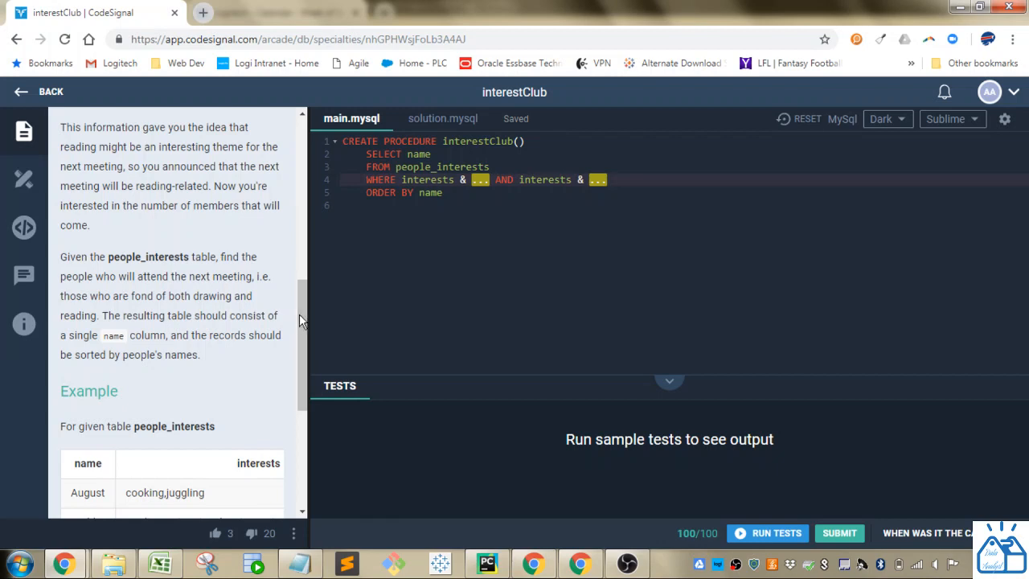
{"action": "scroll", "scroll_direction": "down", "scroll_amount": 3}
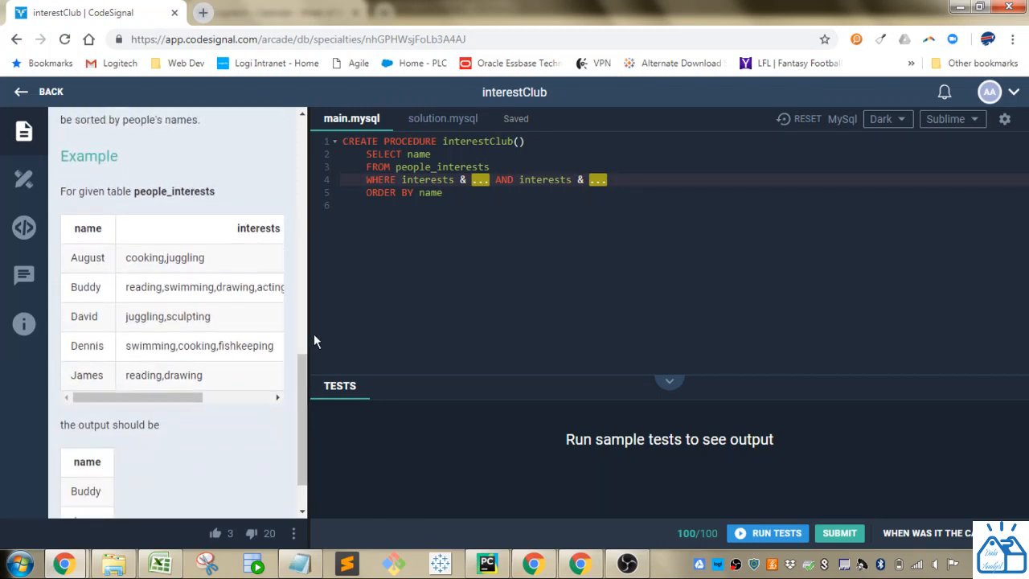
{"action": "left_click_drag", "start_coordinate": [304, 325], "coordinate": [482, 326]}
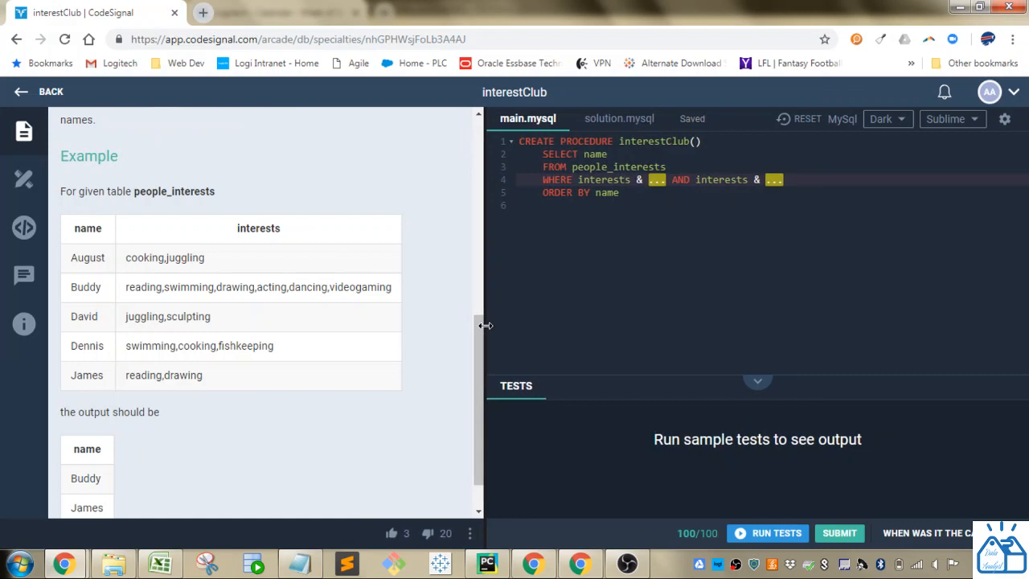
{"action": "mouse_move", "coordinate": [169, 209]}
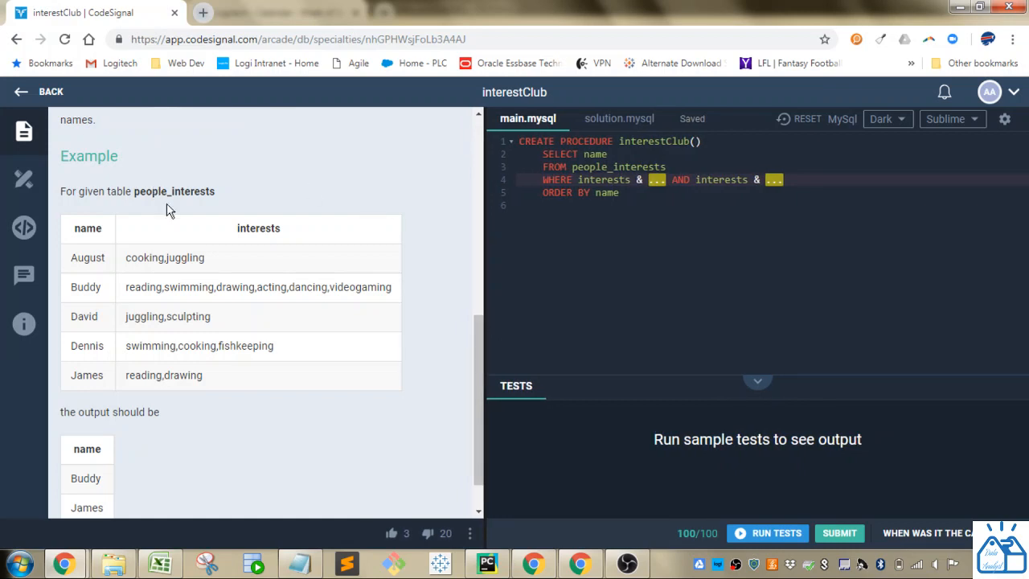
{"action": "mouse_move", "coordinate": [136, 257]}
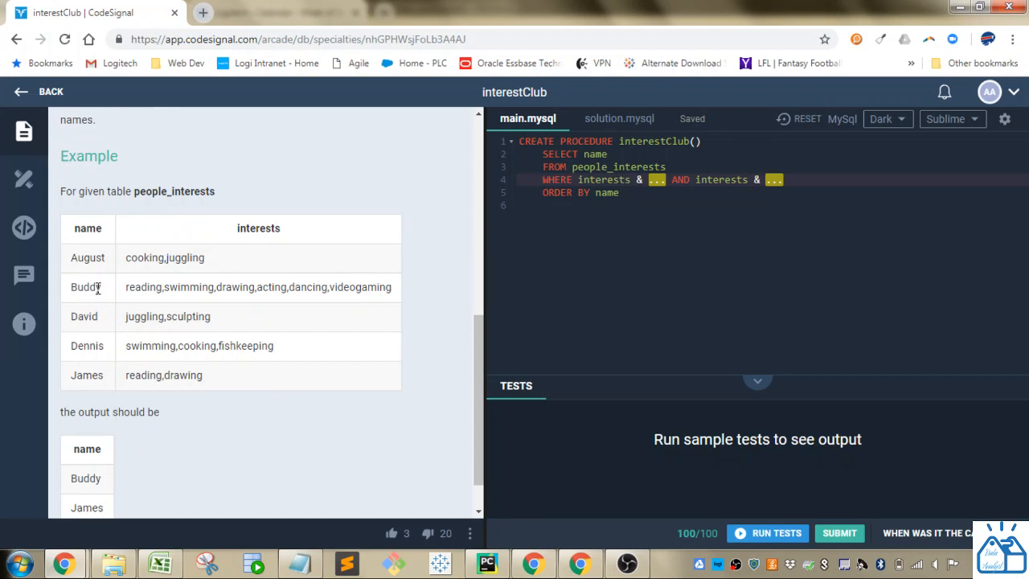
{"action": "mouse_move", "coordinate": [239, 461]}
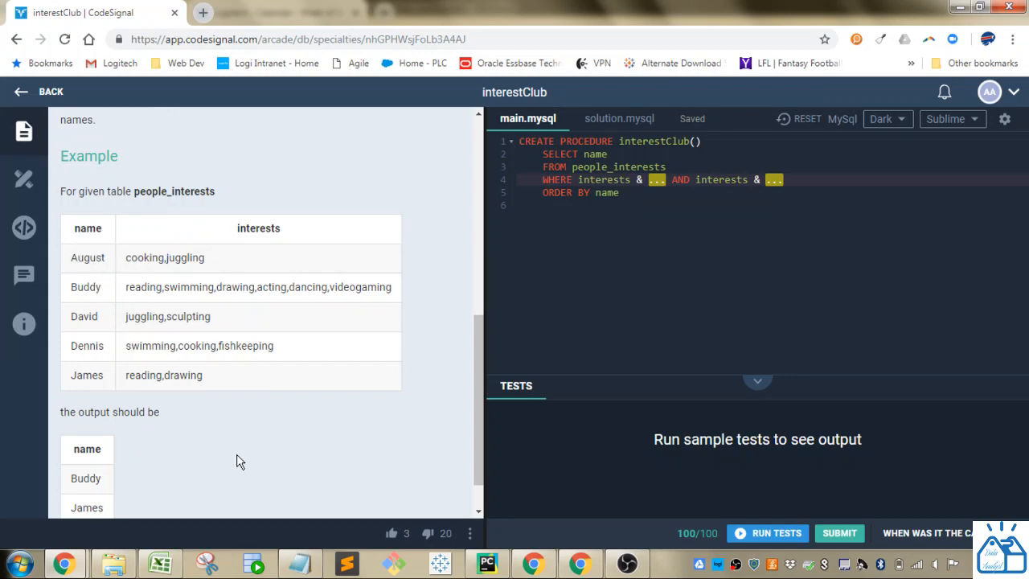
{"action": "scroll", "scroll_direction": "down", "scroll_amount": 3}
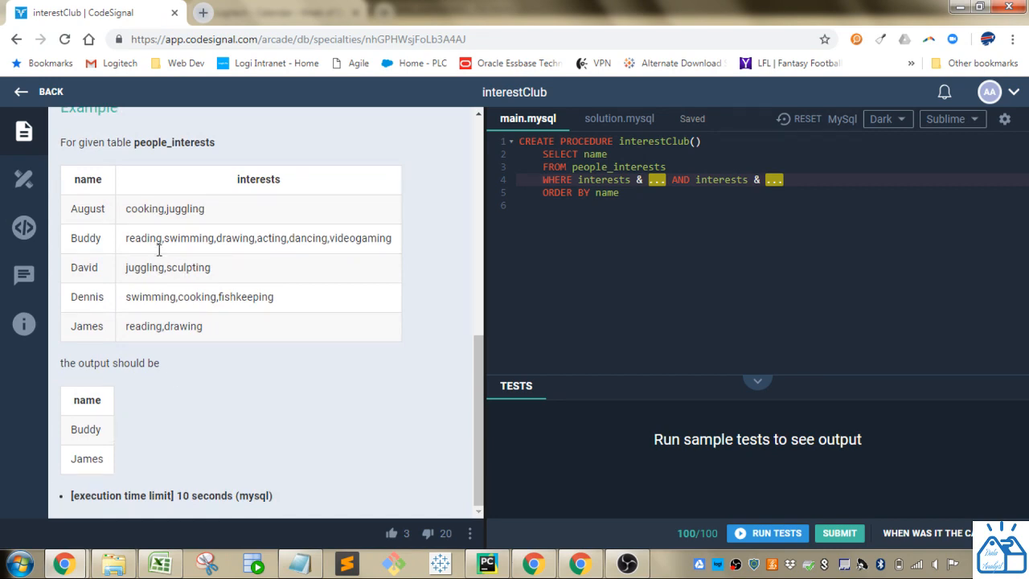
{"action": "scroll", "scroll_direction": "up", "scroll_amount": 3}
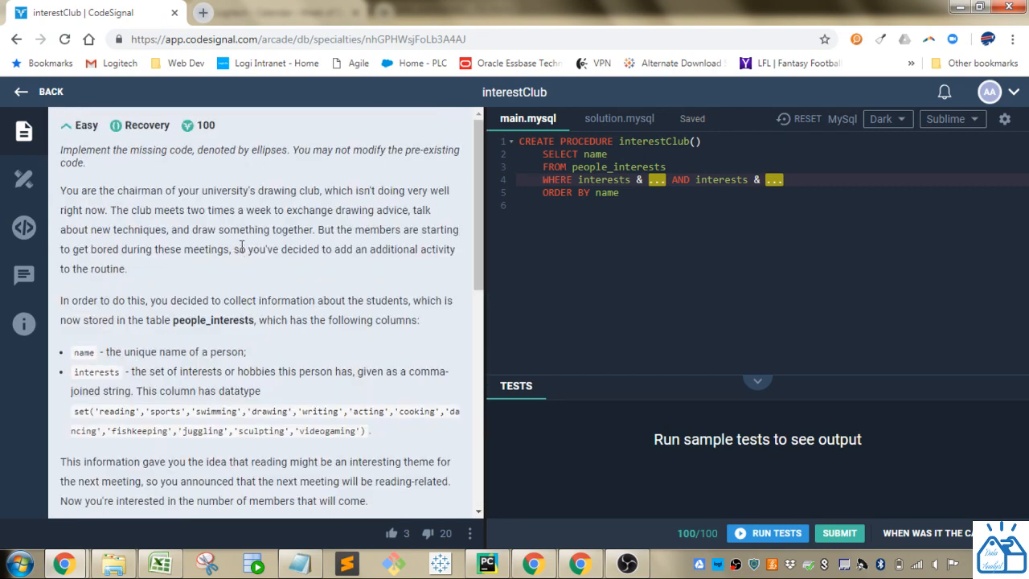
{"action": "scroll", "scroll_direction": "down", "scroll_amount": 3}
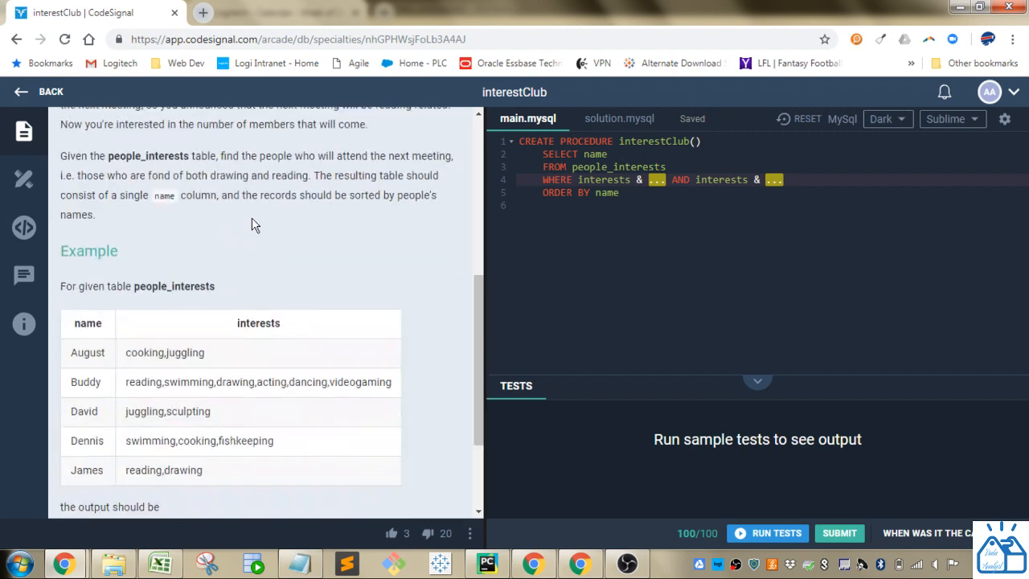
{"action": "scroll", "scroll_direction": "down", "scroll_amount": 3}
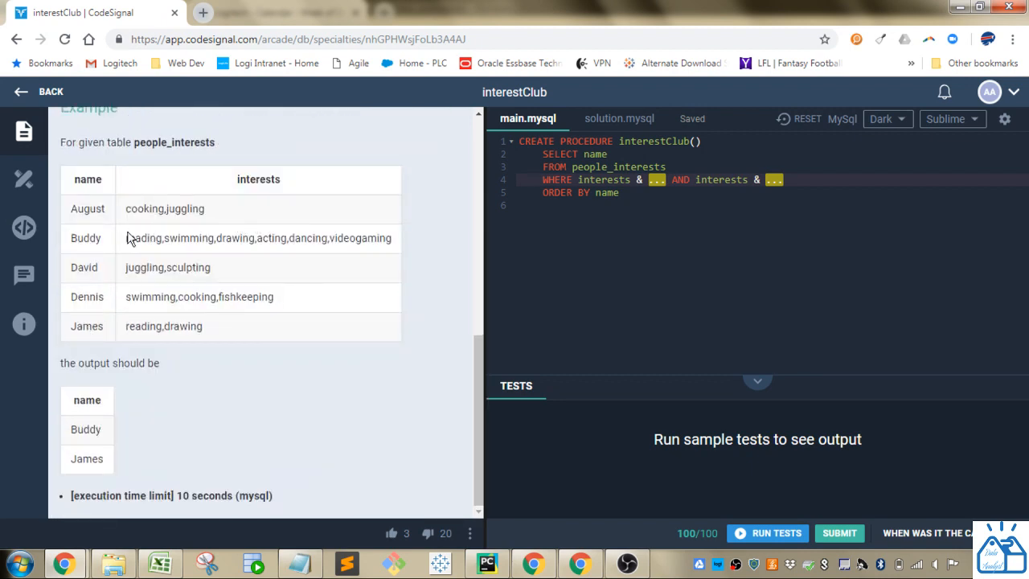
{"action": "mouse_move", "coordinate": [116, 238]}
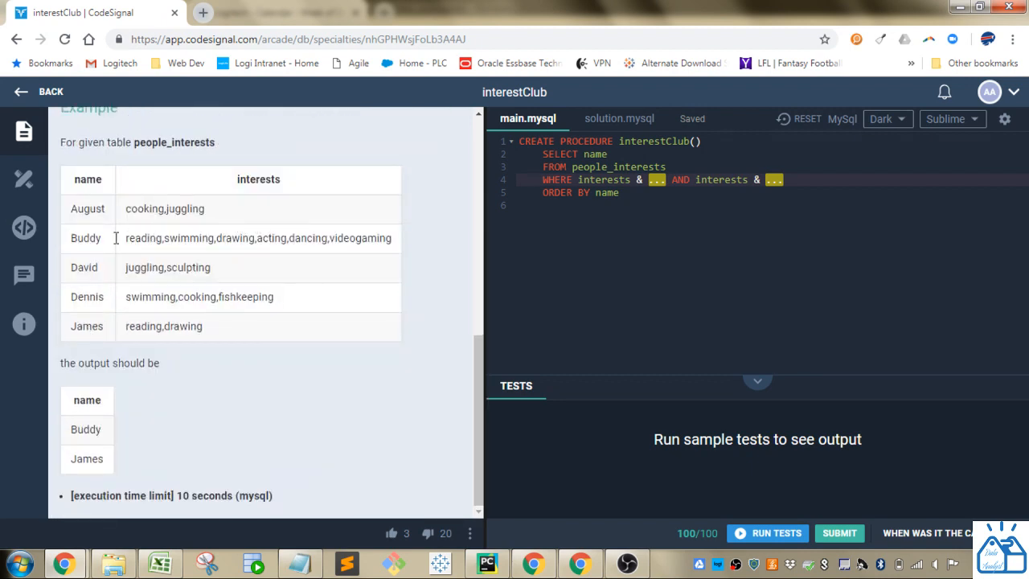
{"action": "mouse_move", "coordinate": [157, 257]}
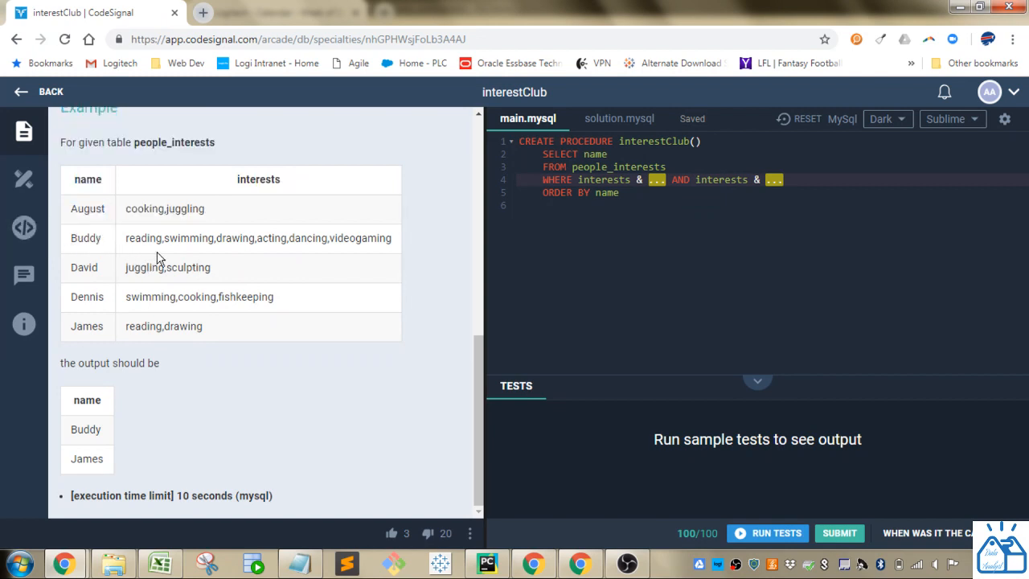
{"action": "mouse_move", "coordinate": [207, 333]}
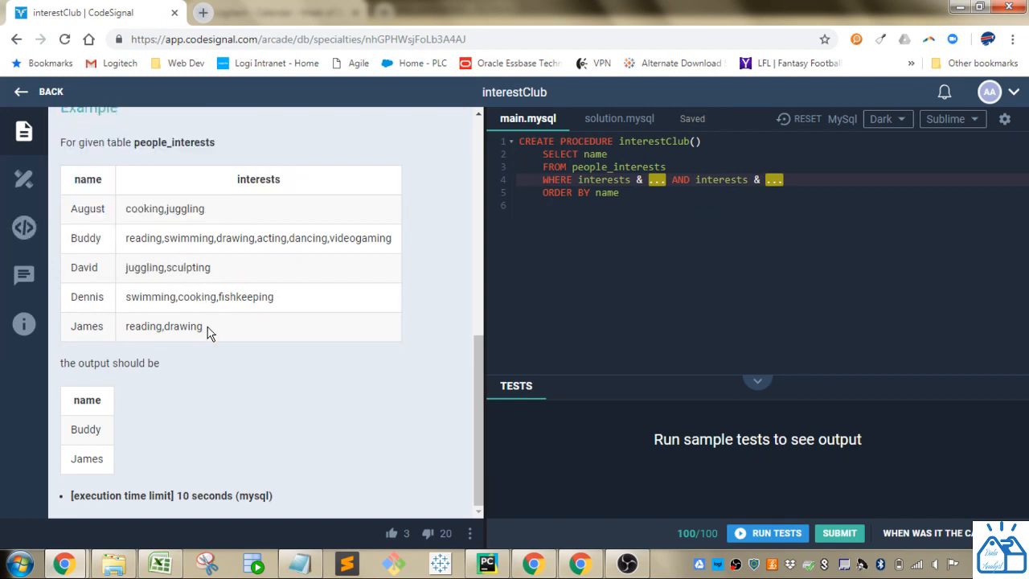
{"action": "double_click", "coordinate": [163, 325]}
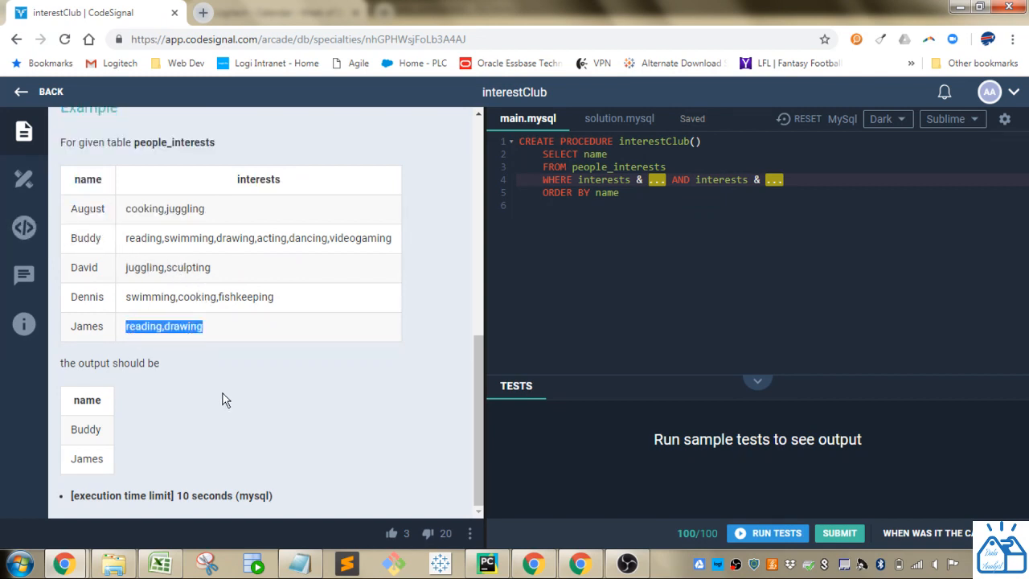
{"action": "left_click", "coordinate": [216, 397]}
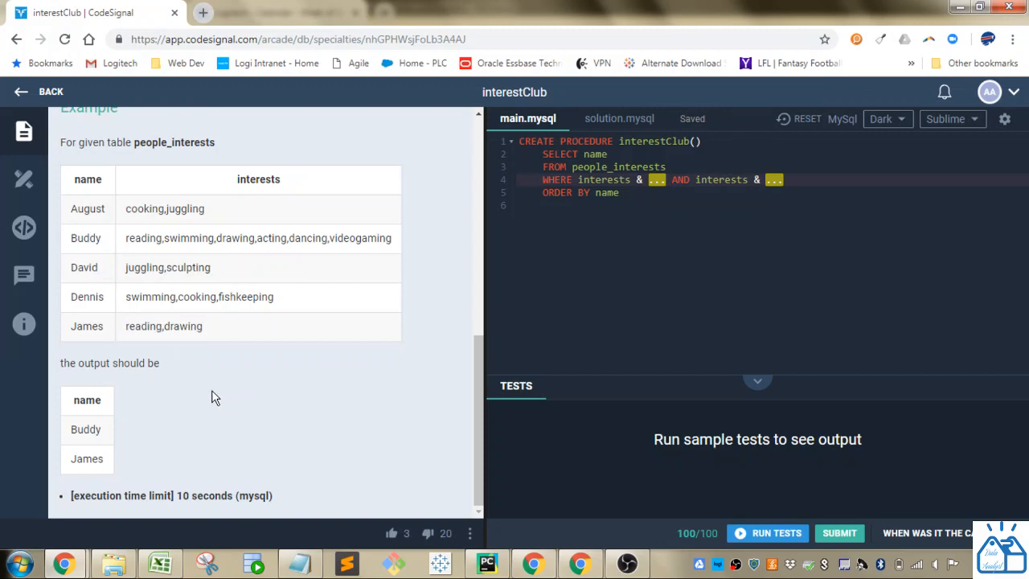
{"action": "mouse_move", "coordinate": [225, 398]}
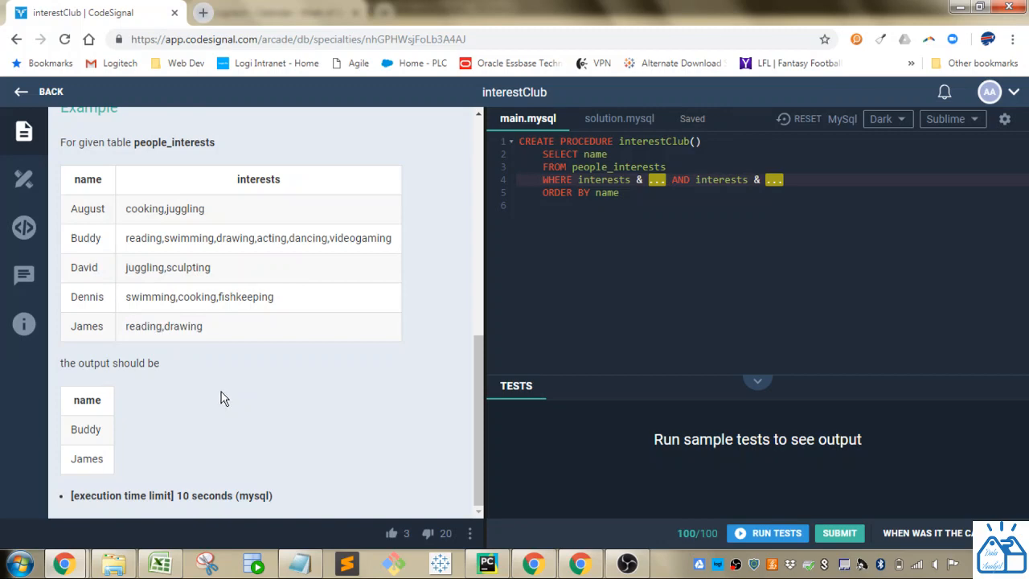
- Scroll the description to the people_interests column's set-datatype definition
{"action": "scroll", "scroll_direction": "up", "scroll_amount": 3}
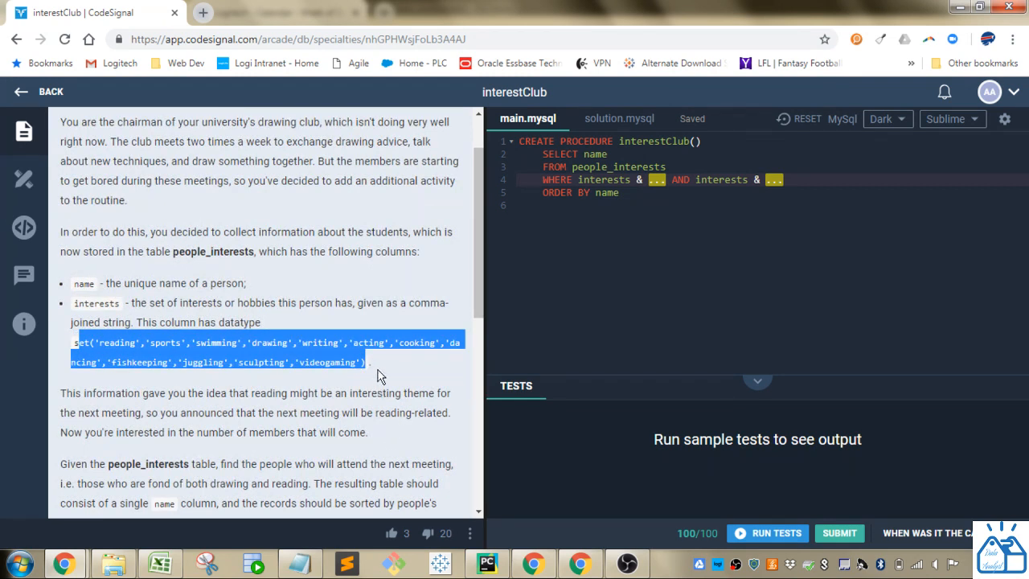
{"action": "scroll", "scroll_direction": "down", "scroll_amount": 3}
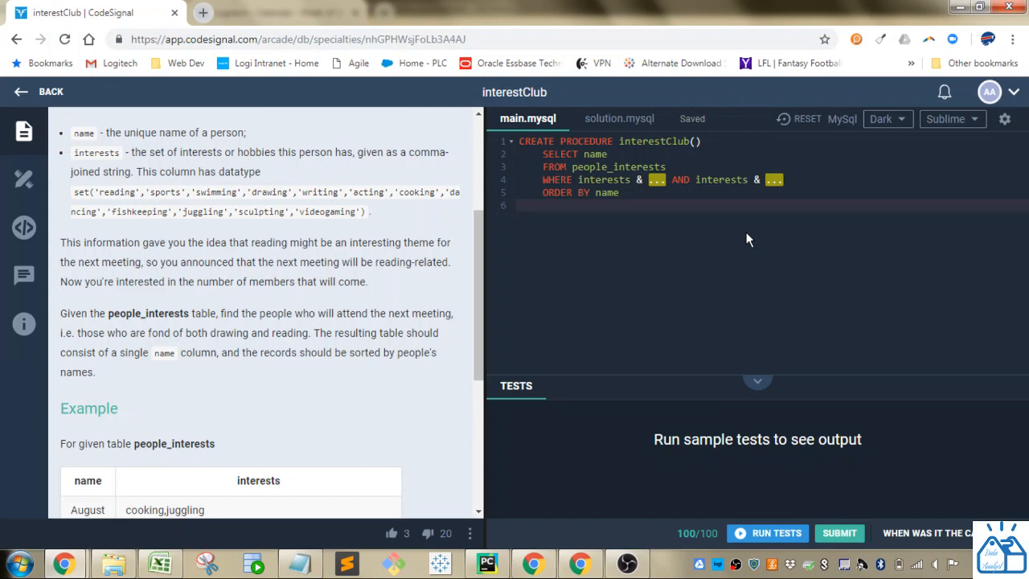
- Switch to the Excel binary sheet and walk through 37's 1s, 2s, 4s and 32s bits
{"action": "left_click", "coordinate": [159, 561]}
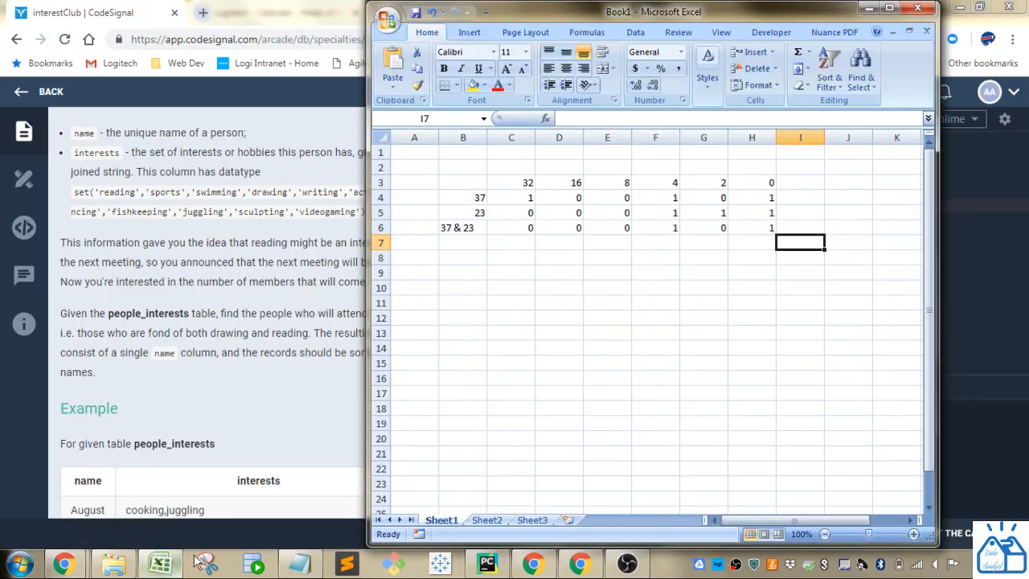
{"action": "mouse_move", "coordinate": [469, 232]}
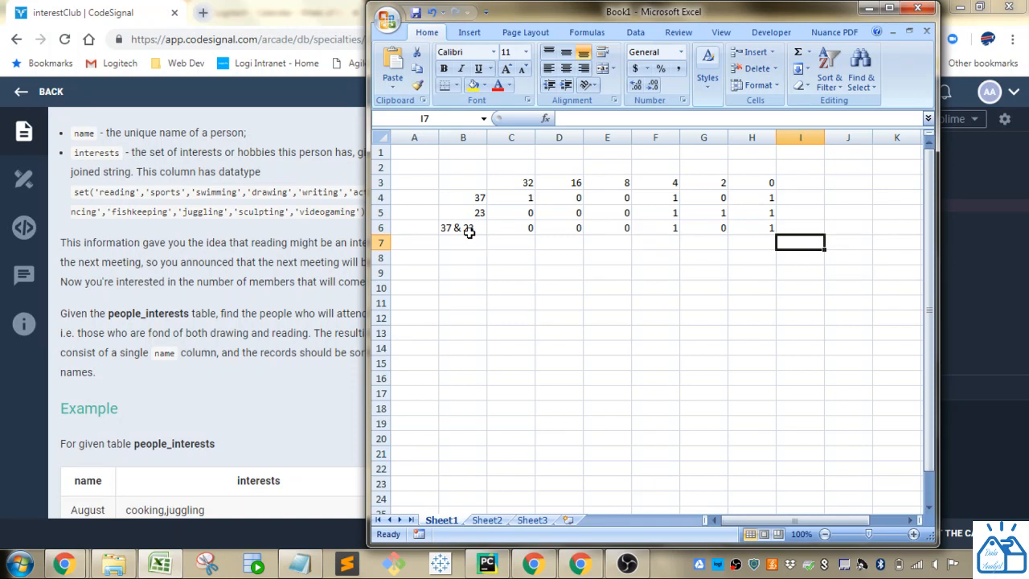
{"action": "mouse_move", "coordinate": [672, 247]}
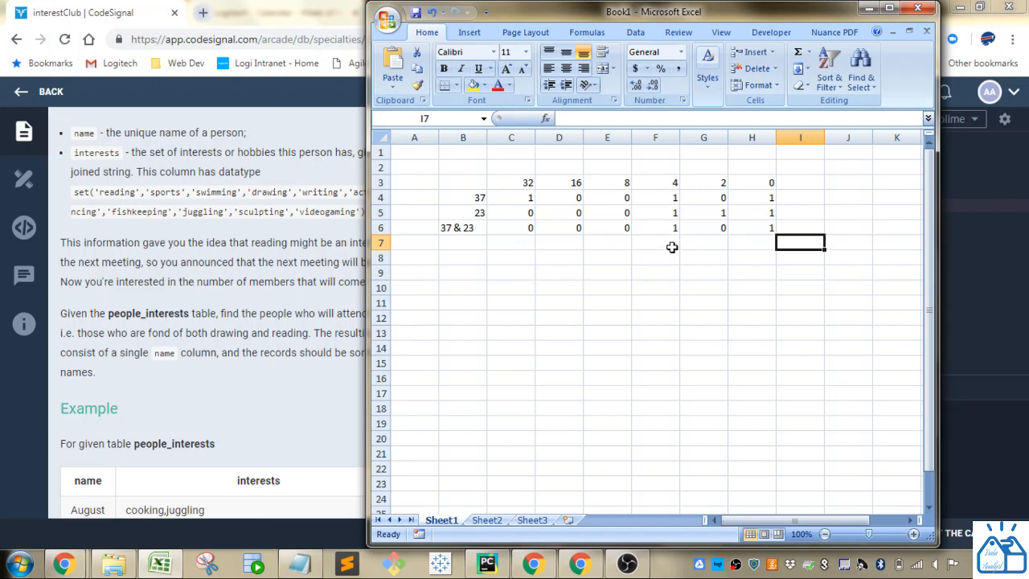
{"action": "mouse_move", "coordinate": [664, 239]}
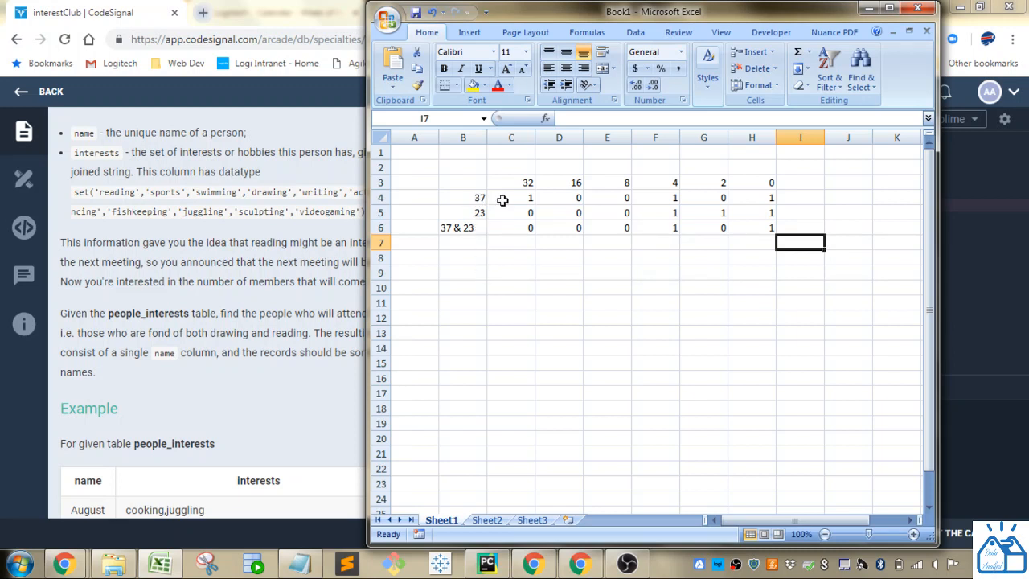
{"action": "mouse_move", "coordinate": [758, 190]}
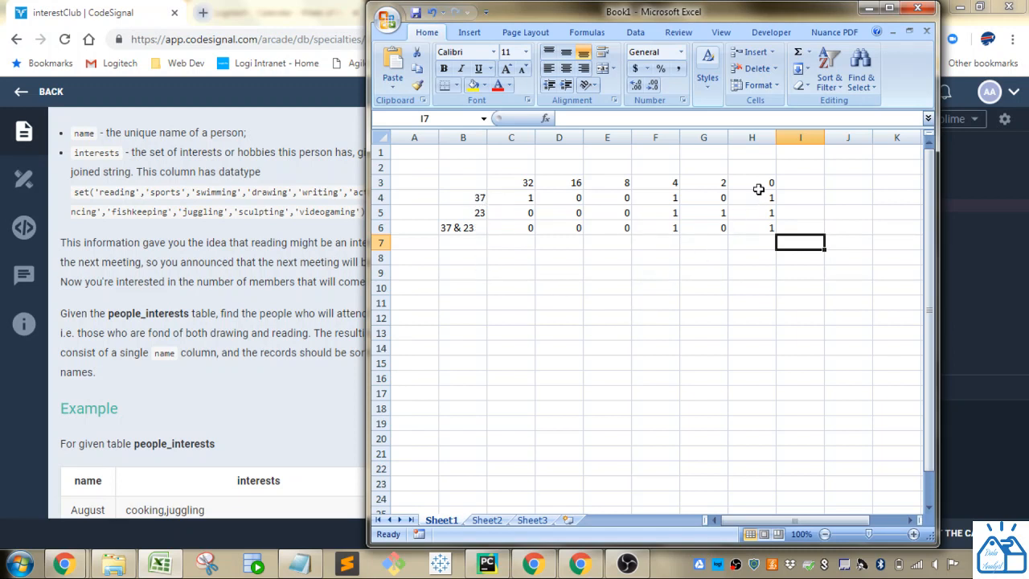
{"action": "left_click", "coordinate": [752, 198]}
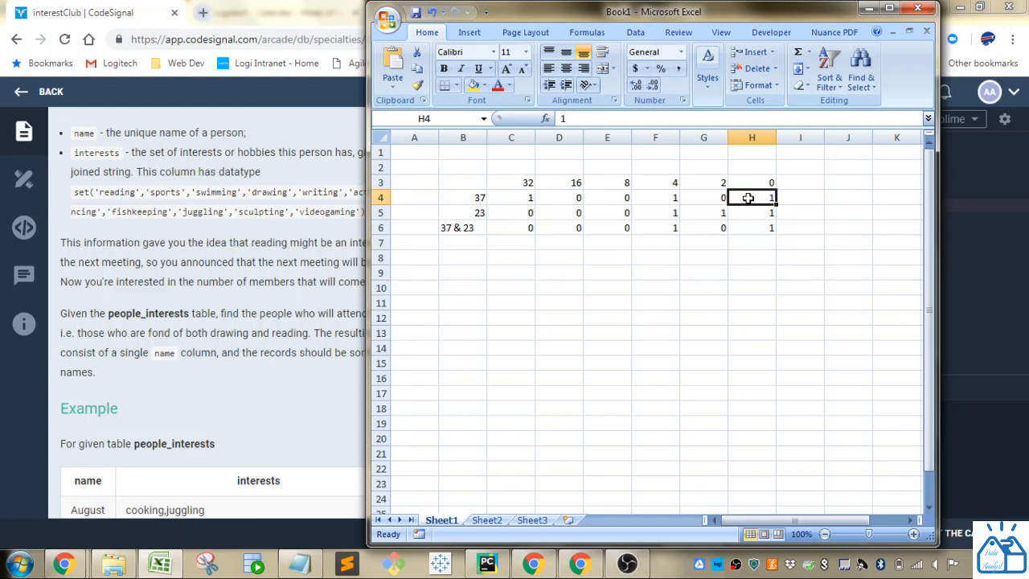
{"action": "left_click", "coordinate": [703, 197]}
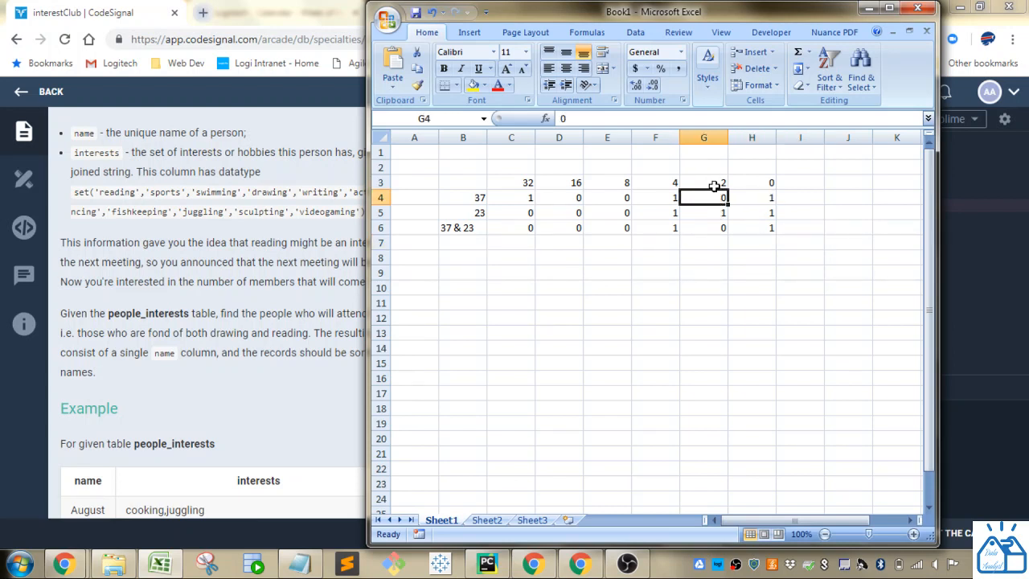
{"action": "left_click", "coordinate": [655, 197]}
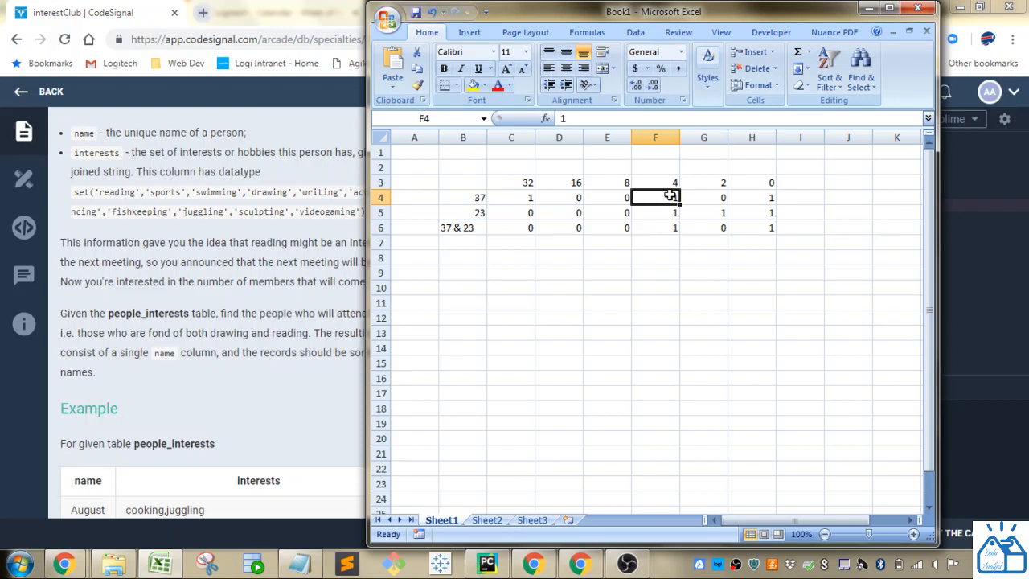
{"action": "mouse_move", "coordinate": [784, 191]}
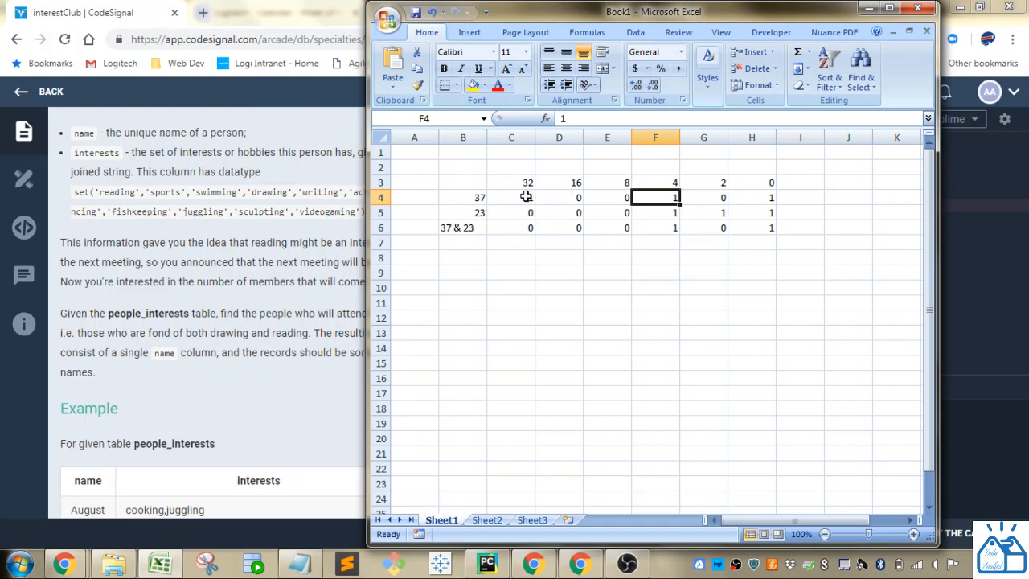
{"action": "left_click", "coordinate": [512, 197]}
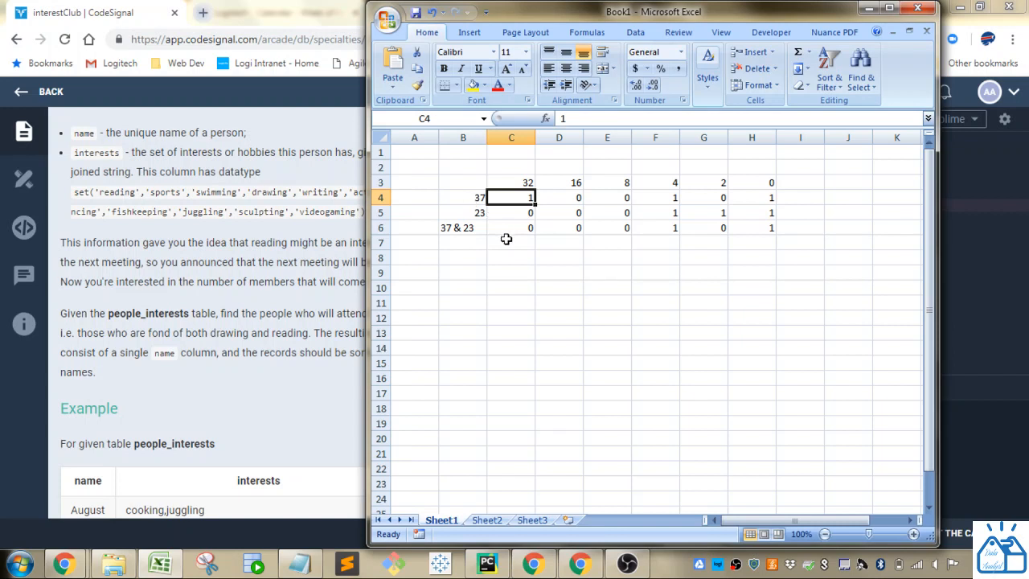
{"action": "mouse_move", "coordinate": [519, 228]}
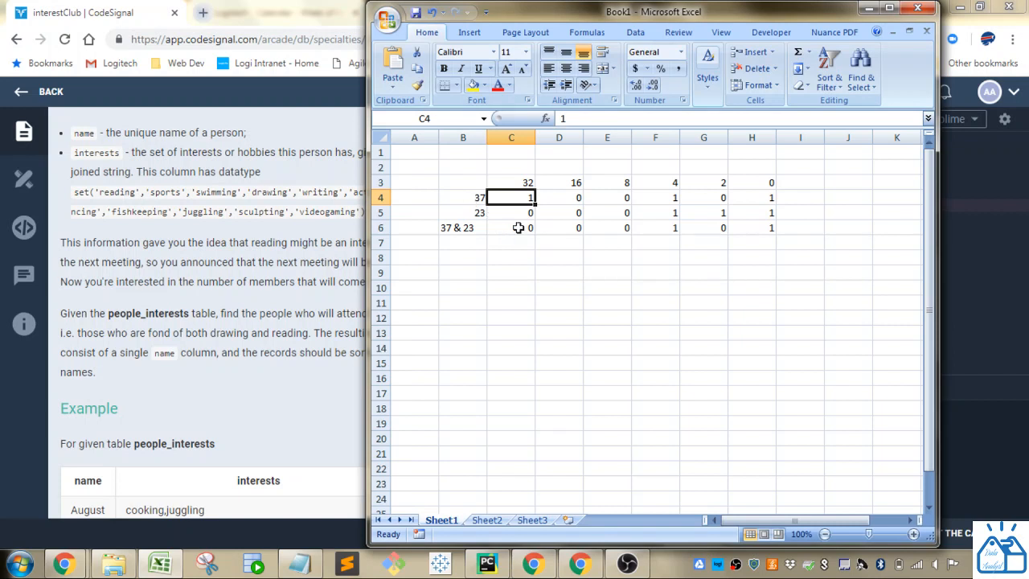
{"action": "mouse_move", "coordinate": [718, 257]}
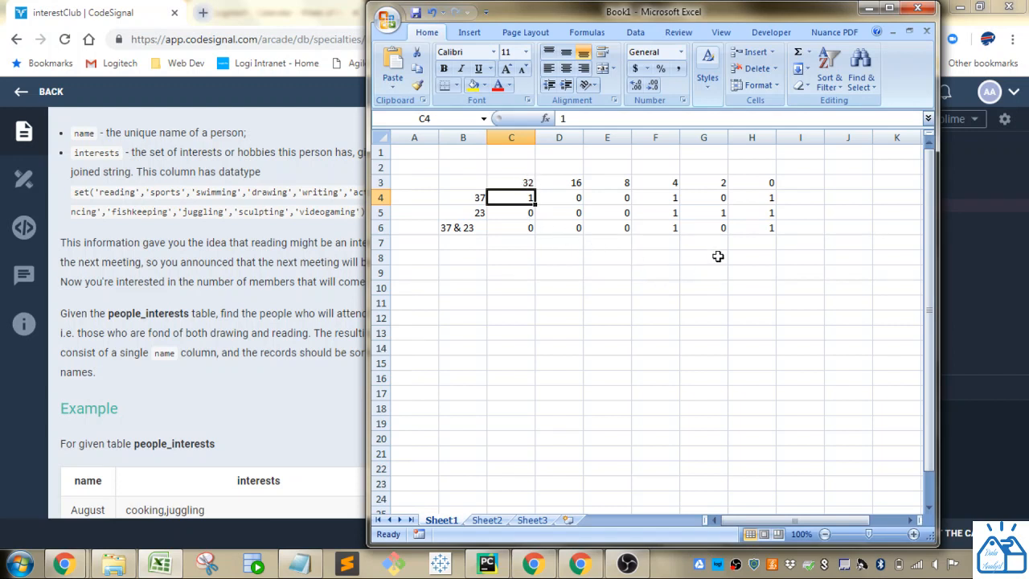
{"action": "mouse_move", "coordinate": [745, 216]}
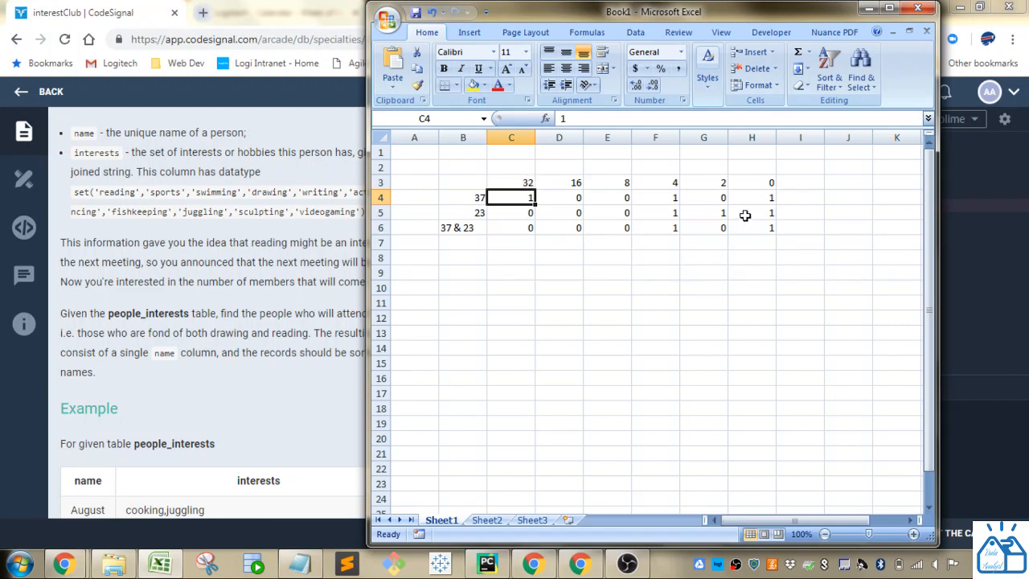
- Review 23's low bits and set its 16s bit in D5 to 1, giving 010111
{"action": "left_click", "coordinate": [752, 212]}
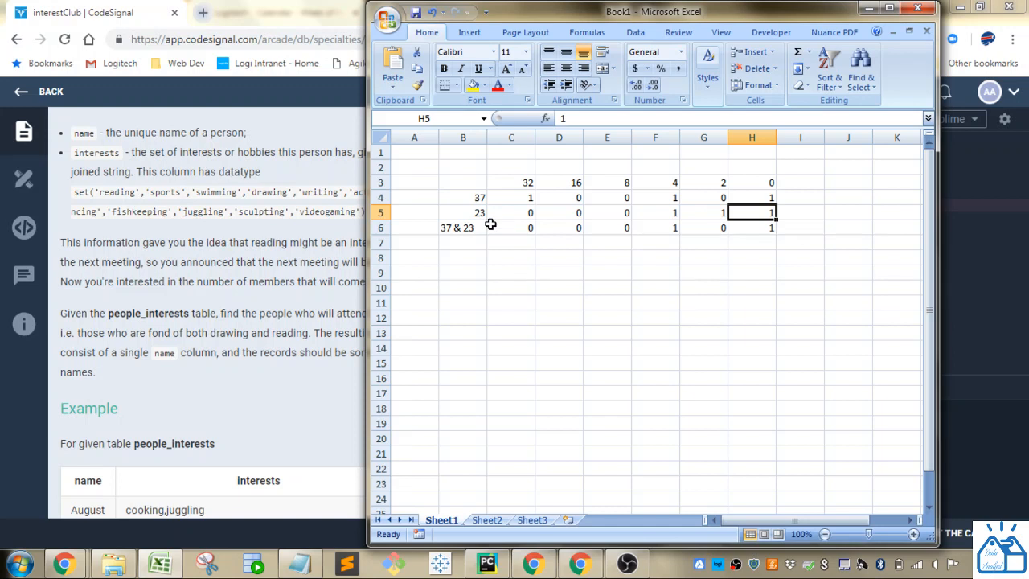
{"action": "left_click", "coordinate": [703, 212]}
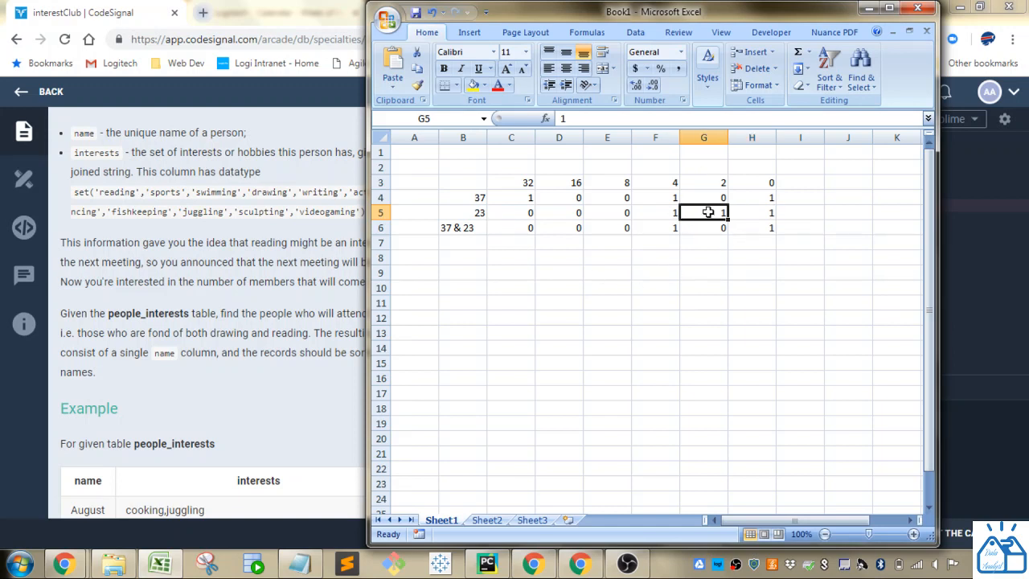
{"action": "left_click", "coordinate": [655, 213]}
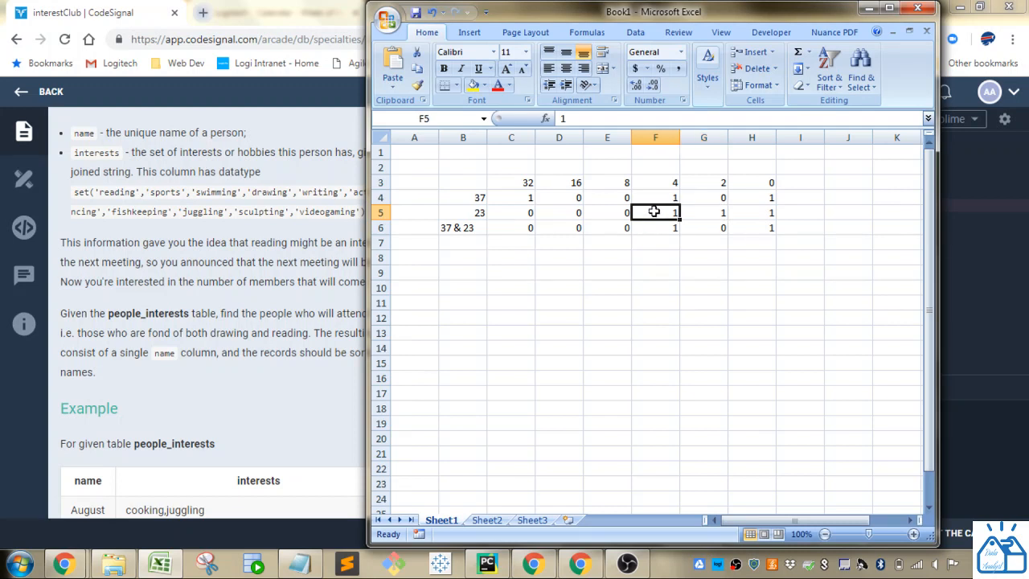
{"action": "mouse_move", "coordinate": [673, 302]}
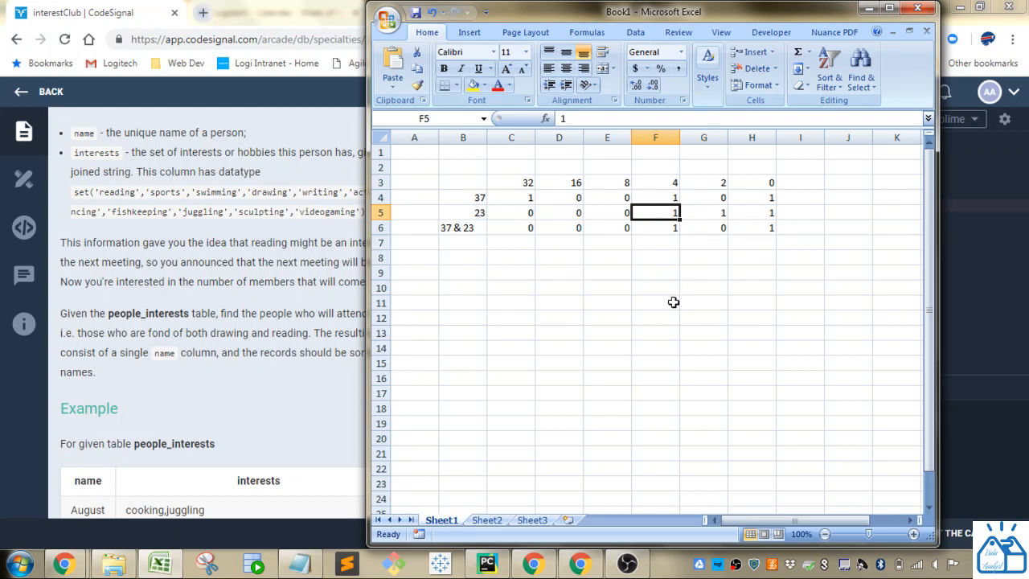
{"action": "mouse_move", "coordinate": [674, 293]}
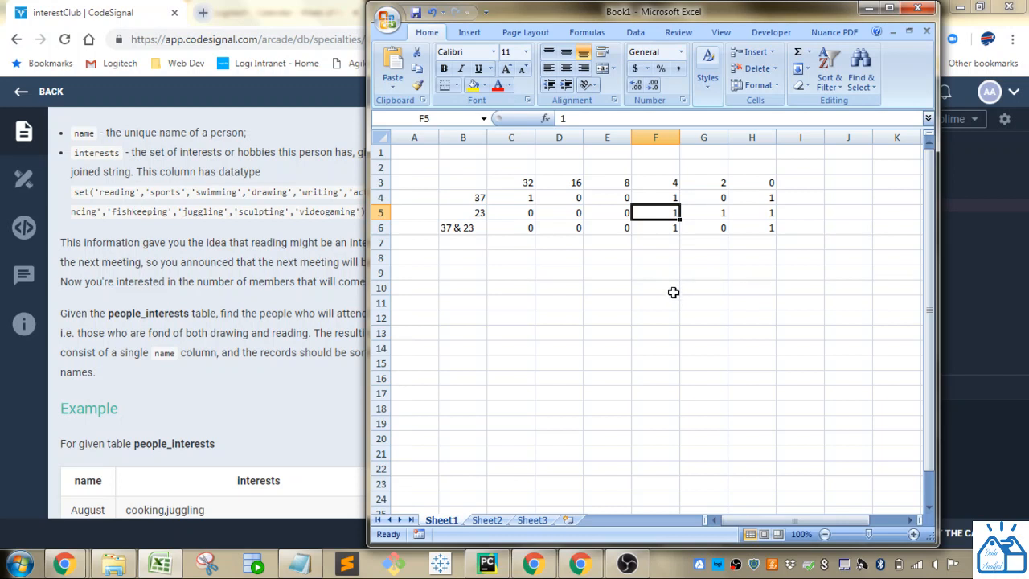
{"action": "mouse_move", "coordinate": [535, 217]}
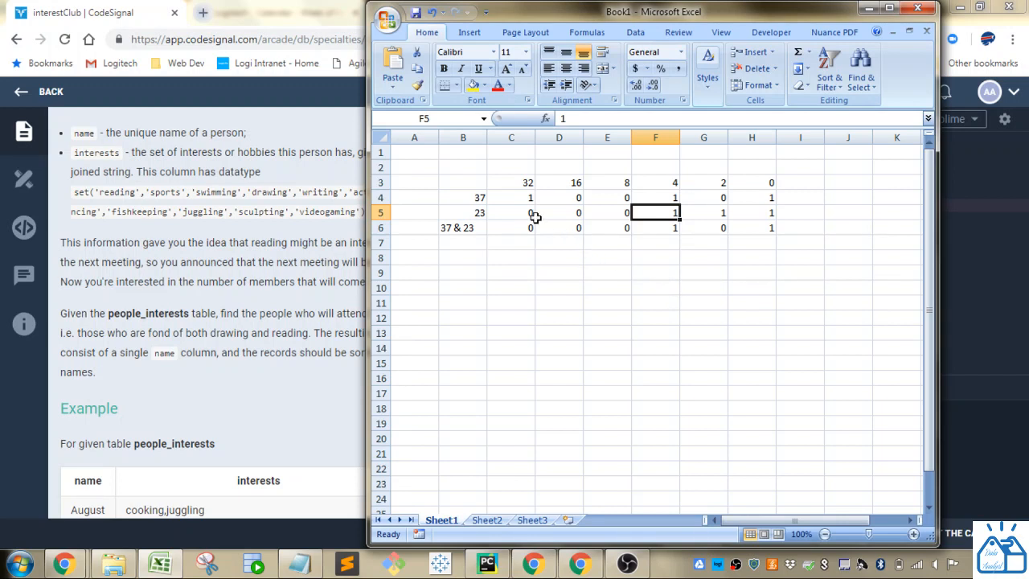
{"action": "left_click", "coordinate": [558, 212]}
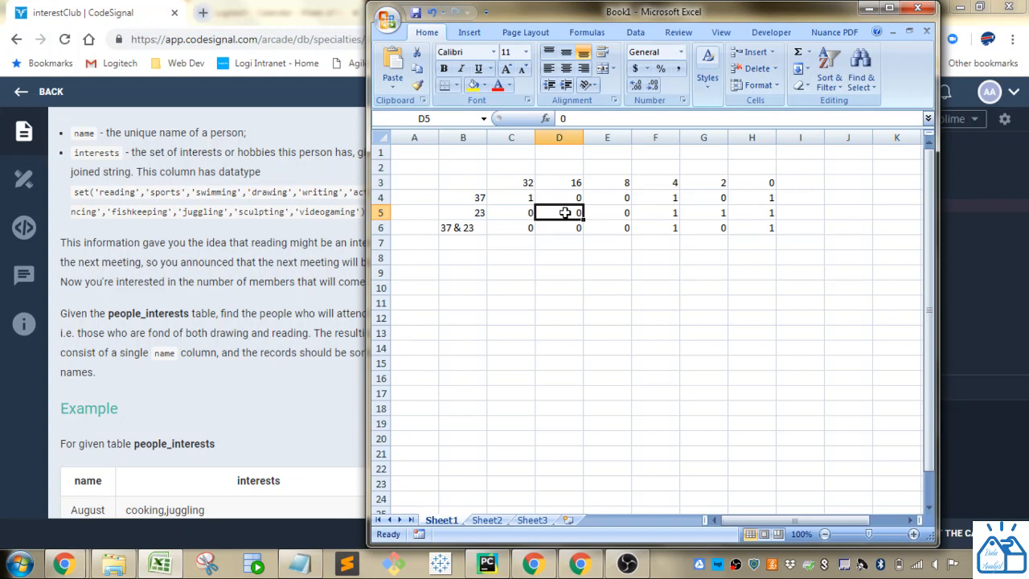
{"action": "left_click", "coordinate": [558, 227]}
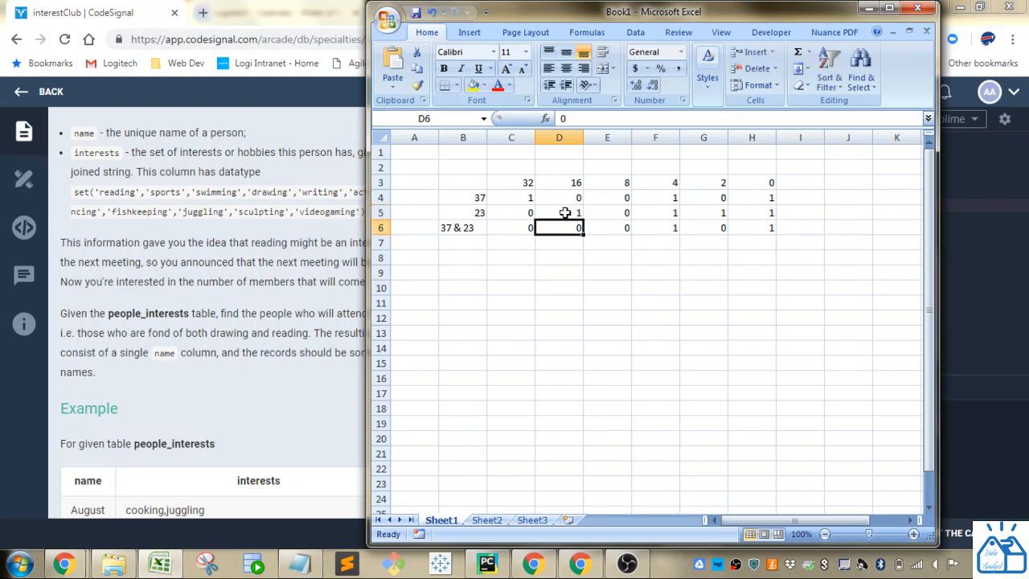
{"action": "left_click", "coordinate": [607, 272]}
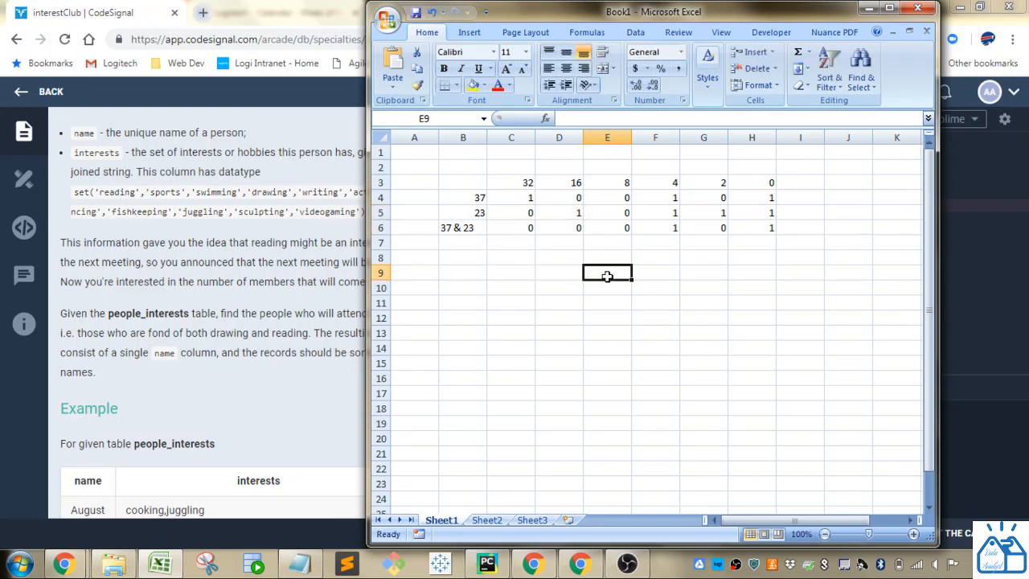
{"action": "mouse_move", "coordinate": [462, 242]}
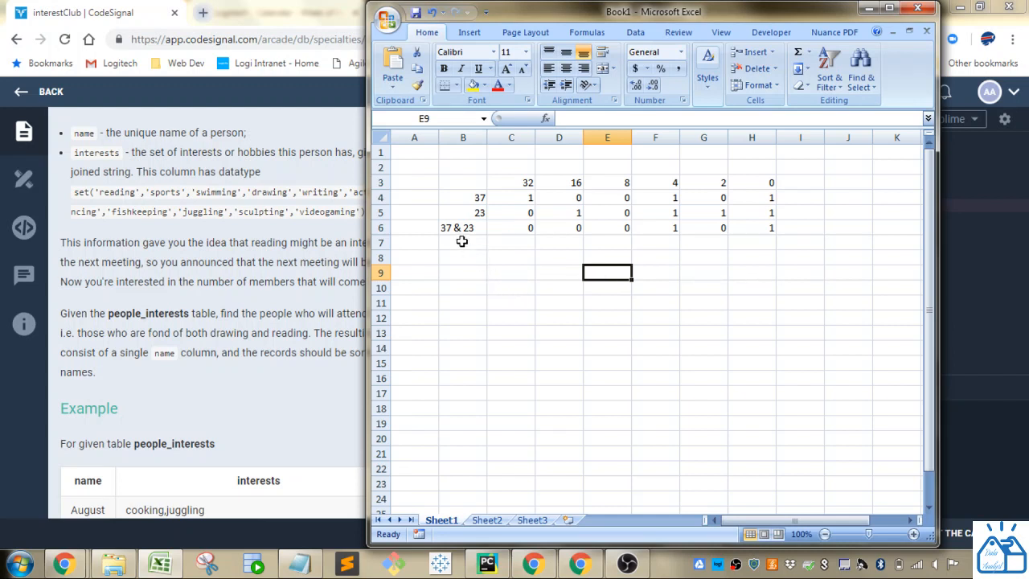
{"action": "double_click", "coordinate": [462, 227]}
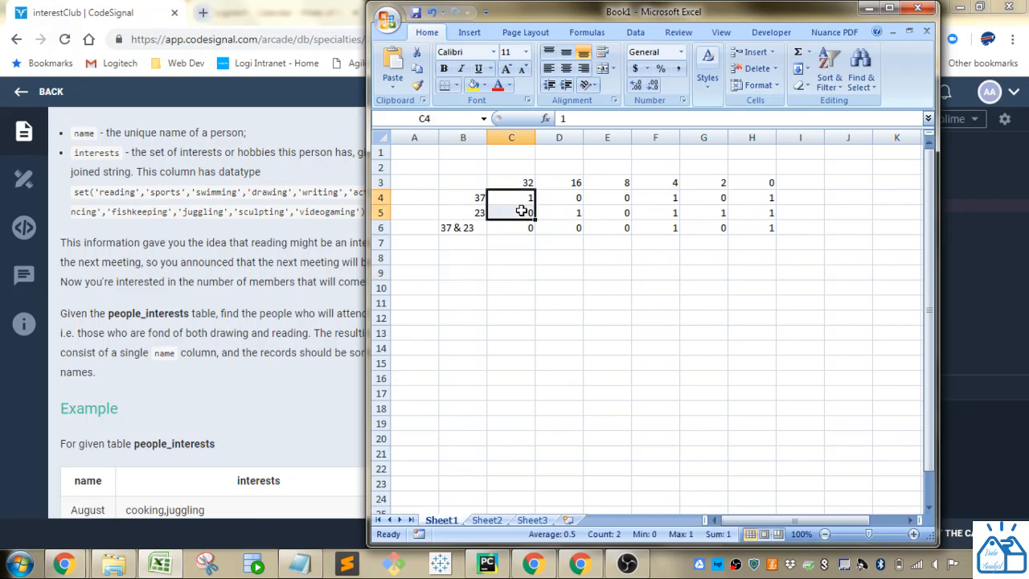
{"action": "left_click", "coordinate": [511, 212]}
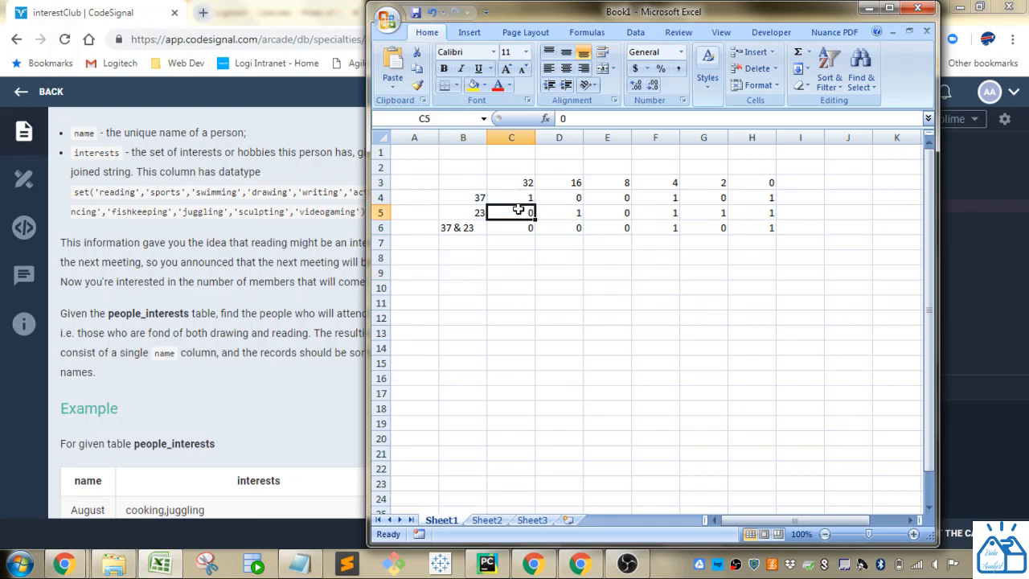
{"action": "left_click", "coordinate": [558, 227]}
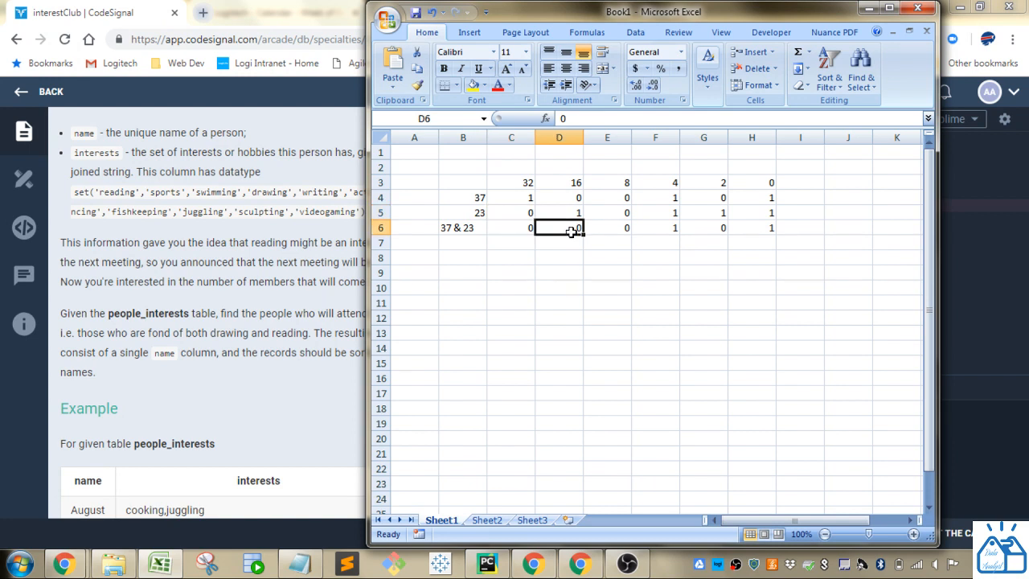
{"action": "left_click", "coordinate": [558, 197]}
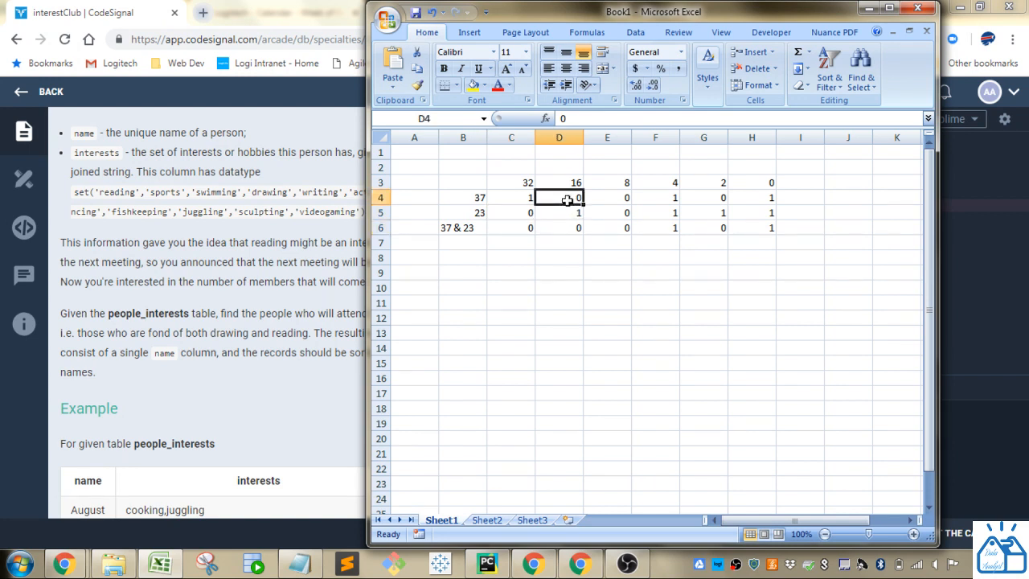
{"action": "mouse_move", "coordinate": [617, 241]}
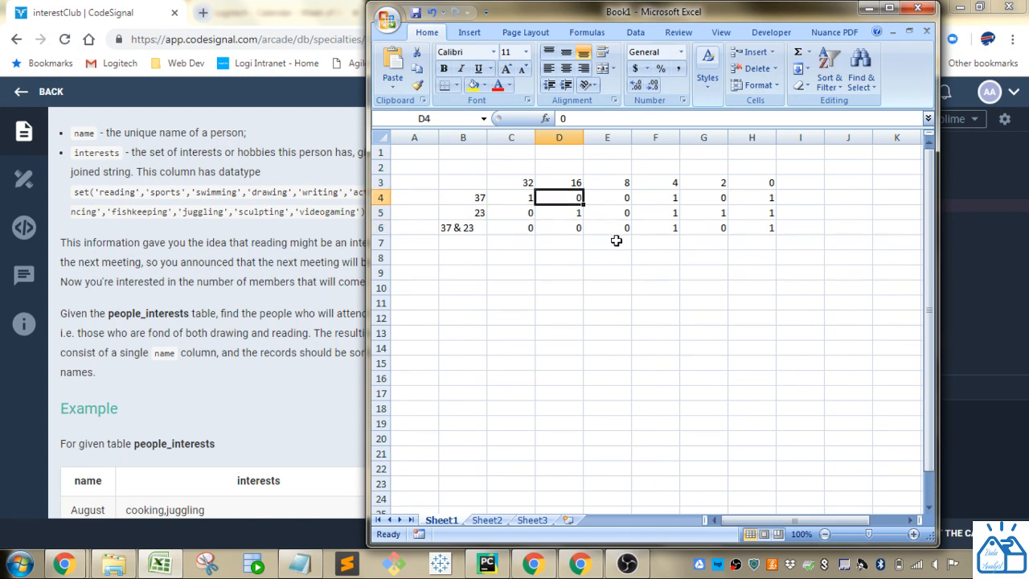
{"action": "left_click", "coordinate": [655, 227]}
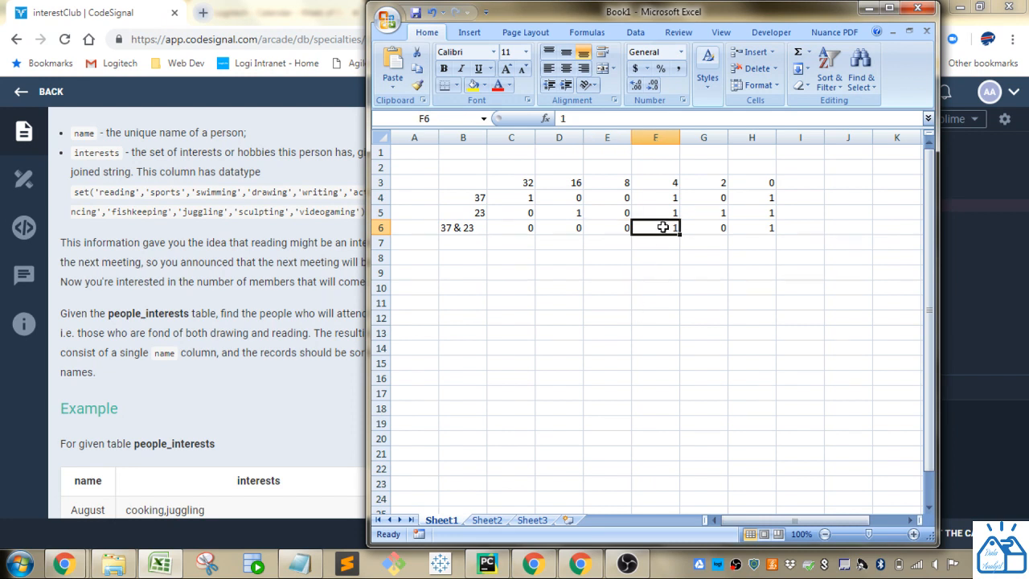
{"action": "left_click_drag", "start_coordinate": [655, 197], "coordinate": [655, 212]}
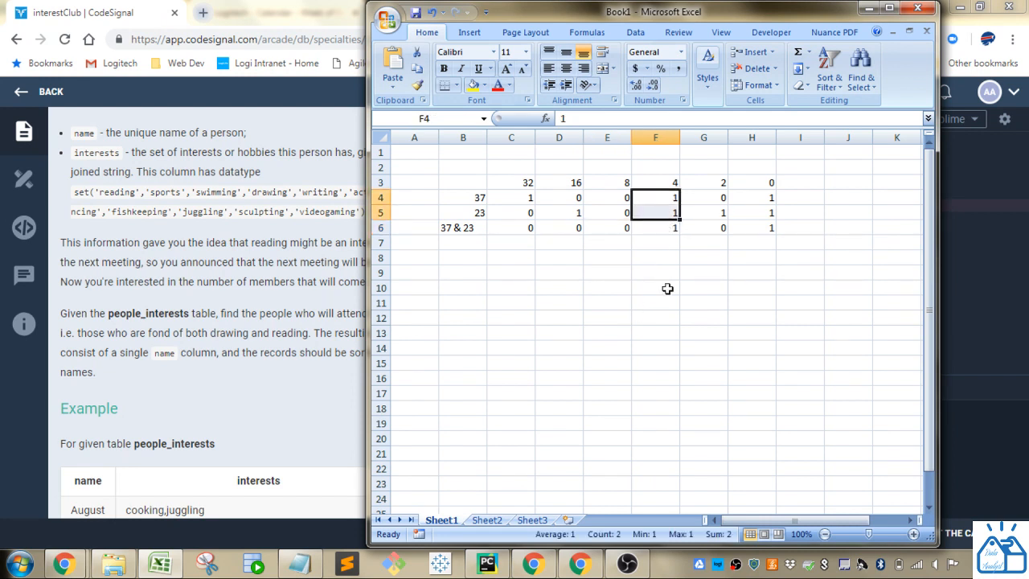
{"action": "left_click", "coordinate": [703, 228]}
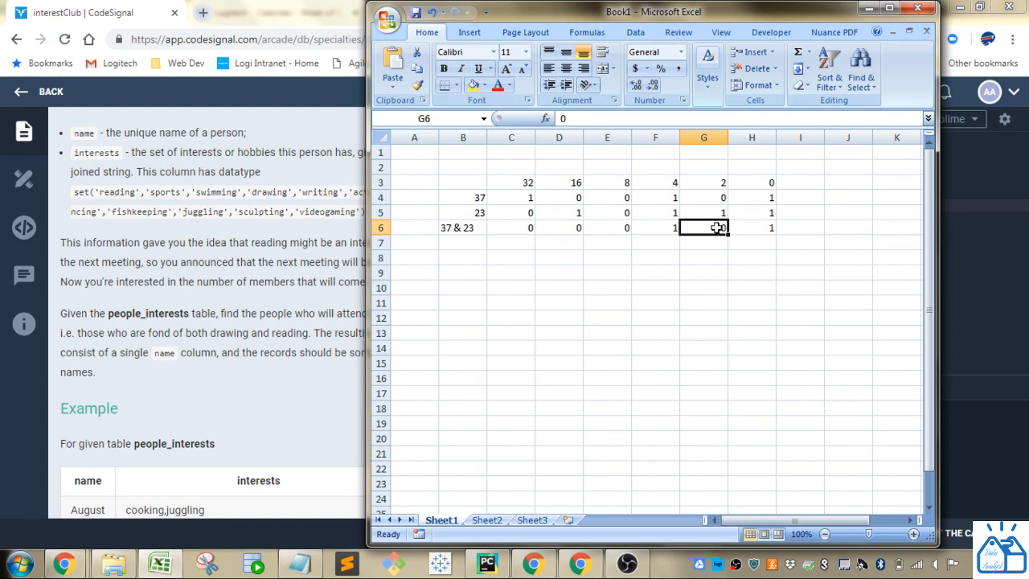
{"action": "left_click", "coordinate": [750, 227]}
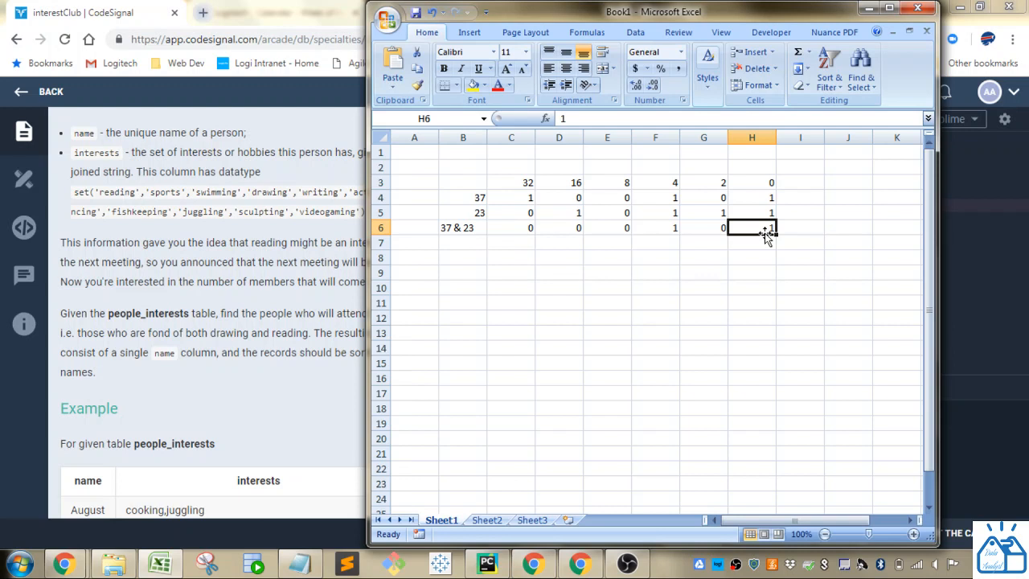
{"action": "left_click_drag", "start_coordinate": [752, 227], "coordinate": [559, 228]}
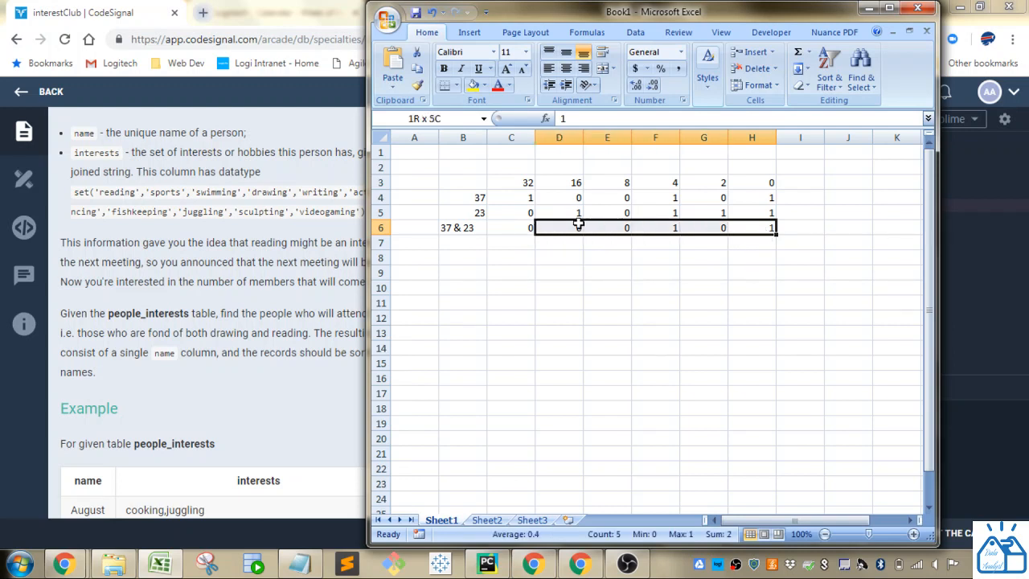
{"action": "left_click", "coordinate": [751, 257]}
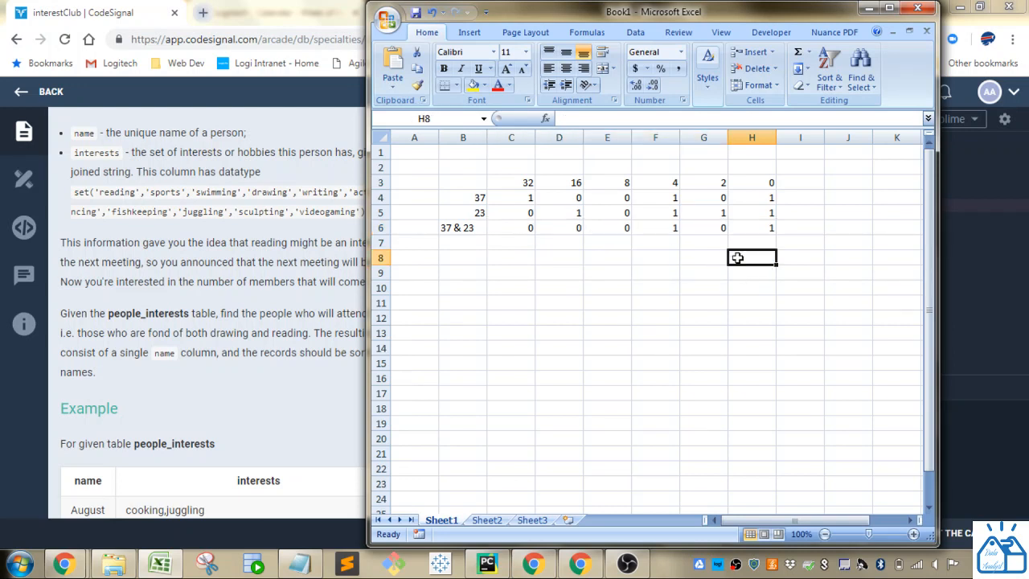
{"action": "left_click", "coordinate": [655, 228]}
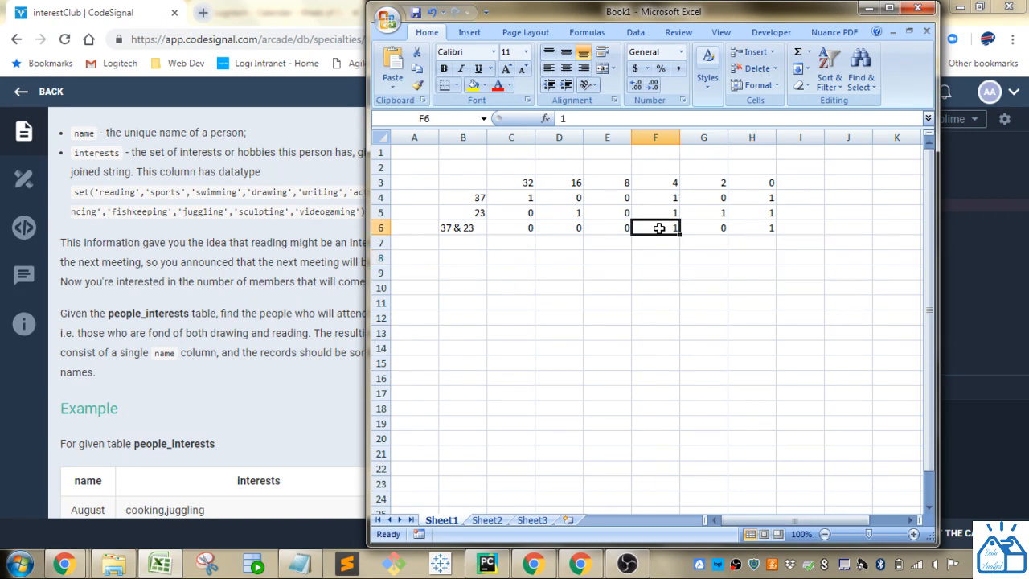
{"action": "left_click", "coordinate": [752, 227]}
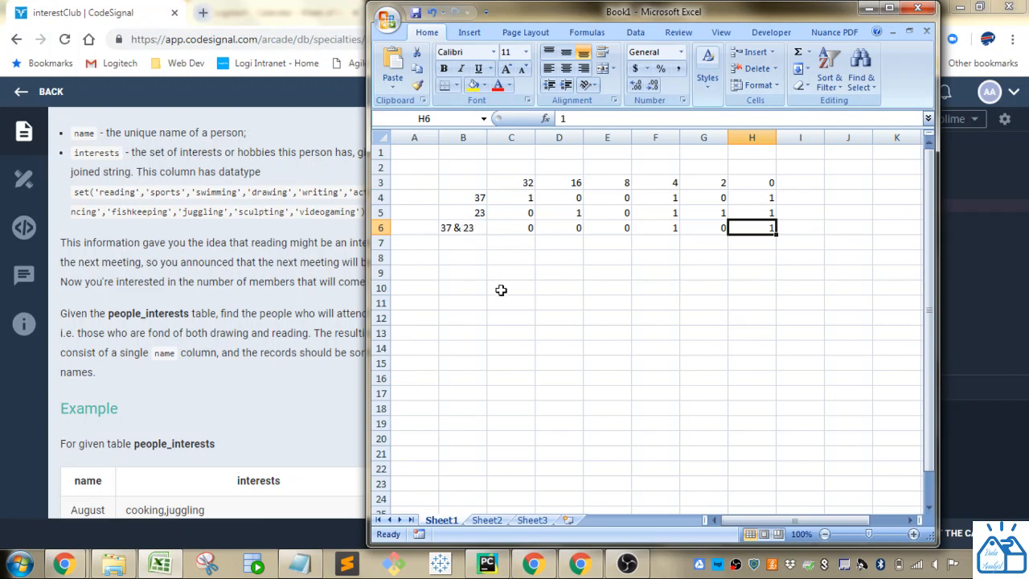
{"action": "mouse_move", "coordinate": [434, 299]}
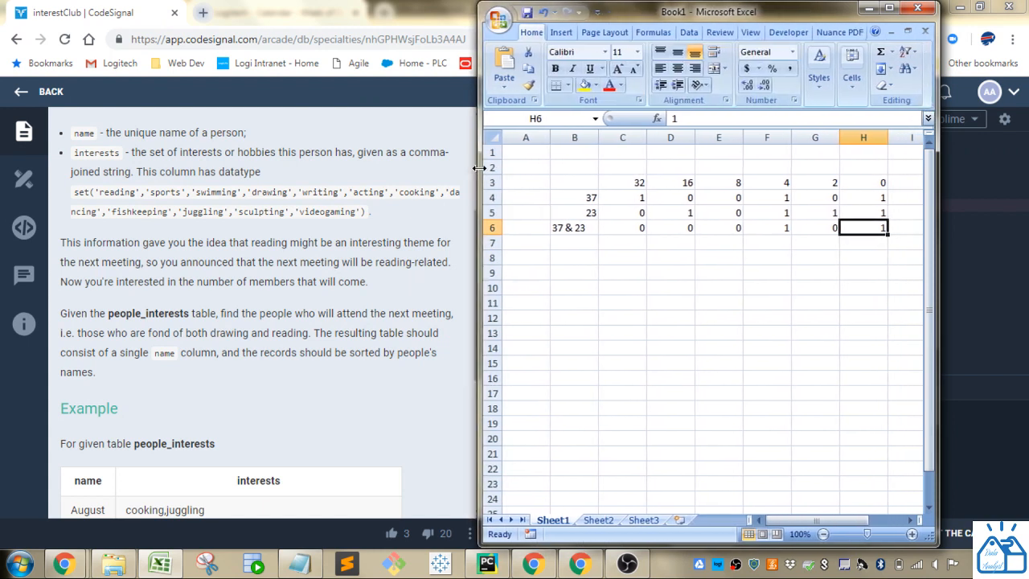
- Enter the row-8 interest labels reading, swimming and drawing above the bit columns
{"action": "left_click", "coordinate": [619, 257]}
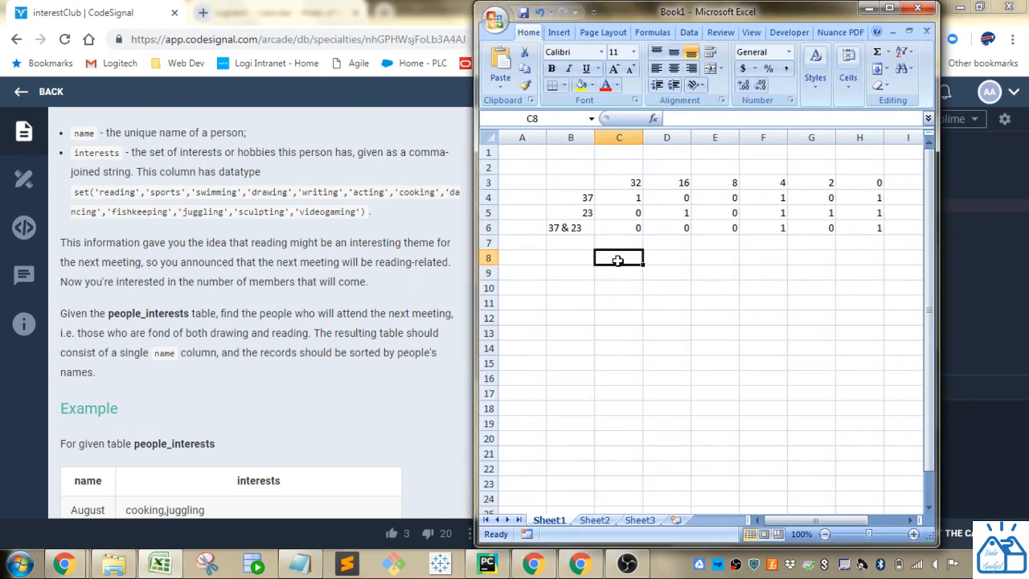
{"action": "mouse_move", "coordinate": [837, 258]}
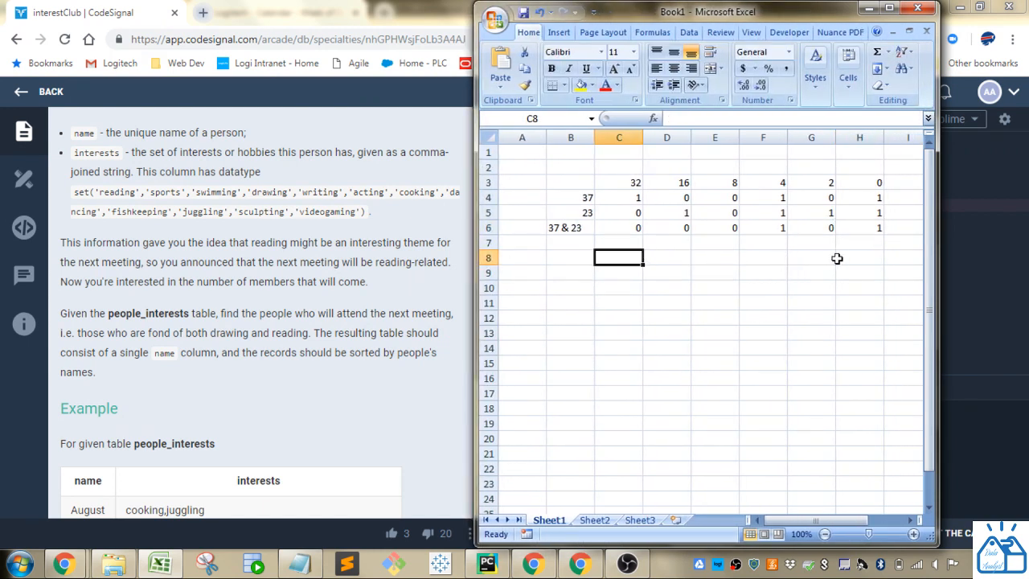
{"action": "mouse_move", "coordinate": [560, 210]}
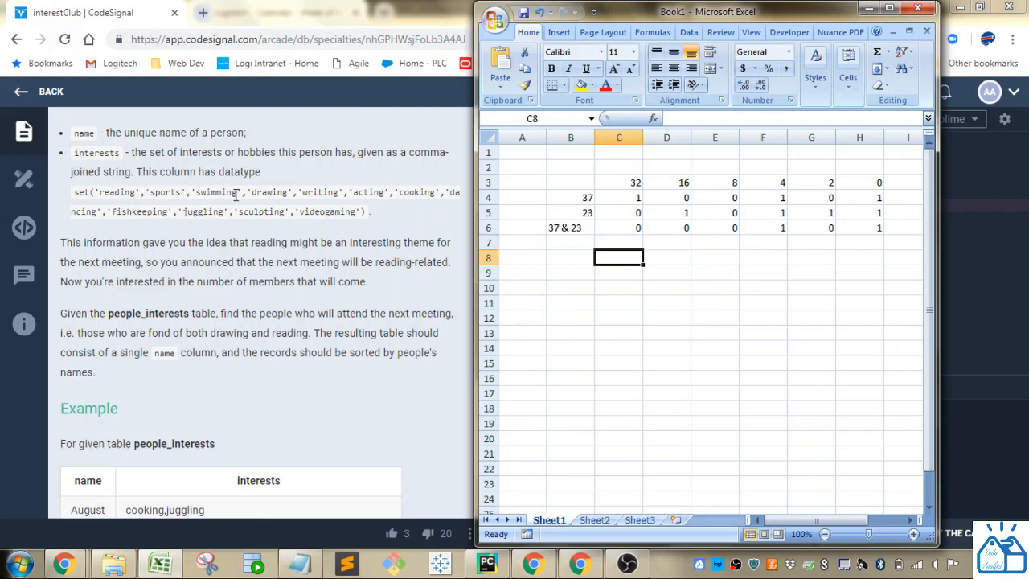
{"action": "left_click", "coordinate": [859, 258]}
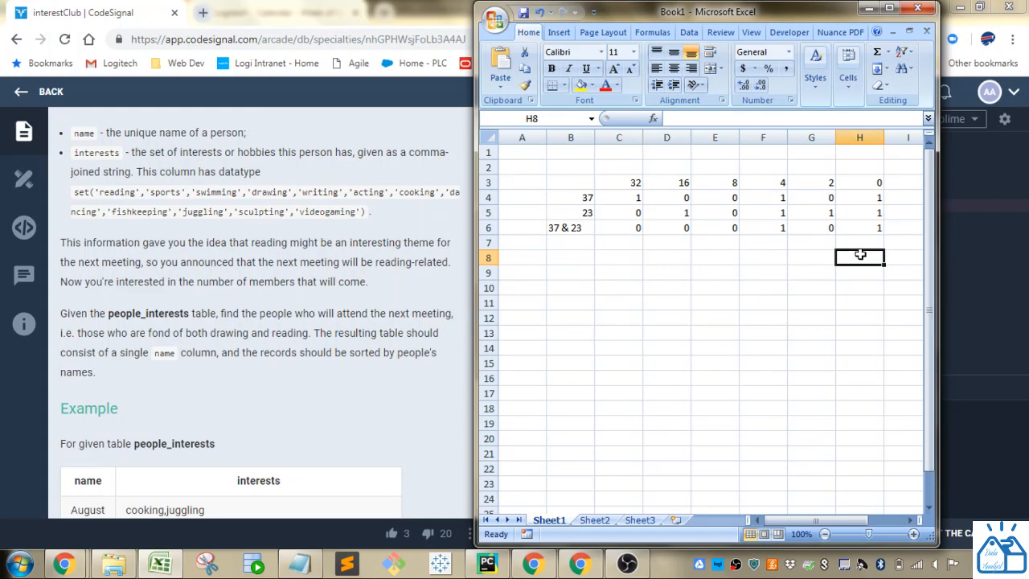
{"action": "type", "text": "reading"}
{"action": "left_click", "coordinate": [811, 257]}
{"action": "type", "text": "sop"}
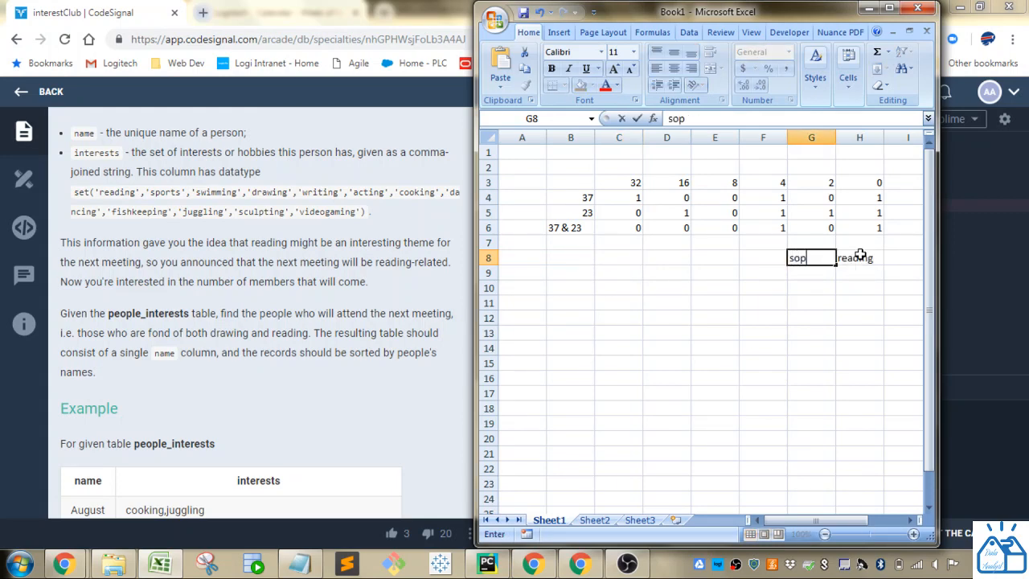
{"action": "key", "text": "Backspace"}
{"action": "type", "text": "w"}
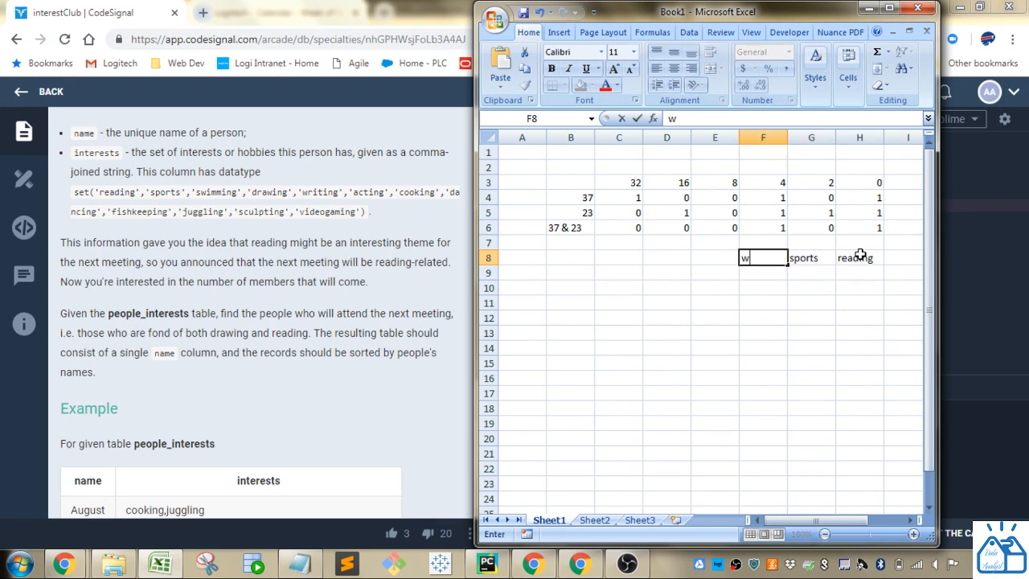
{"action": "type", "text": "swimming"}
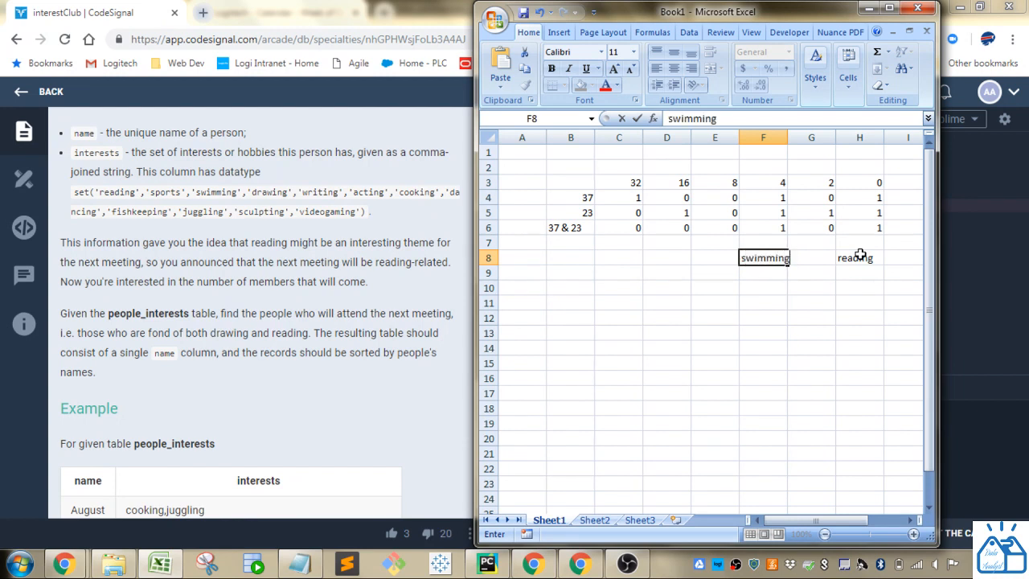
{"action": "key", "text": "Return"}
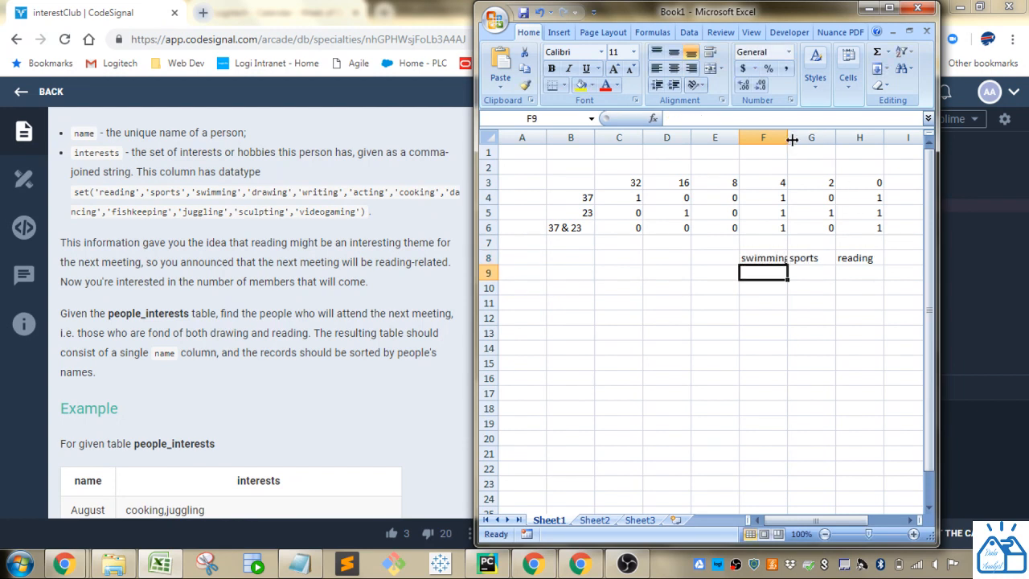
{"action": "left_click", "coordinate": [715, 257]}
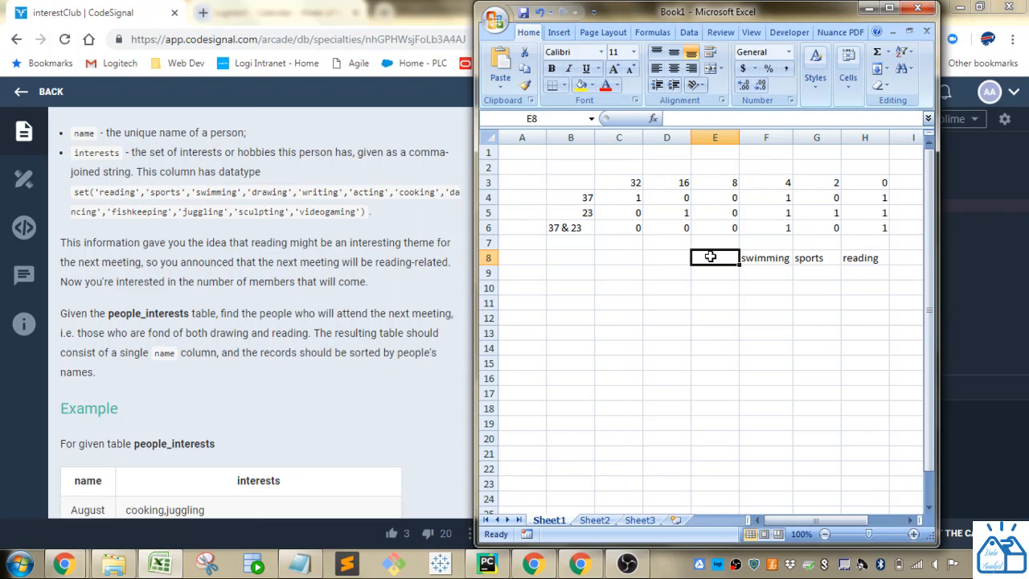
{"action": "type", "text": "draw"}
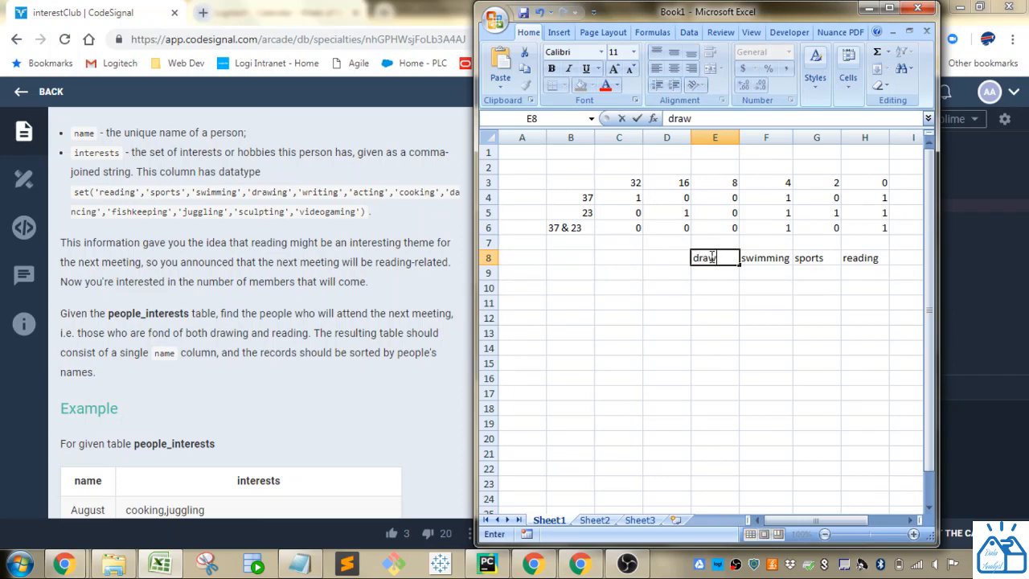
{"action": "key", "text": "Return"}
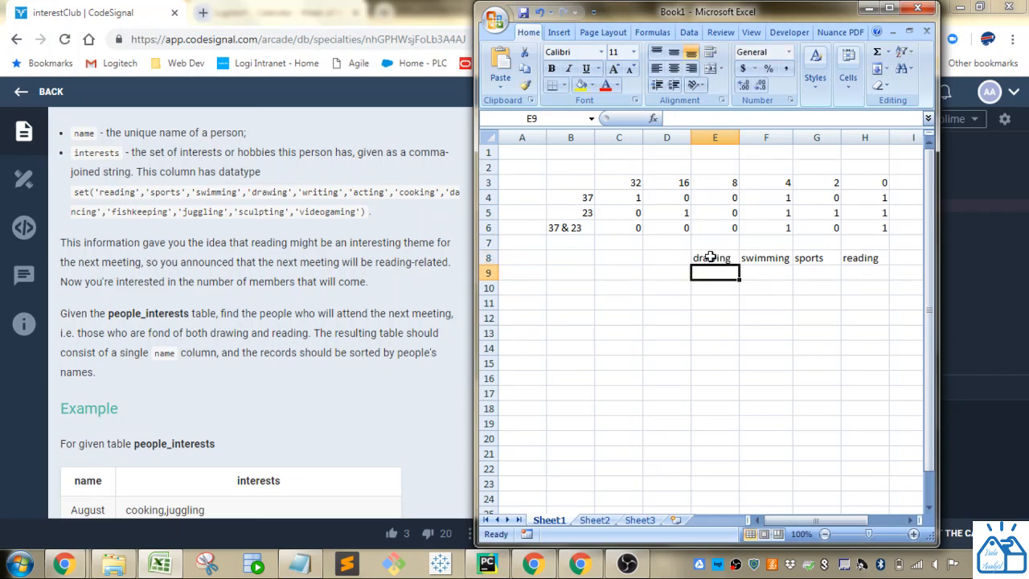
{"action": "mouse_move", "coordinate": [576, 275]}
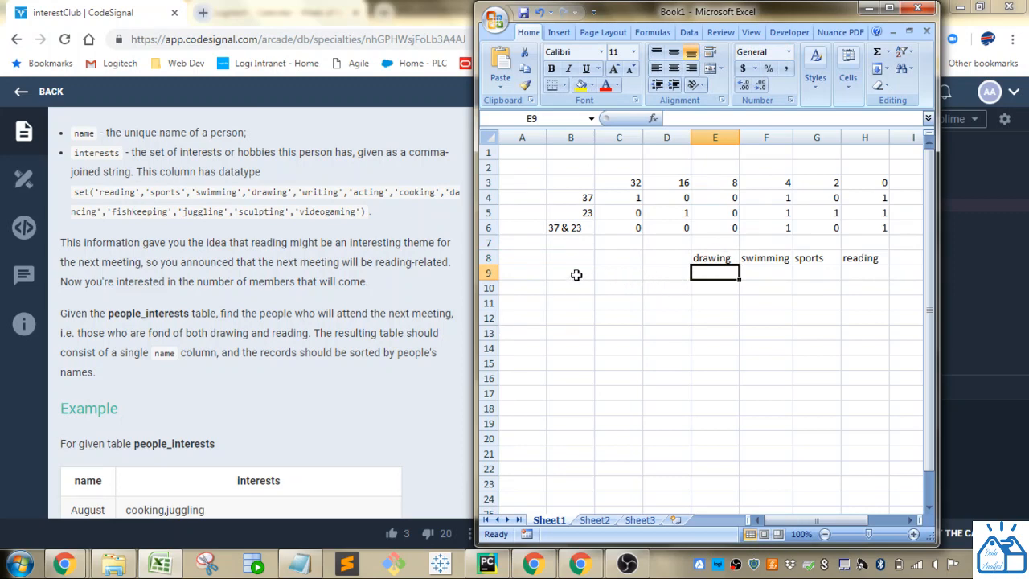
{"action": "left_click", "coordinate": [571, 271]}
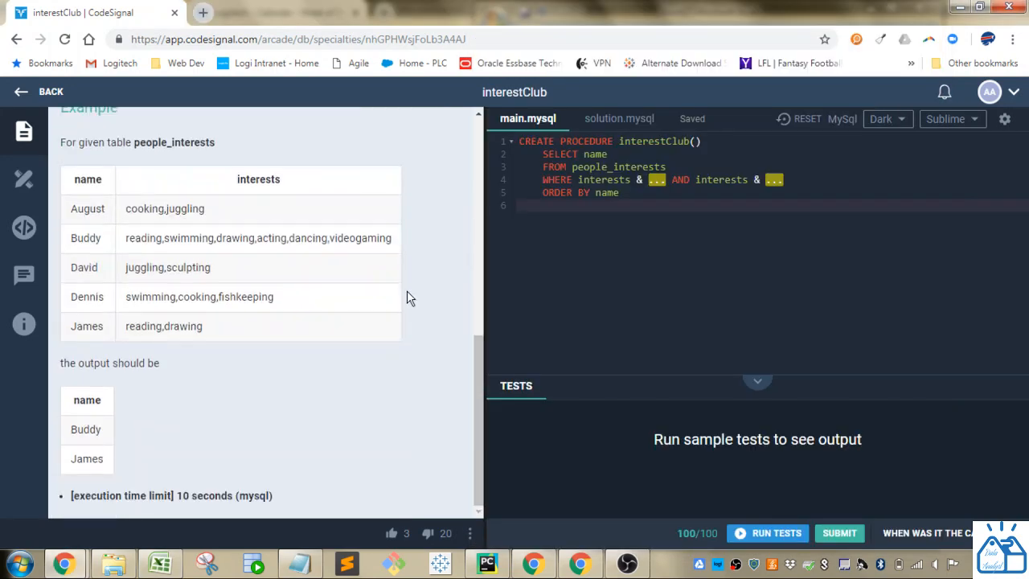
- Scroll through the CodeSignal example table and statement, then return to Excel
{"action": "scroll", "scroll_direction": "up", "scroll_amount": 3}
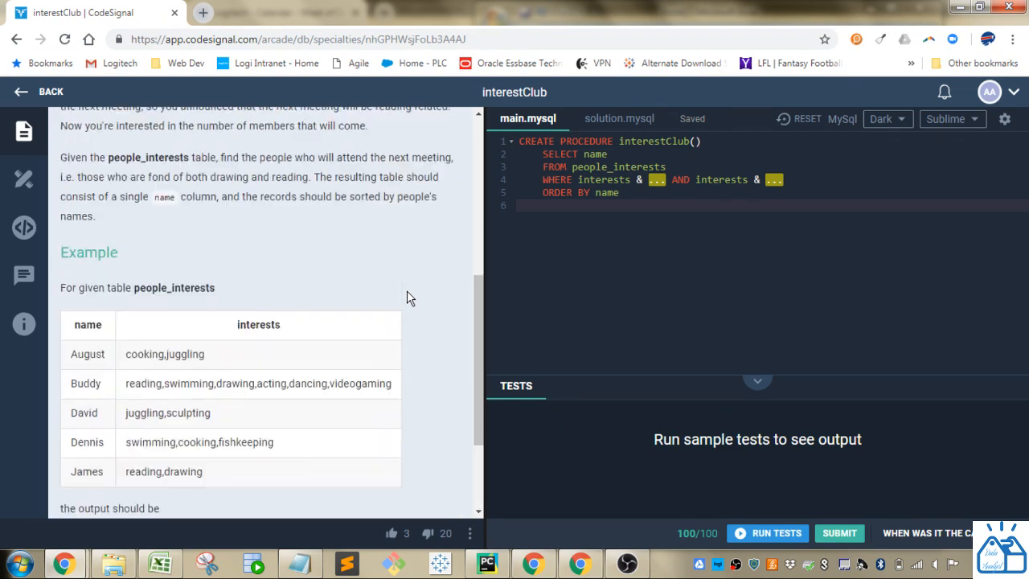
{"action": "scroll", "scroll_direction": "up", "scroll_amount": 3}
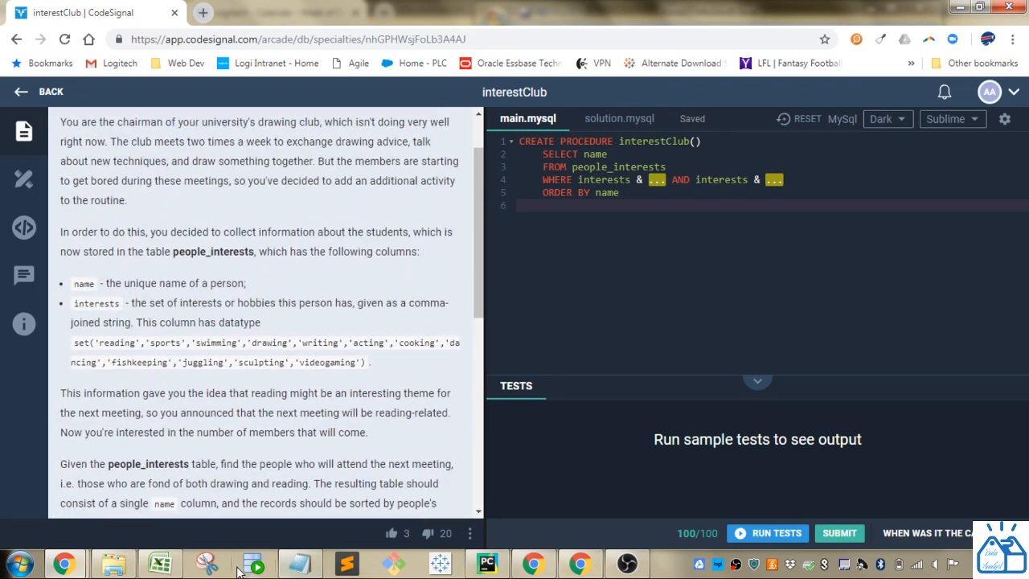
{"action": "left_click", "coordinate": [159, 563]}
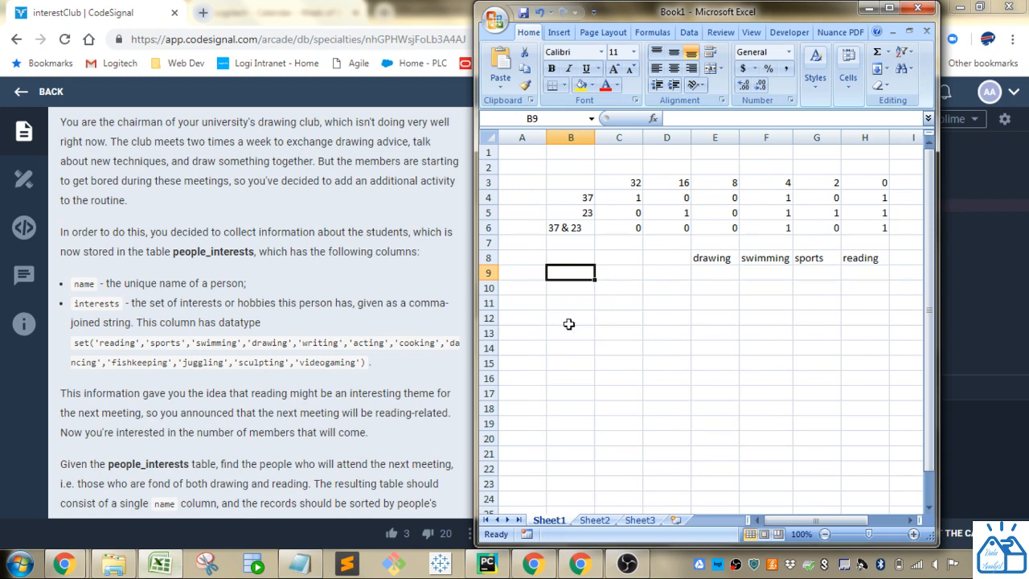
- Label row 9 of the sheet 'drawing, swimming'
{"action": "type", "text": "draw"}
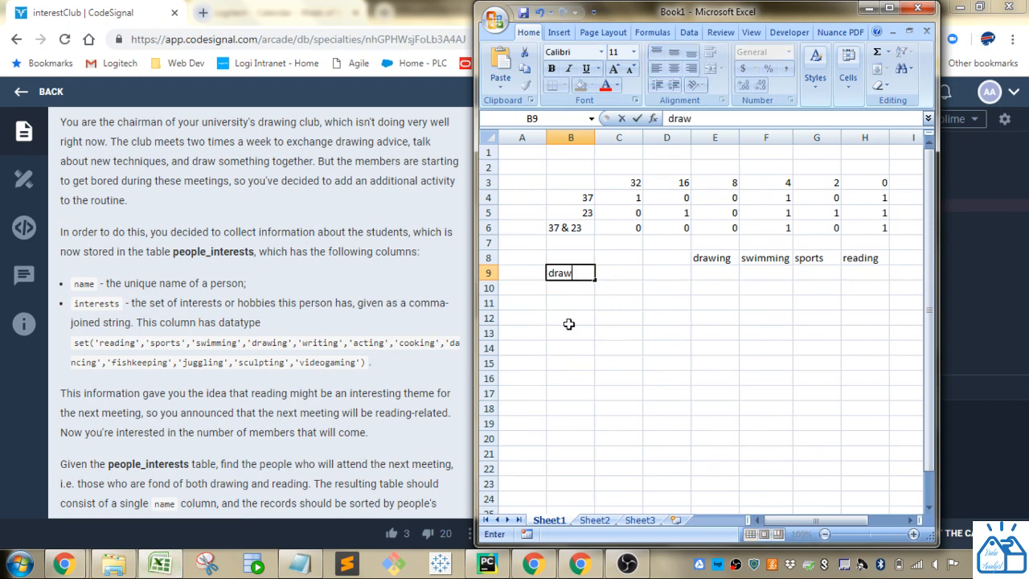
{"action": "type", "text": "ing,"}
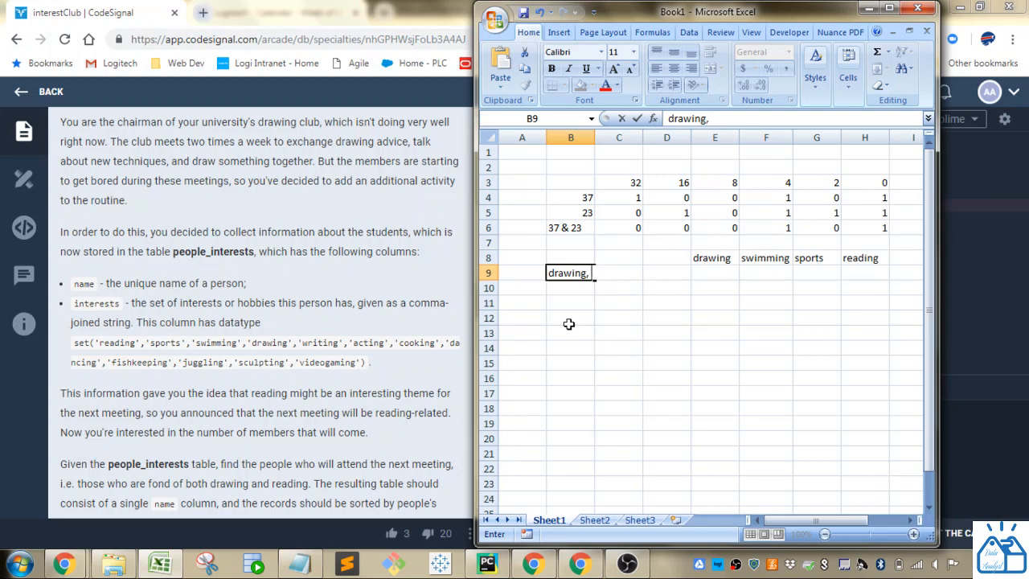
{"action": "type", "text": "sw"}
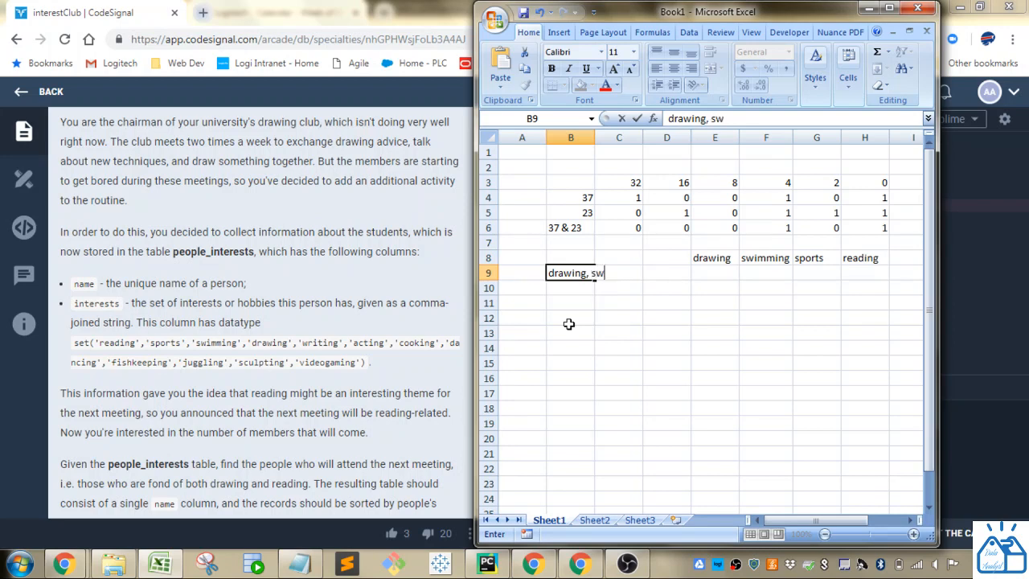
{"action": "key", "text": "Return"}
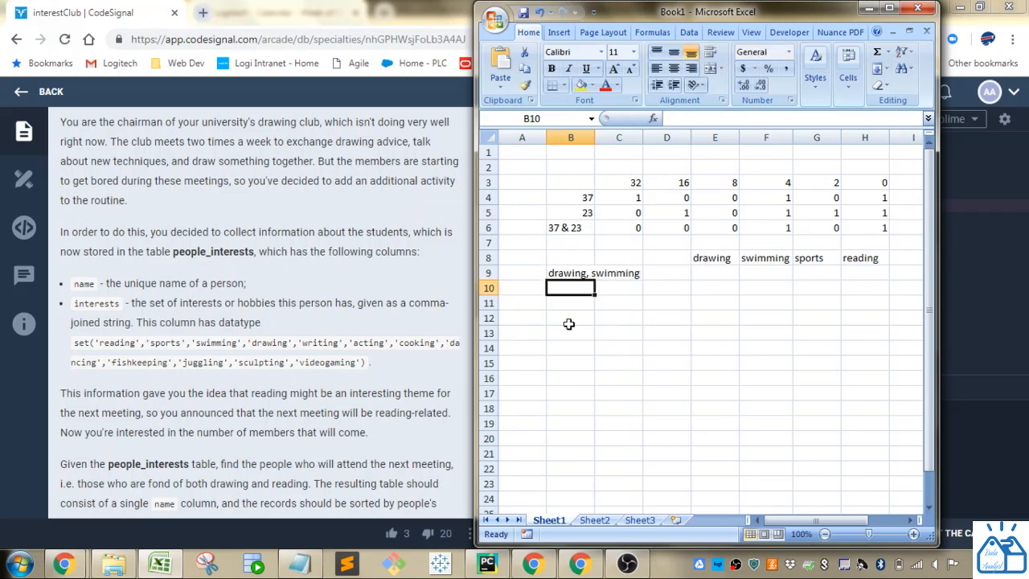
{"action": "mouse_move", "coordinate": [687, 249]}
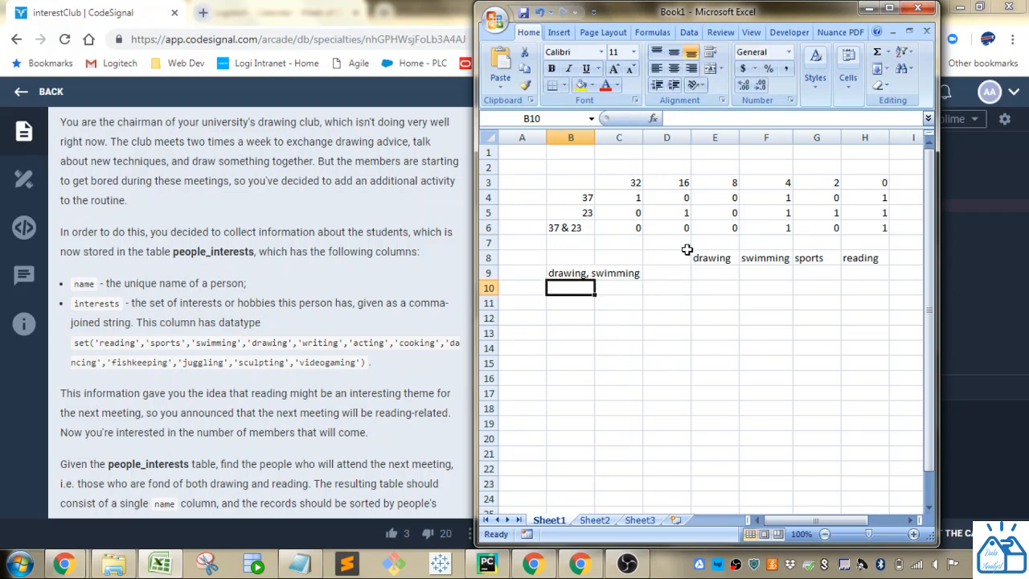
- Check the place values and interest headings, then start row 9's flags with a 1
{"action": "left_click_drag", "start_coordinate": [619, 181], "coordinate": [864, 182]}
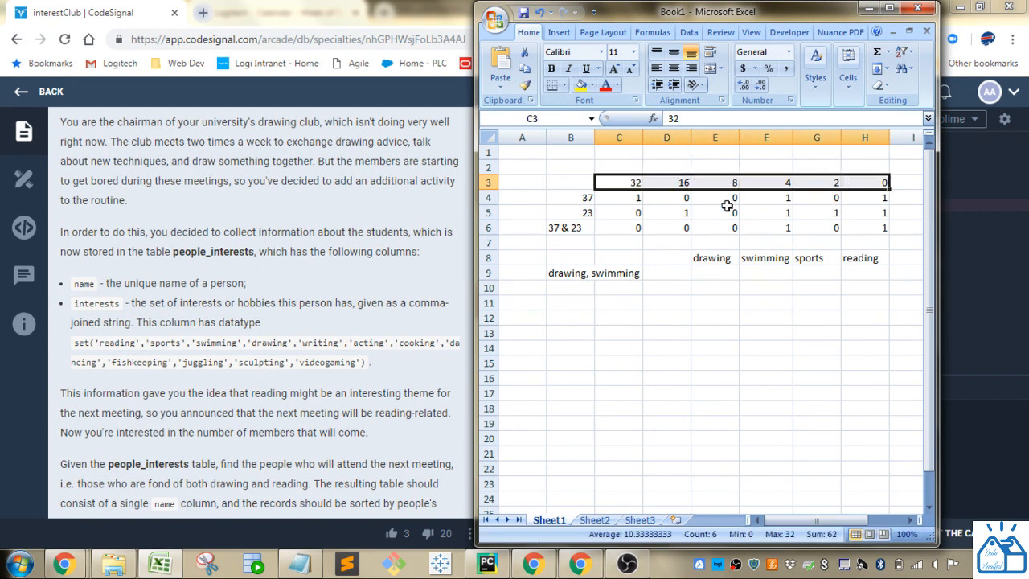
{"action": "left_click", "coordinate": [865, 258]}
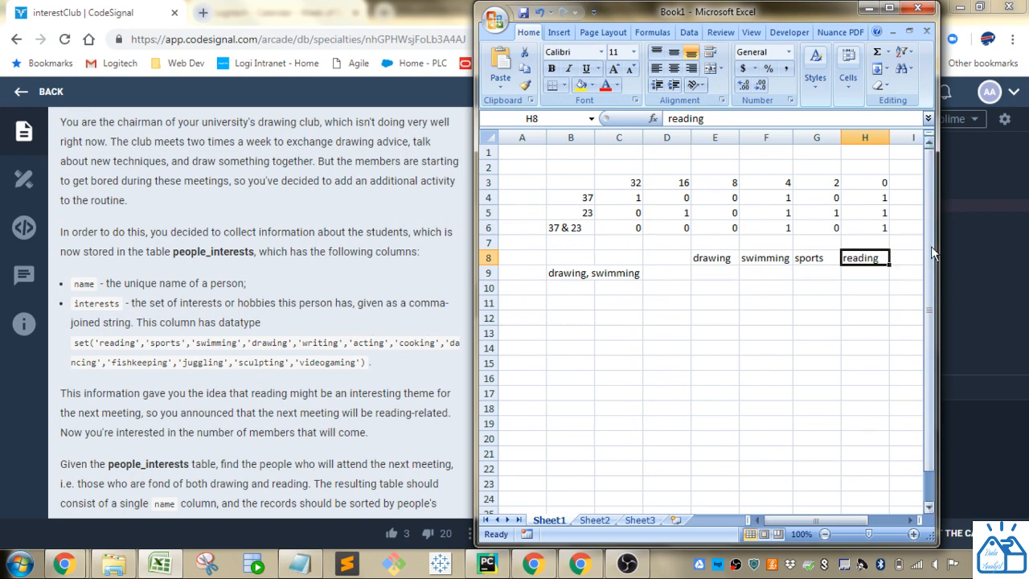
{"action": "left_click_drag", "start_coordinate": [711, 258], "coordinate": [865, 257]}
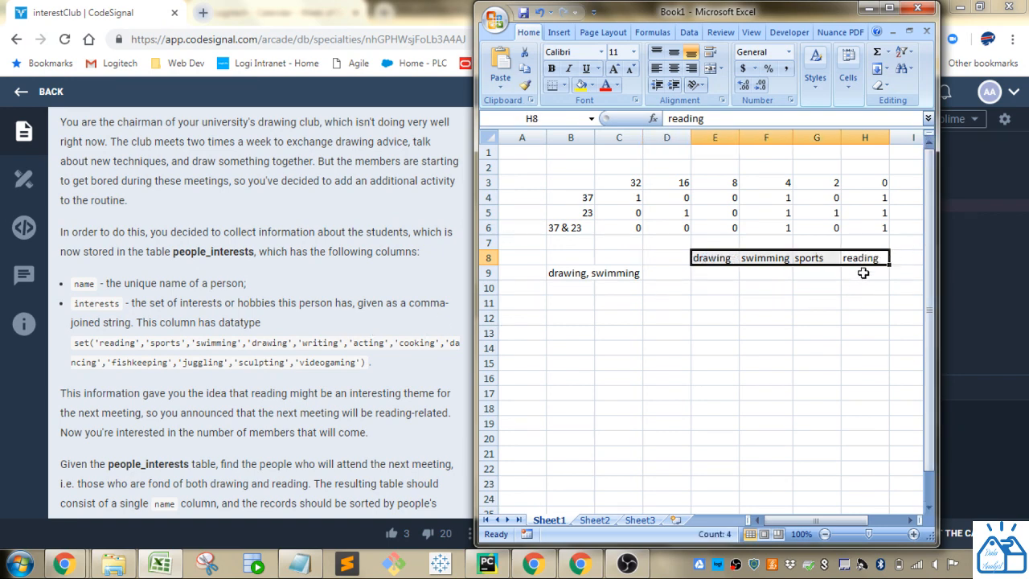
{"action": "left_click", "coordinate": [865, 272]}
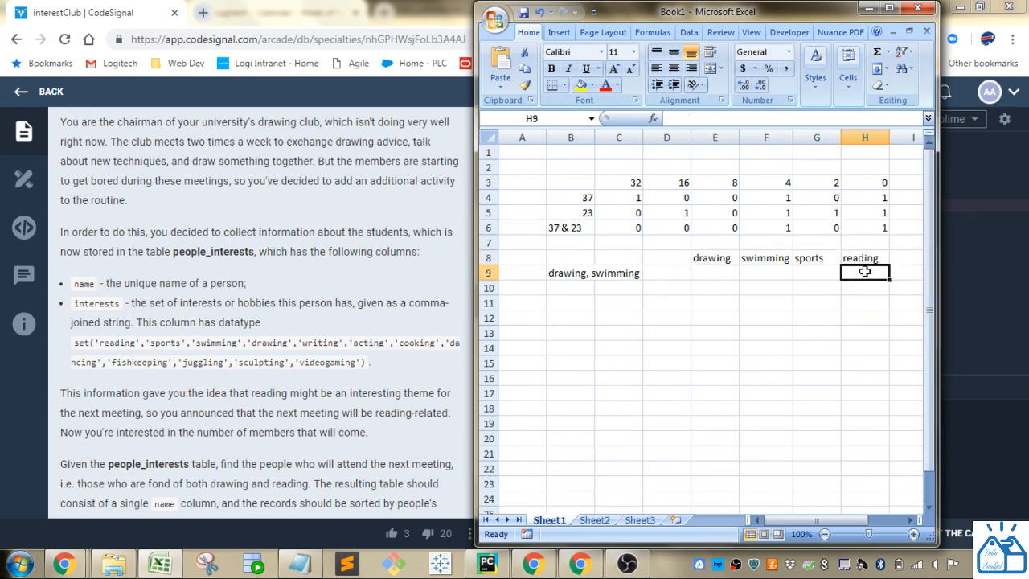
{"action": "left_click", "coordinate": [816, 271]}
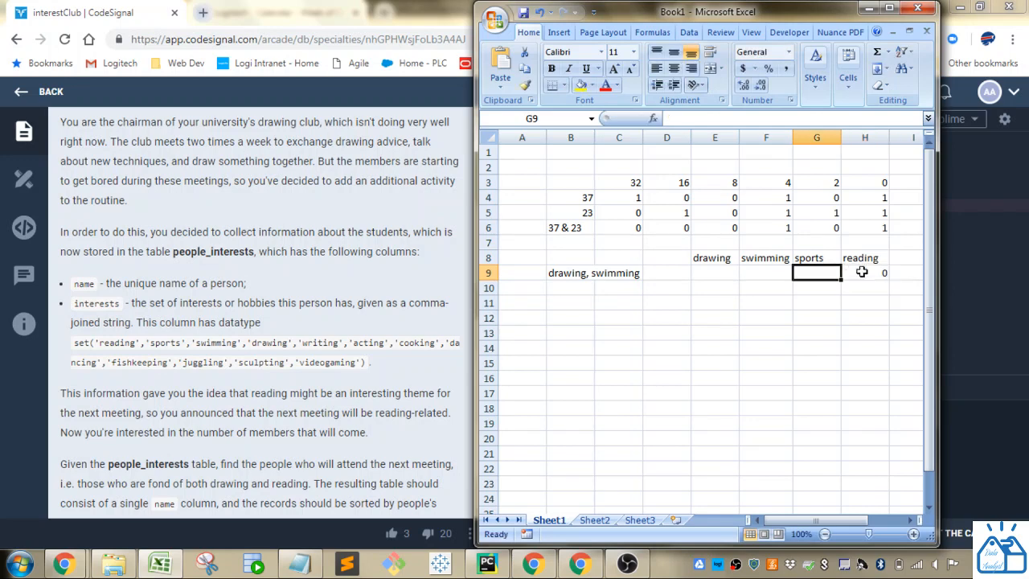
{"action": "left_click", "coordinate": [766, 272]}
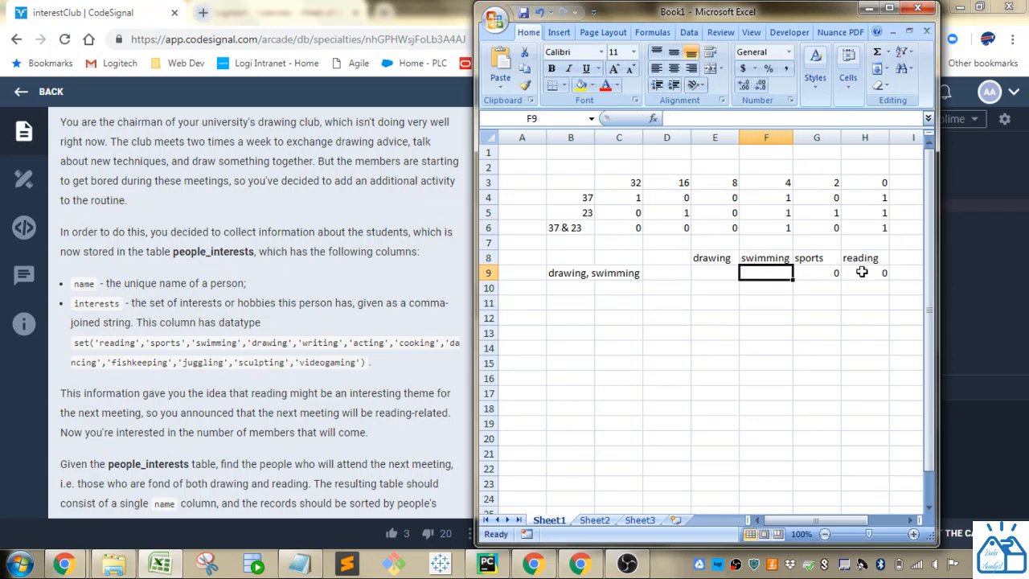
{"action": "type", "text": "1"}
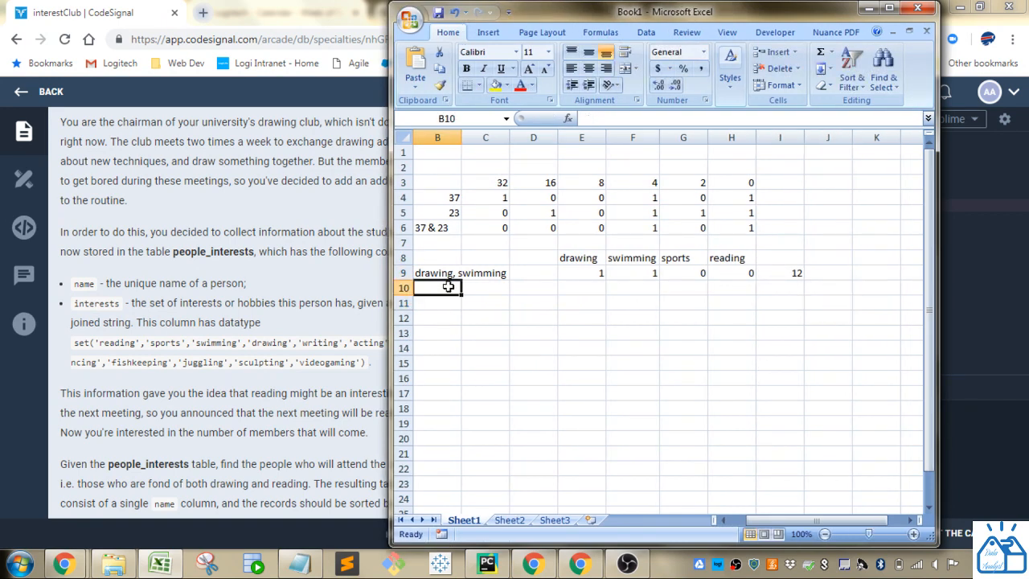
- Label row 10 'reading, drawing' and fill its flags, with 0 under sports
{"action": "type", "text": "reding, drawing"}
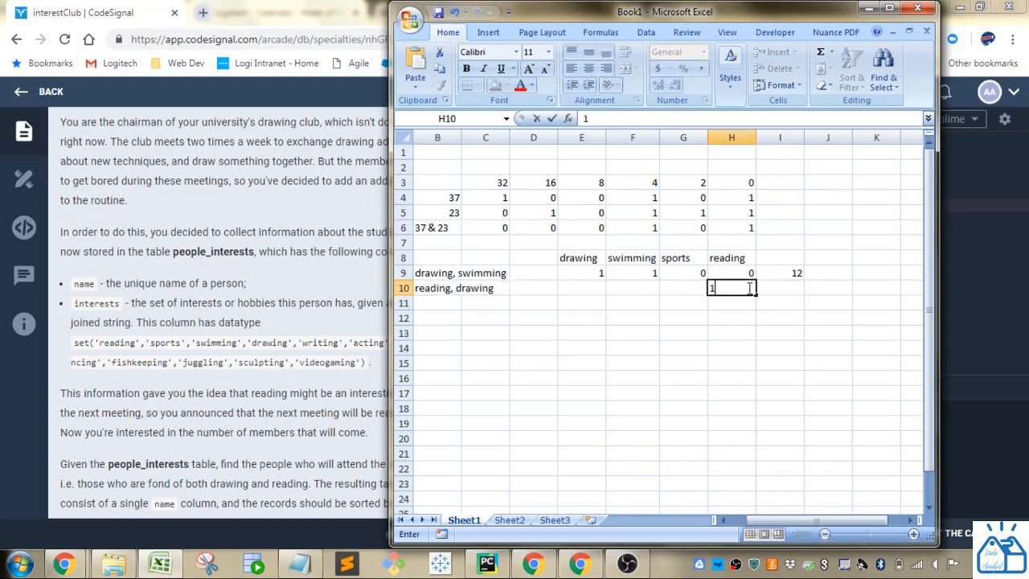
{"action": "left_click", "coordinate": [683, 288]}
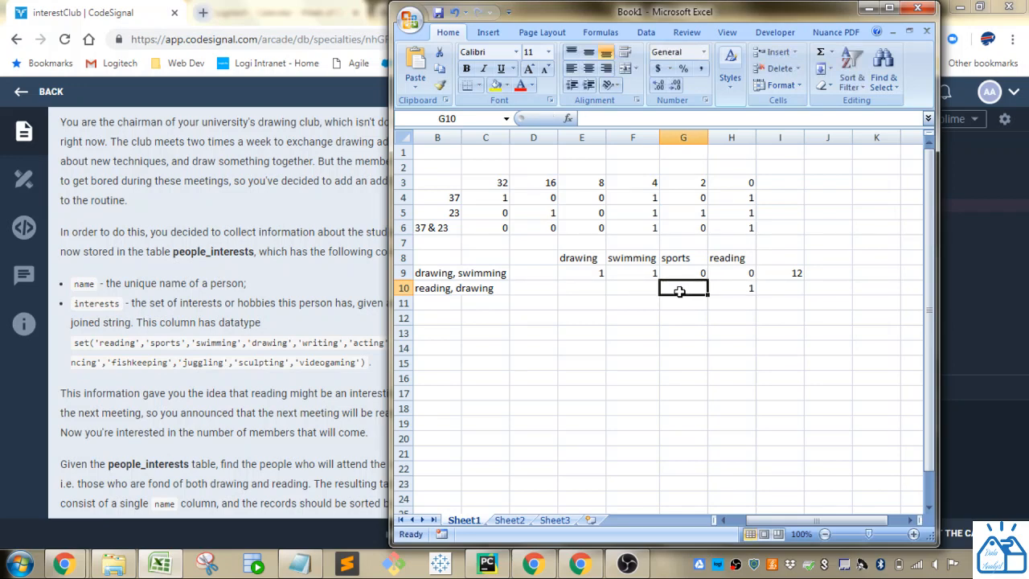
{"action": "type", "text": "0"}
{"action": "left_click", "coordinate": [582, 288]}
{"action": "type", "text": "1"}
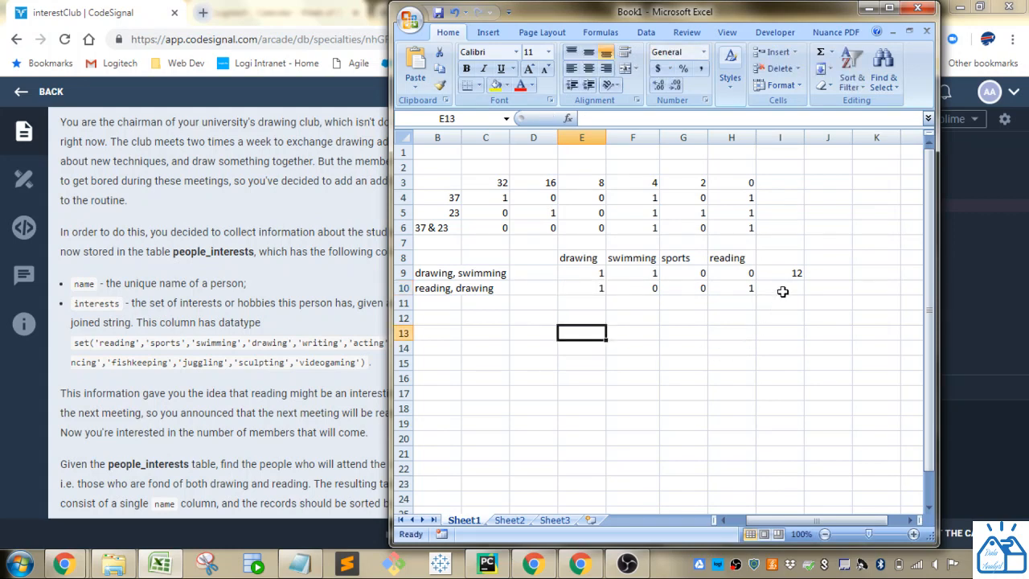
{"action": "left_click", "coordinate": [779, 288]}
{"action": "type", "text": "9"}
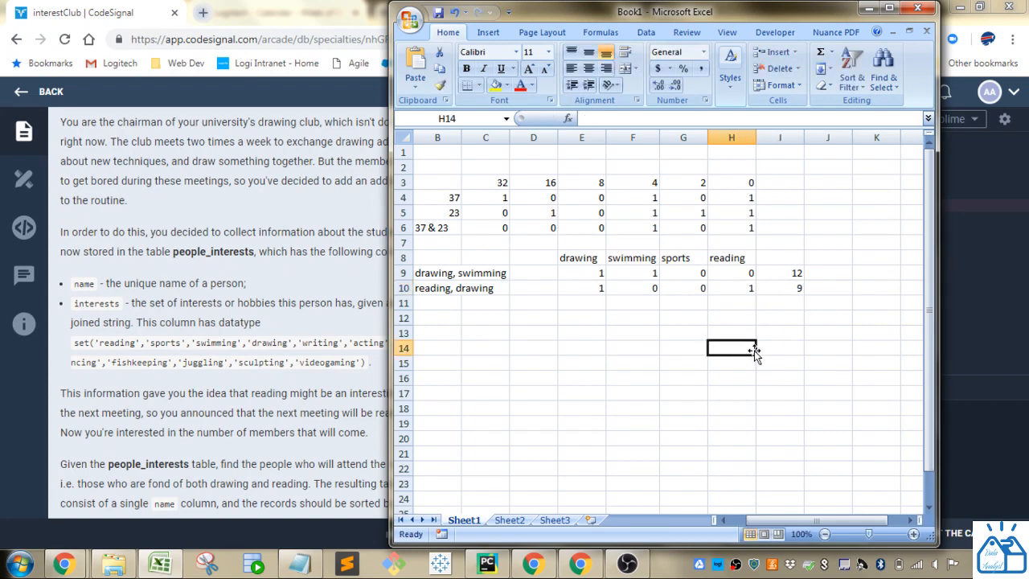
{"action": "mouse_move", "coordinate": [622, 338]}
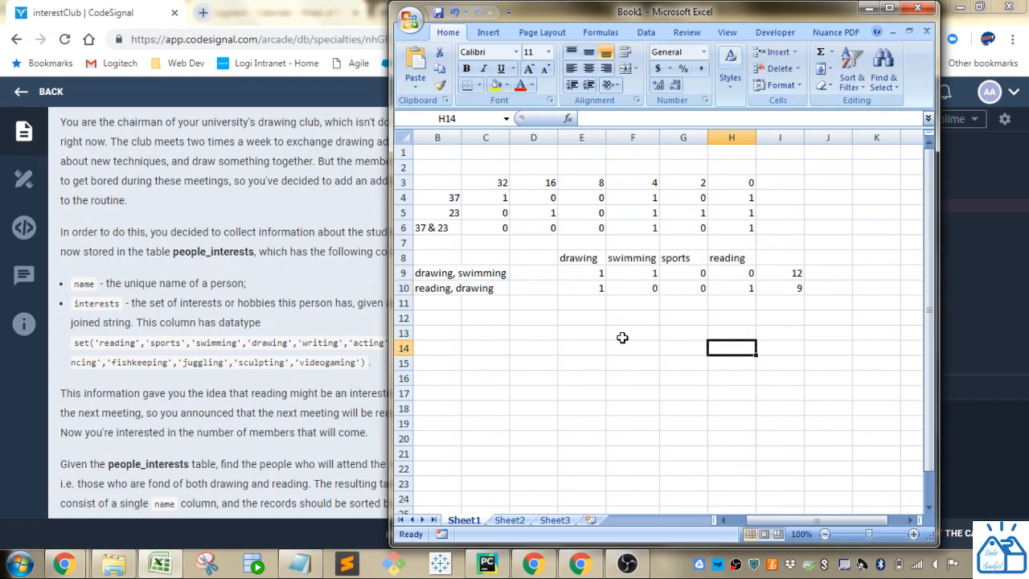
{"action": "mouse_move", "coordinate": [459, 277]}
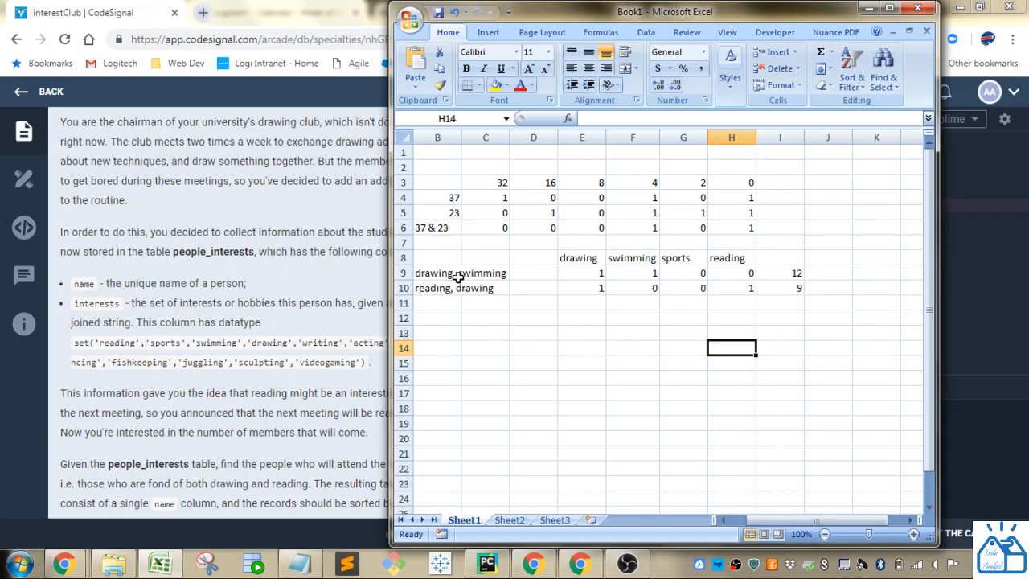
{"action": "mouse_move", "coordinate": [444, 292]}
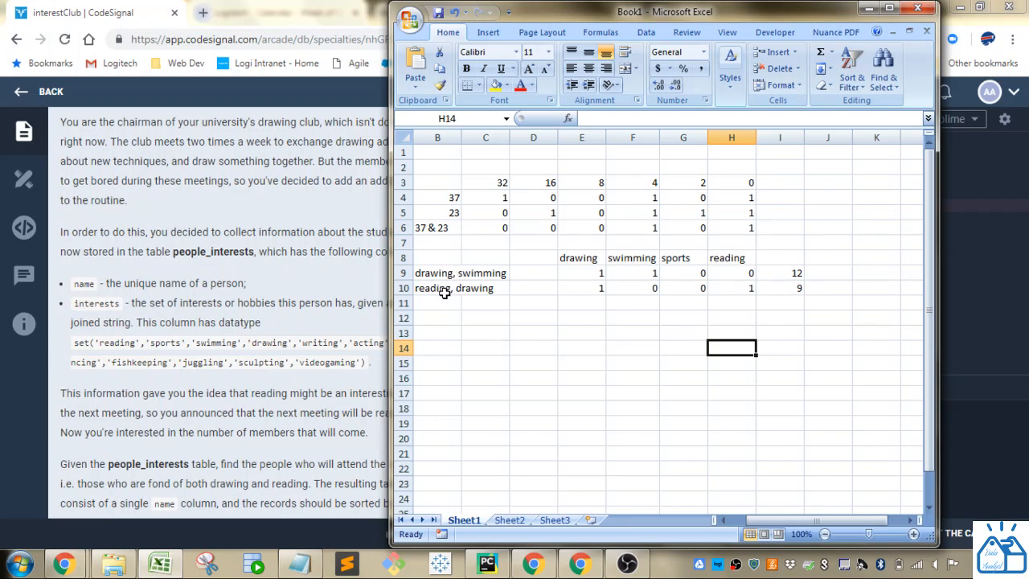
- Add the row labels 'reading' in B12 and 'drawing' in B13
{"action": "left_click", "coordinate": [437, 318]}
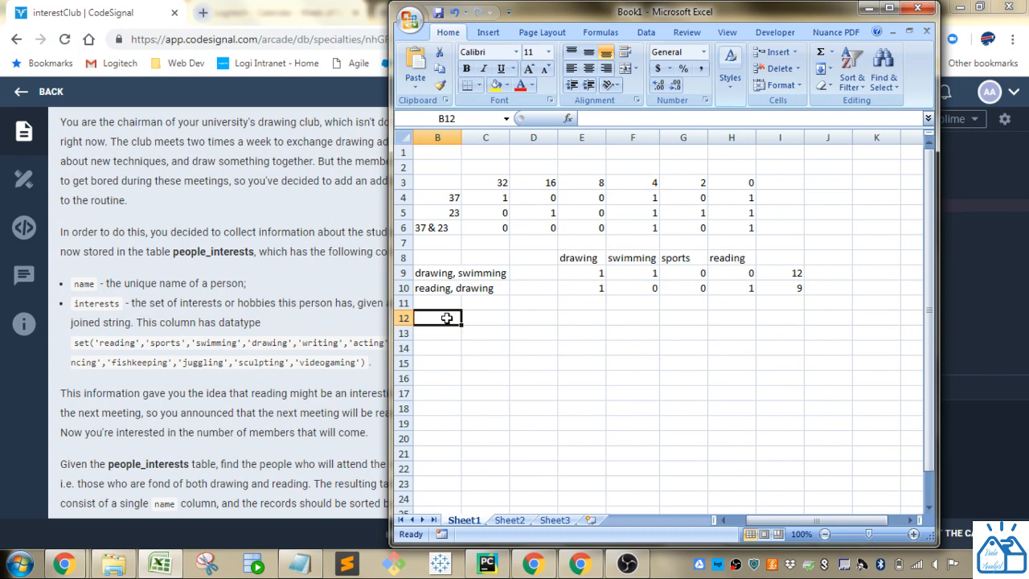
{"action": "type", "text": "reading"}
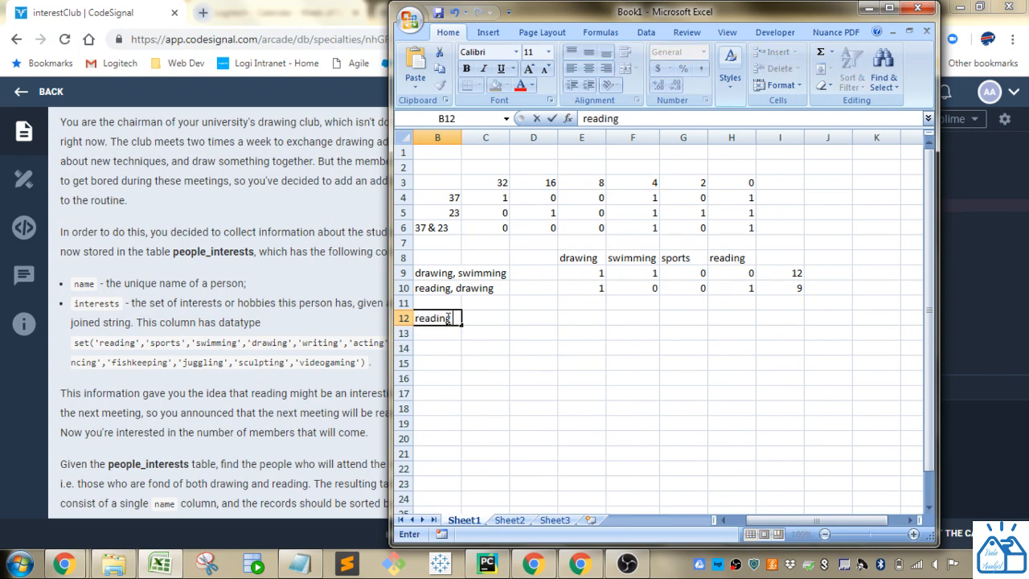
{"action": "type", "text": "&"}
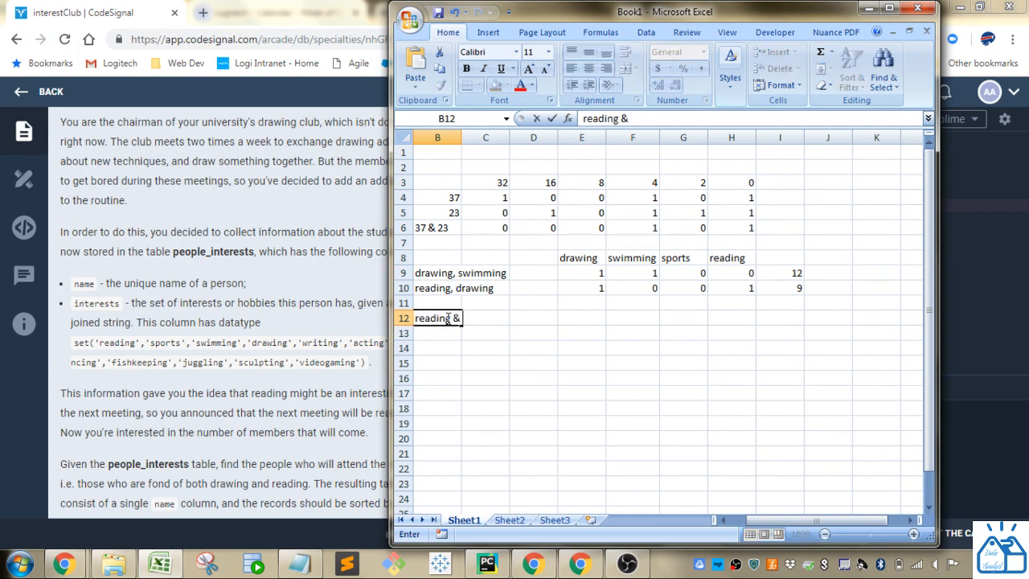
{"action": "key", "text": "Return"}
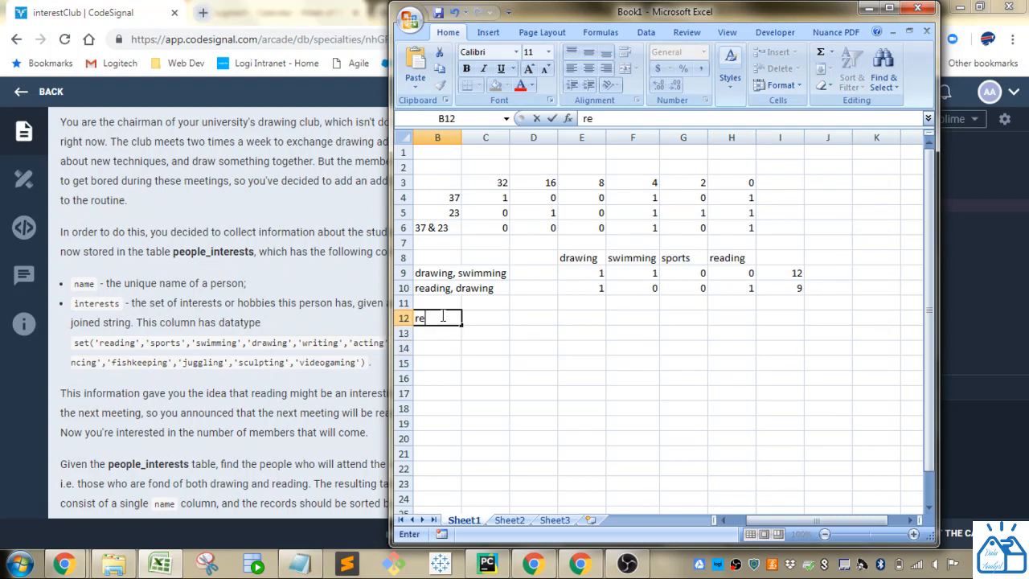
{"action": "key", "text": "Return"}
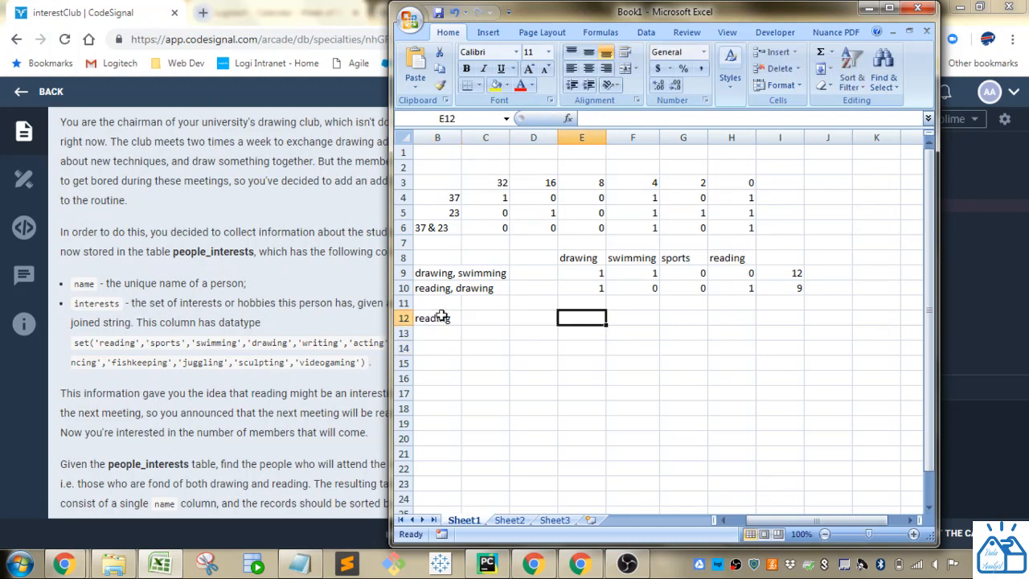
{"action": "left_click", "coordinate": [730, 318]}
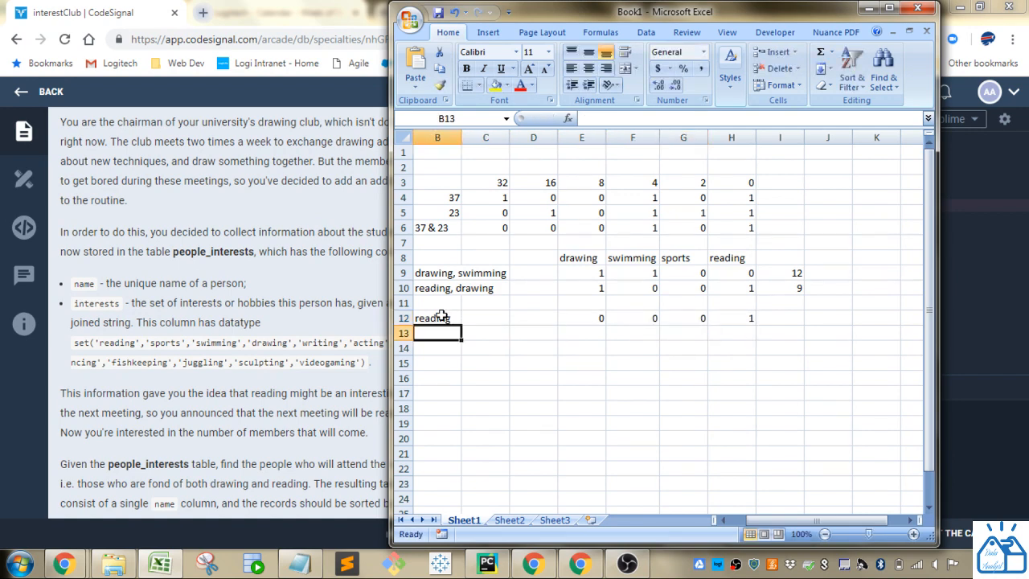
{"action": "type", "text": "drawing"}
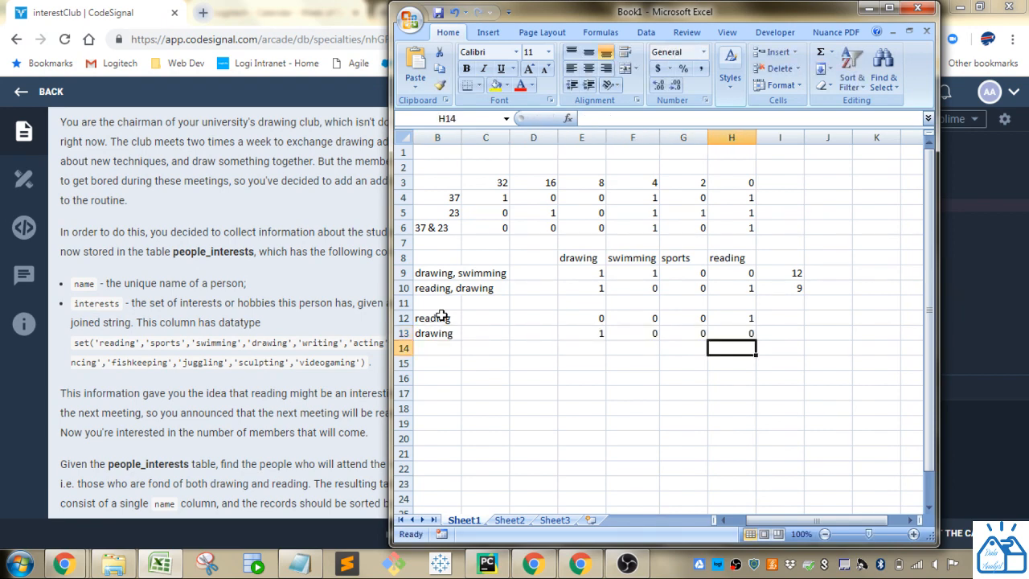
{"action": "mouse_move", "coordinate": [440, 352]}
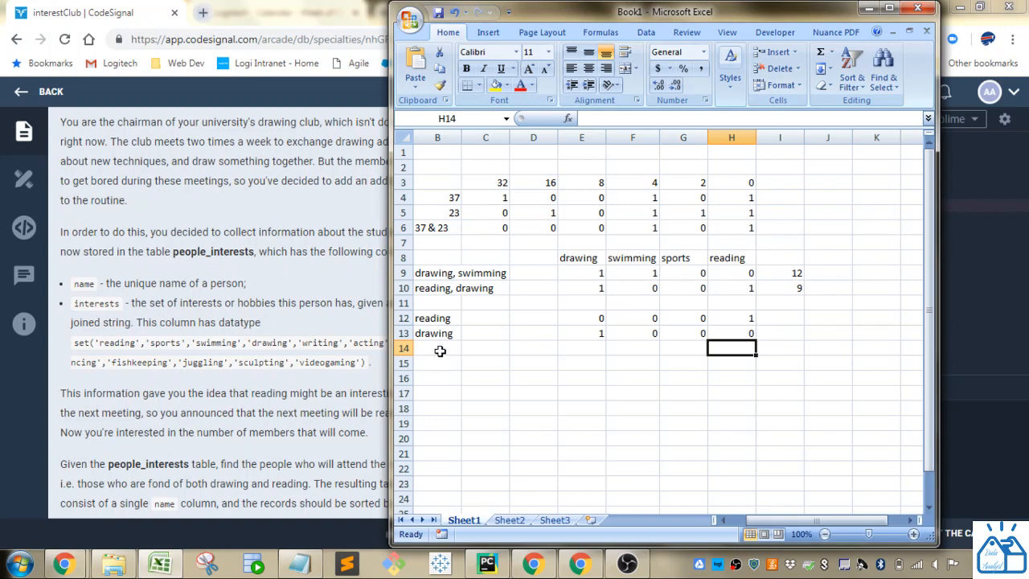
- Label cell B14 'reading, drawing' to start a new comparison row
{"action": "left_click", "coordinate": [438, 348]}
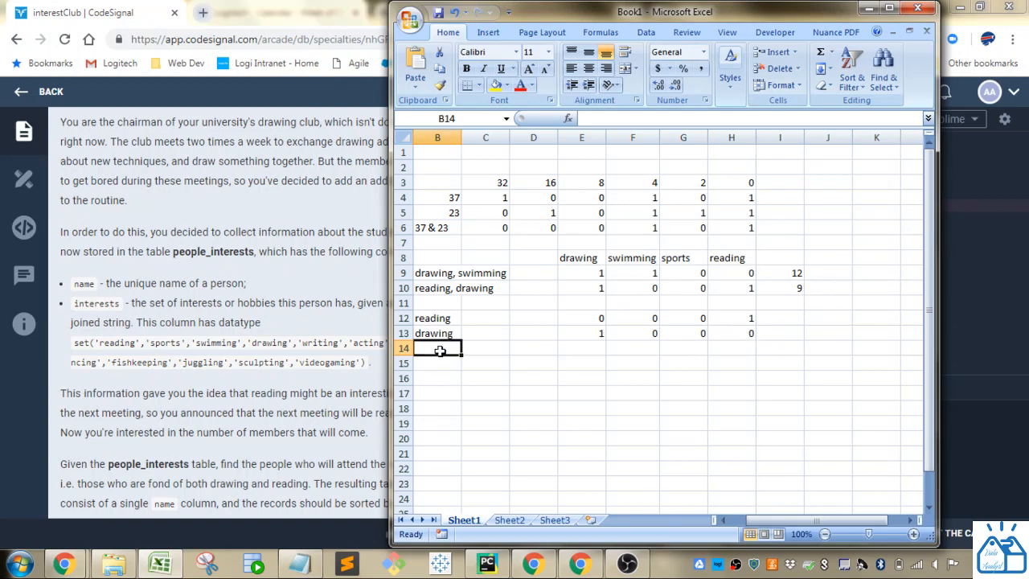
{"action": "type", "text": "reading"}
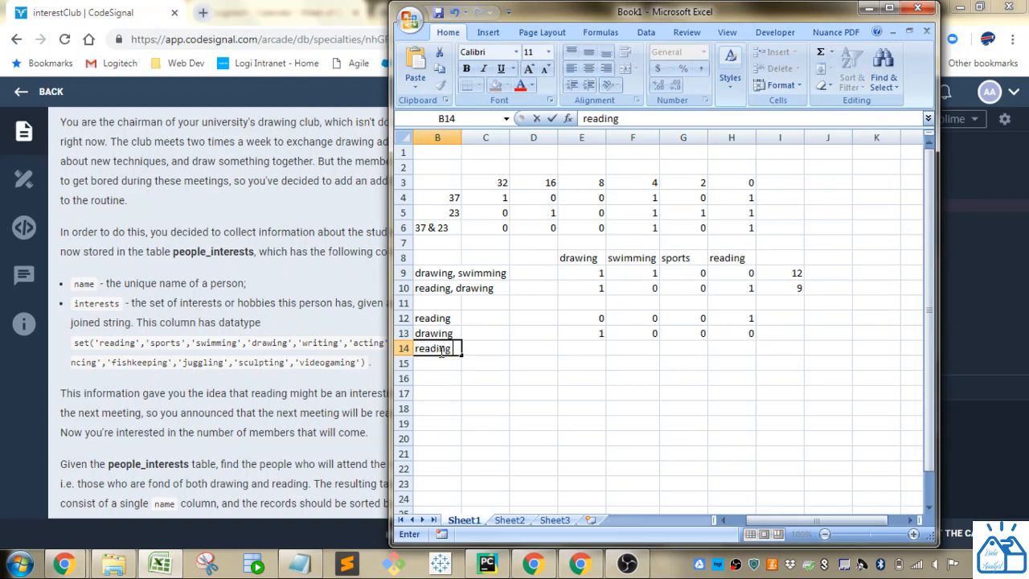
{"action": "type", "text": ", drawing"}
{"action": "left_click", "coordinate": [732, 349]}
{"action": "type", "text": "1"}
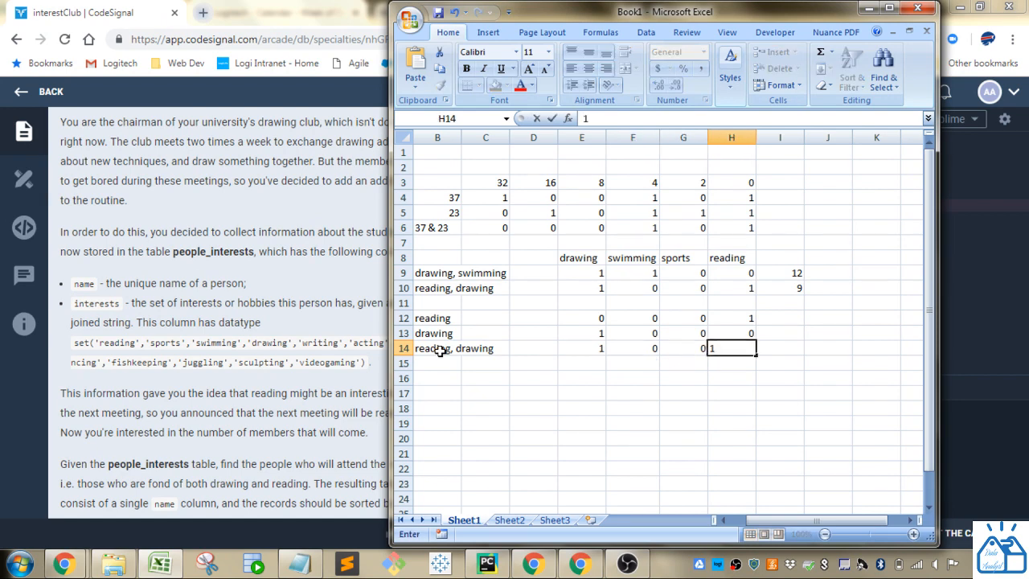
{"action": "key", "text": "Return"}
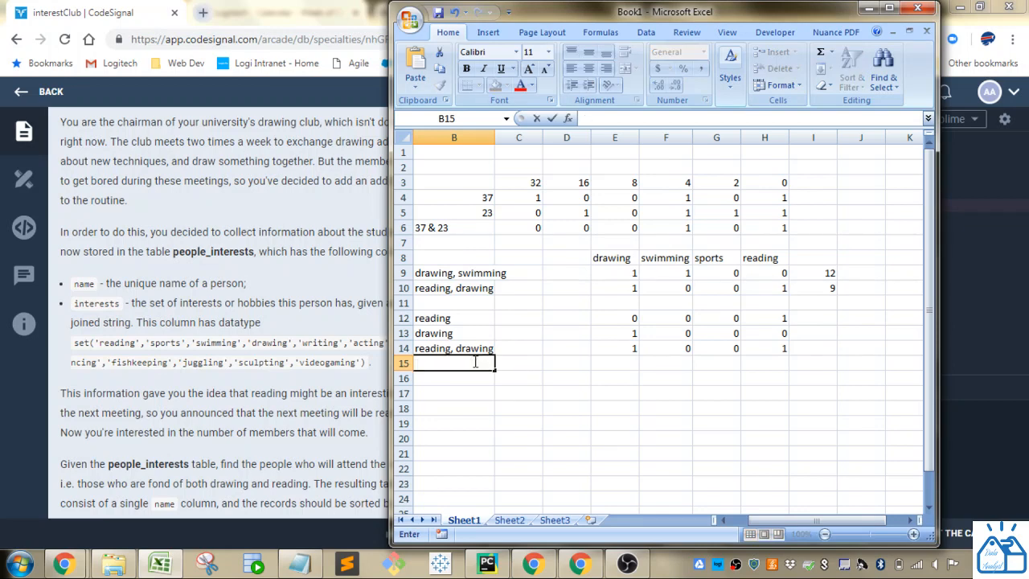
{"action": "mouse_move", "coordinate": [474, 360]}
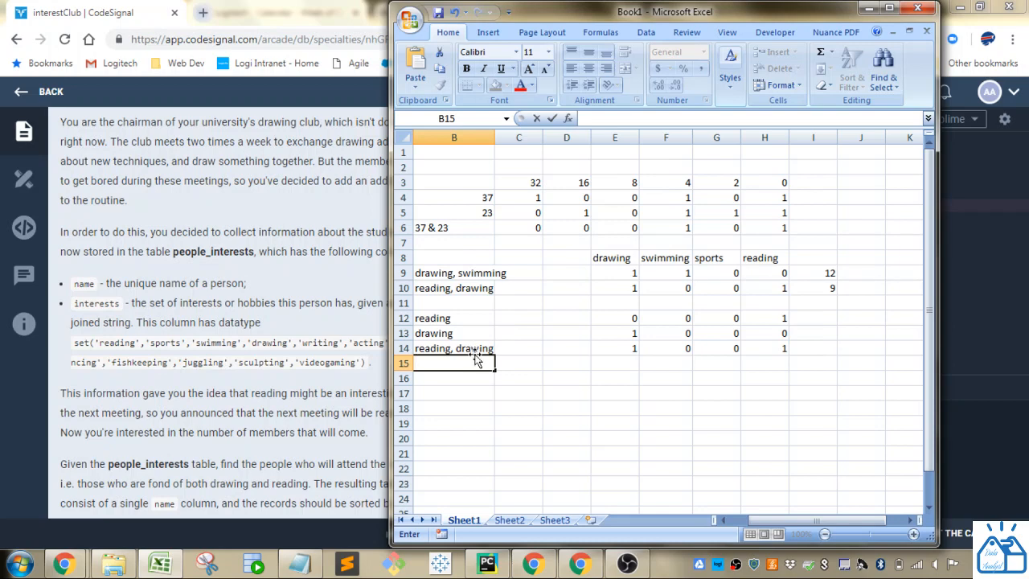
- Extend the row 15 label to 'reading, drawing & 1' and commit it
{"action": "type", "text": "reading, drawing"}
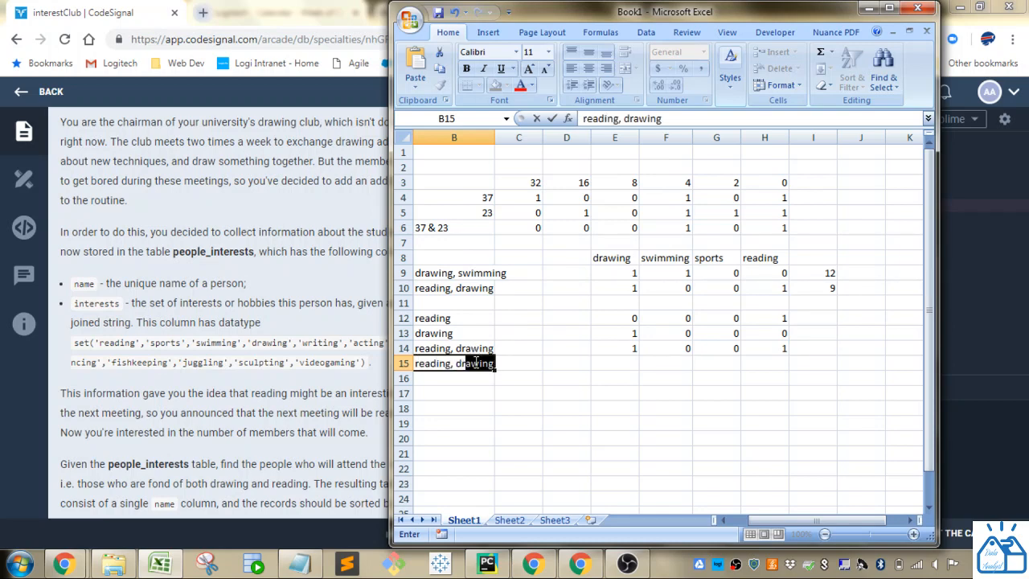
{"action": "type", "text": "&"}
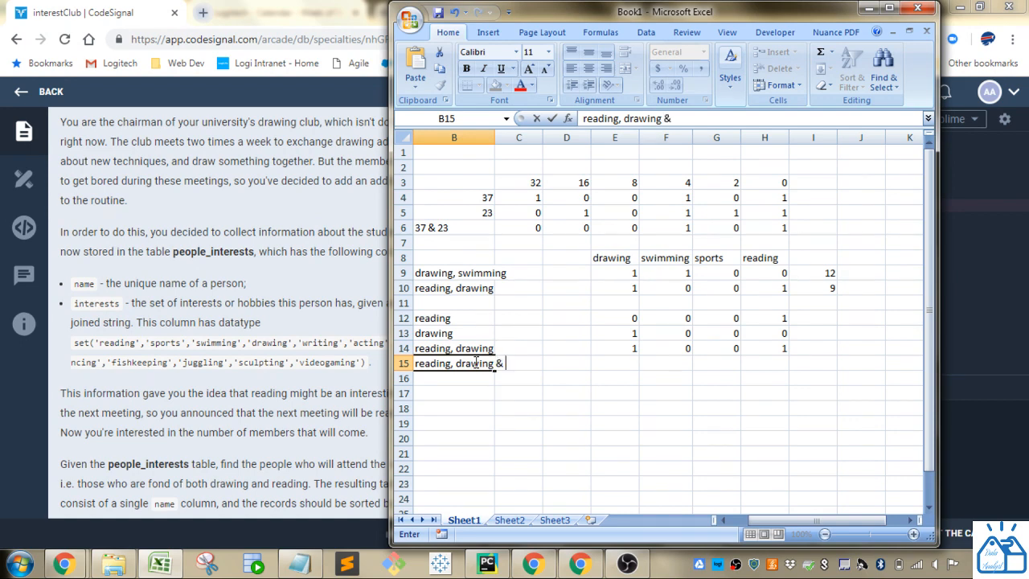
{"action": "type", "text": "1"}
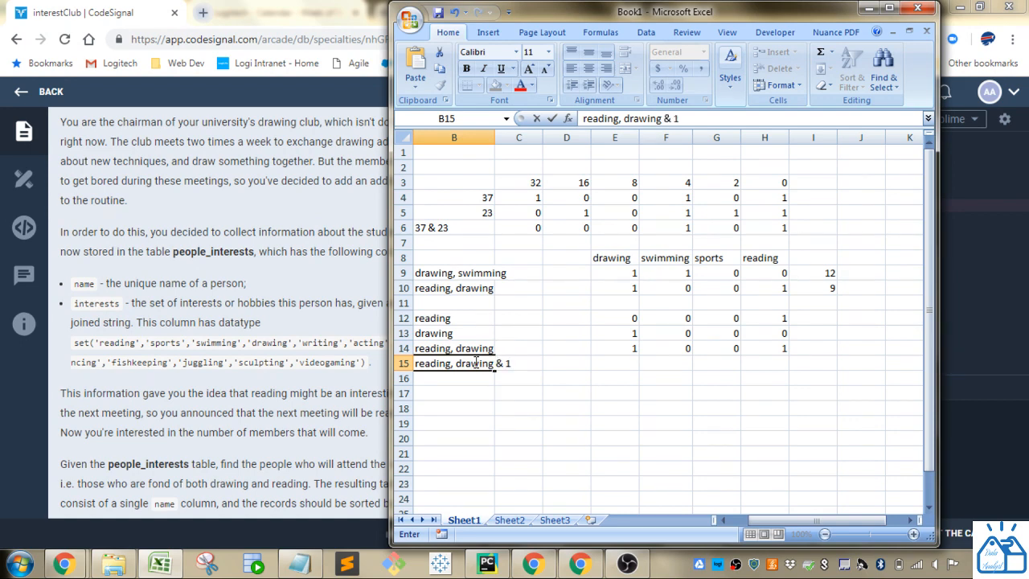
{"action": "left_click", "coordinate": [665, 438]}
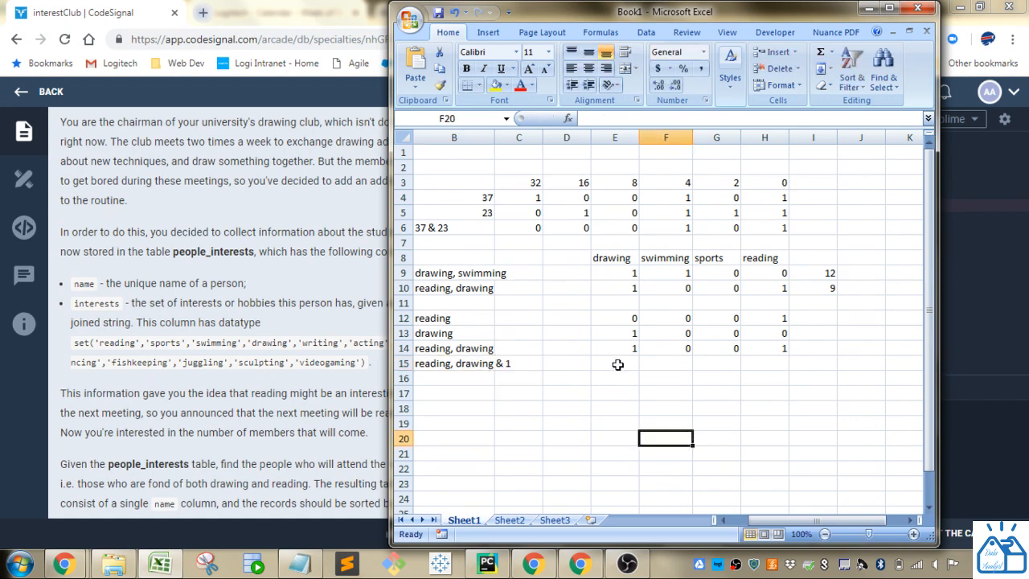
{"action": "mouse_move", "coordinate": [464, 332]}
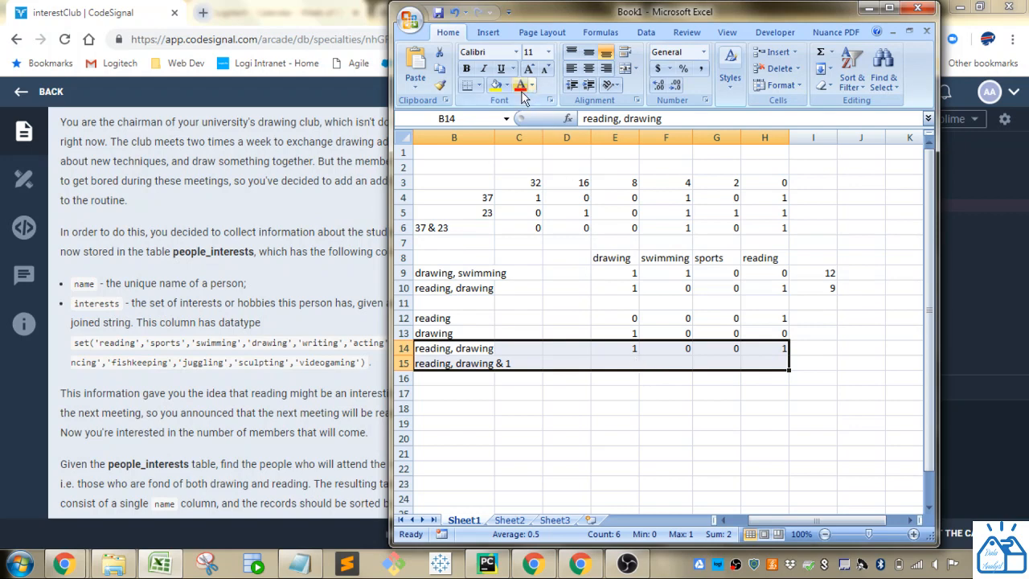
- Fill rows 14–15 yellow, insert a blank row, and start the 1 row's bits with 0
{"action": "left_click", "coordinate": [615, 362]}
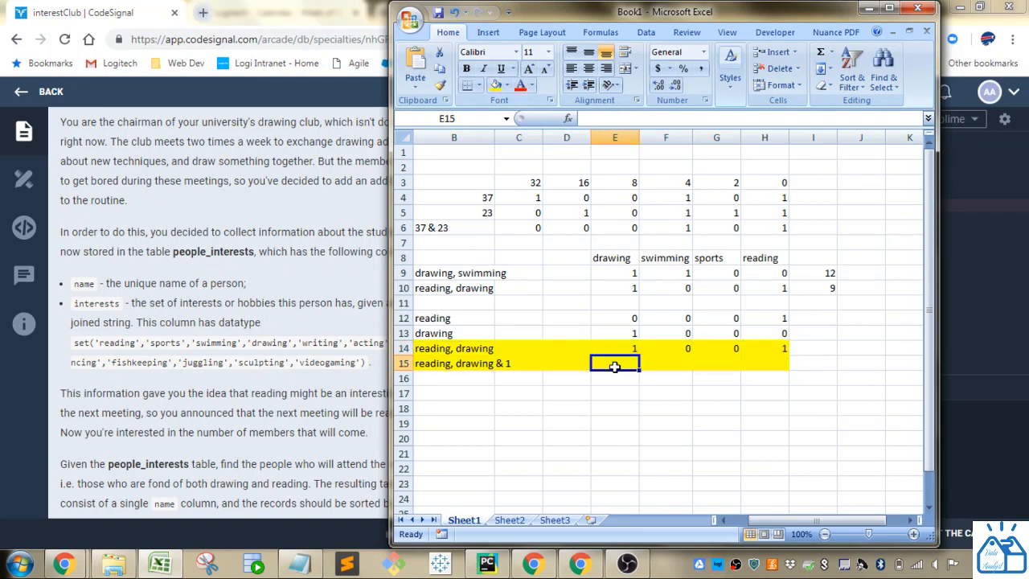
{"action": "mouse_move", "coordinate": [622, 384]}
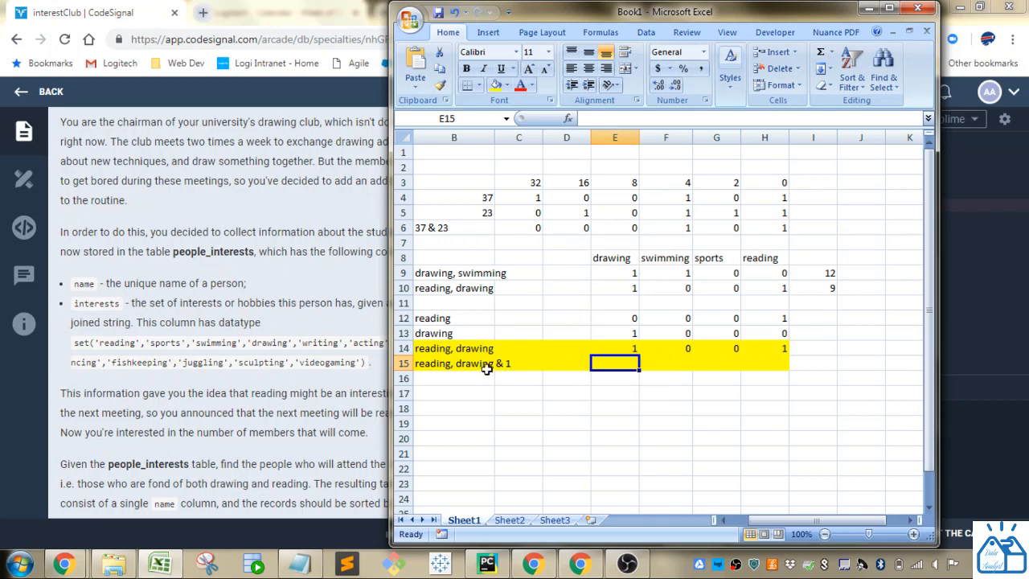
{"action": "mouse_move", "coordinate": [764, 374]}
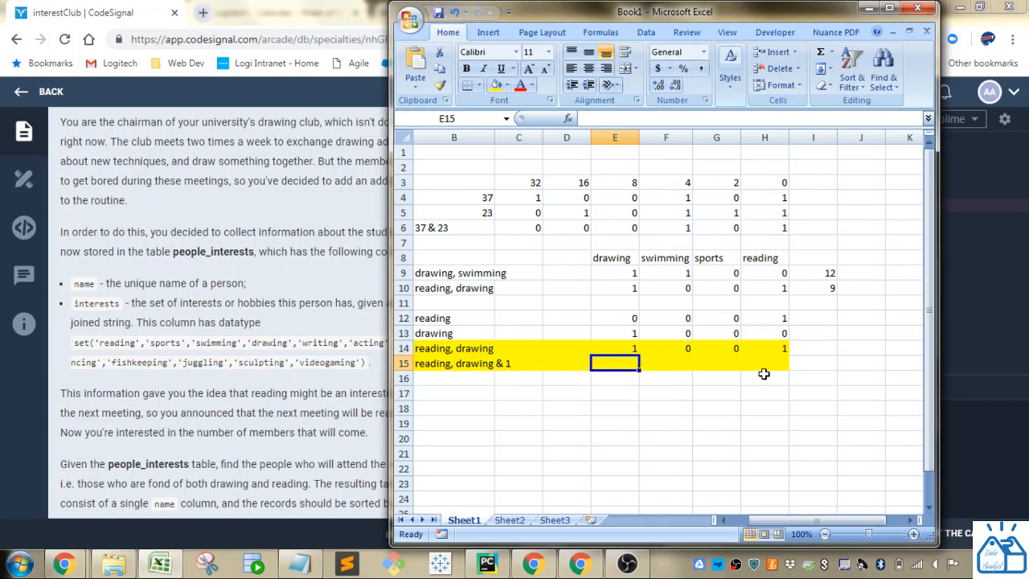
{"action": "right_click", "coordinate": [454, 363]}
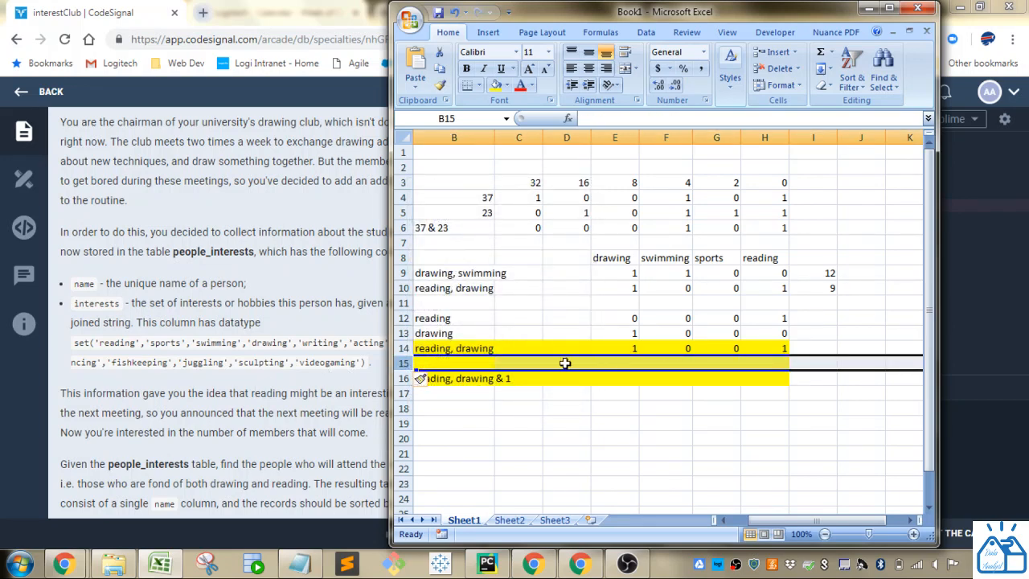
{"action": "left_click", "coordinate": [615, 363]}
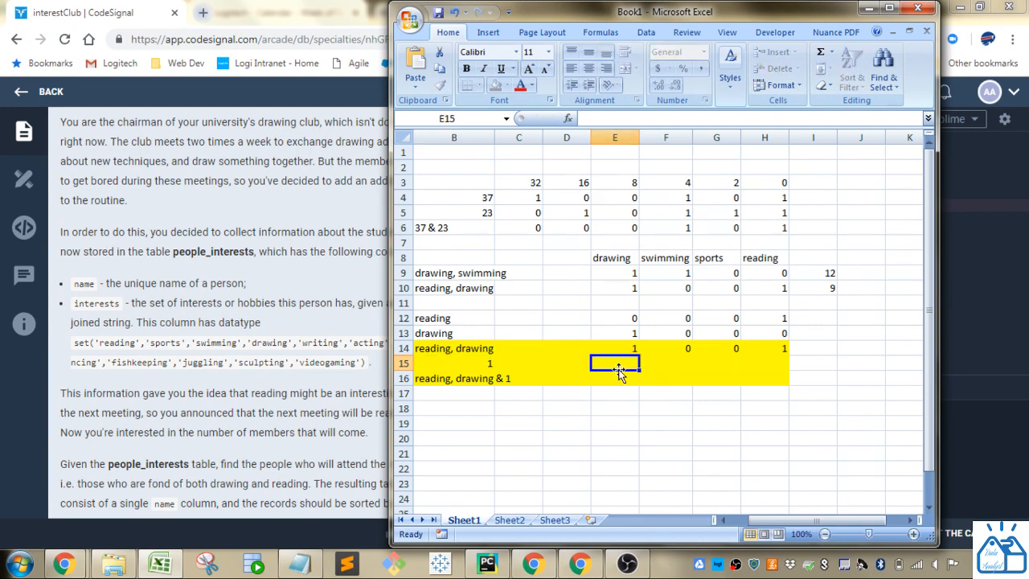
{"action": "type", "text": "0"}
{"action": "left_click", "coordinate": [765, 362]}
{"action": "type", "text": "1"}
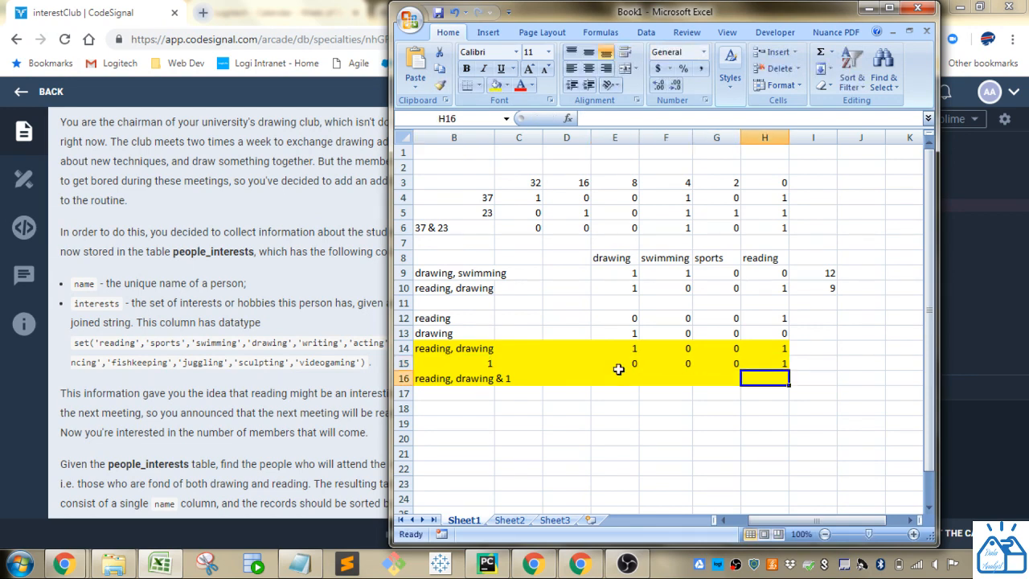
{"action": "mouse_move", "coordinate": [470, 383]}
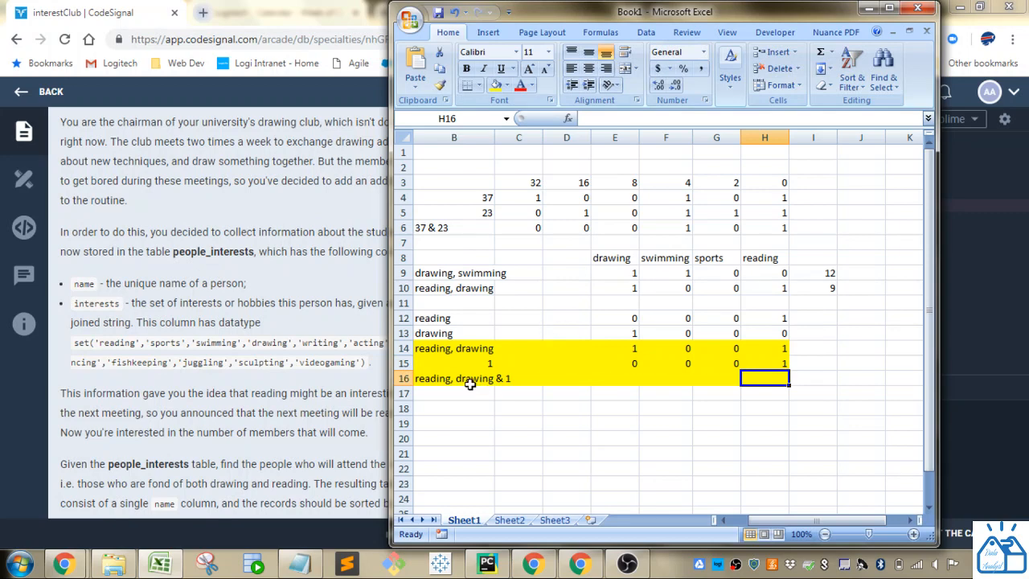
- Enter bits 0 0 0 1 for the 'reading, drawing & 1' row 16
{"action": "left_click", "coordinate": [615, 378]}
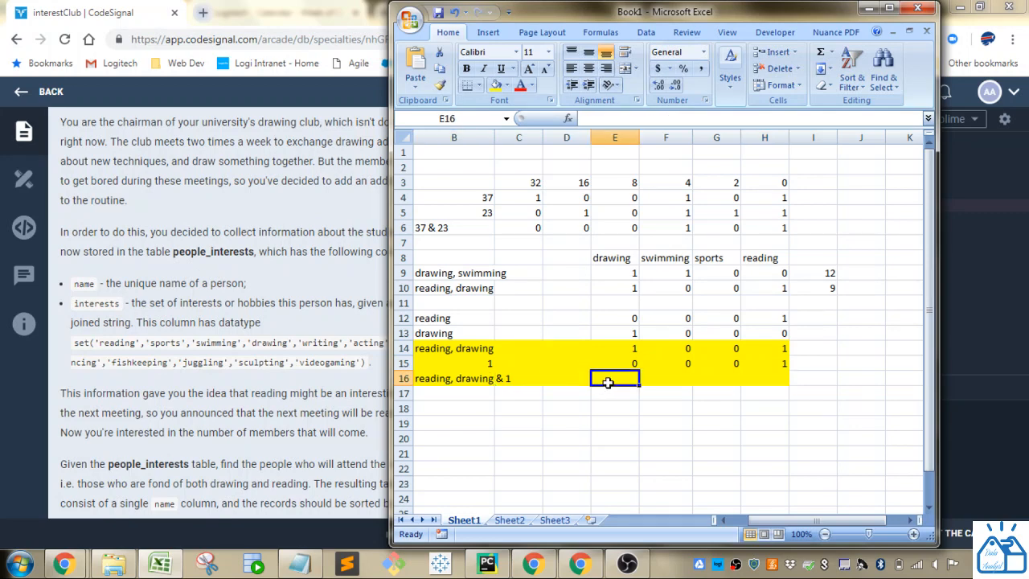
{"action": "type", "text": "0"}
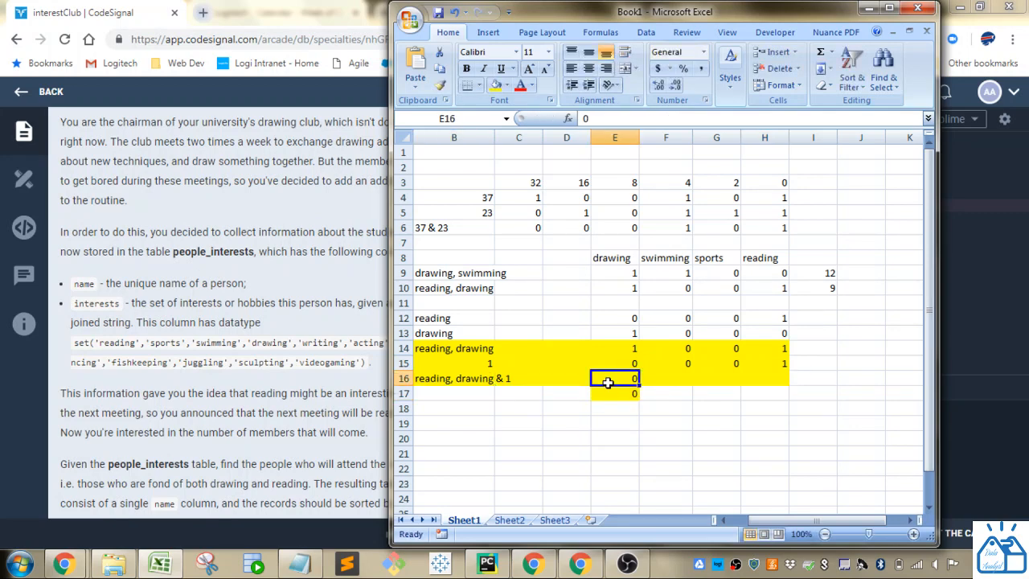
{"action": "left_click", "coordinate": [665, 378]}
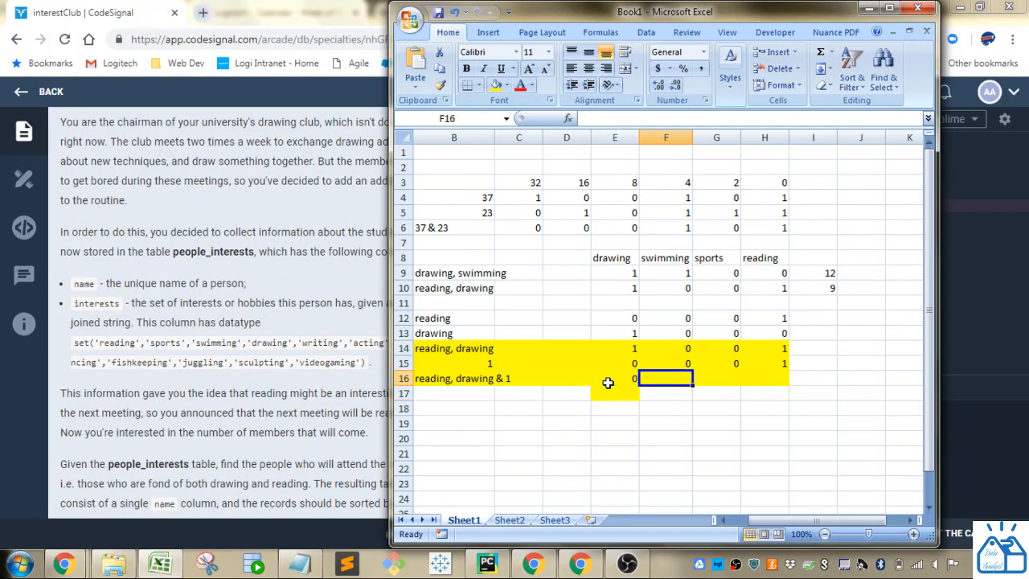
{"action": "type", "text": "1"}
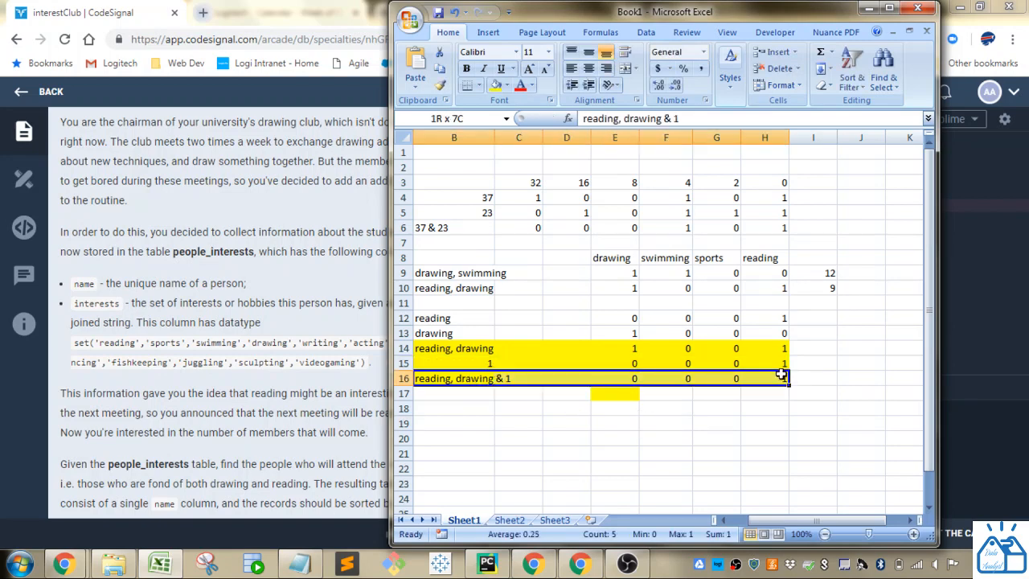
- Add a 'drawing & 1' label in row 17 and begin its 0 0 0 0 bits
{"action": "double_click", "coordinate": [764, 378]}
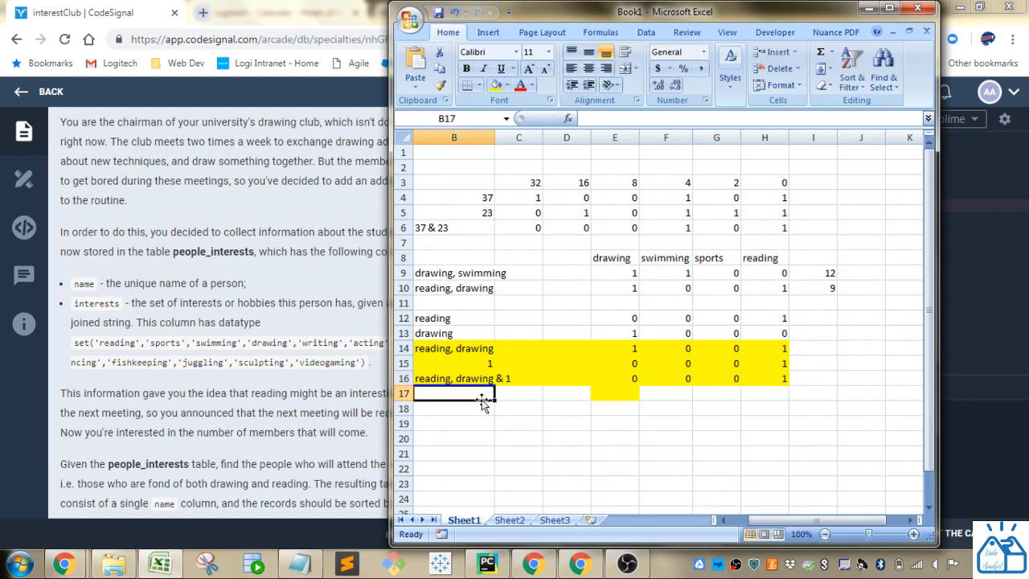
{"action": "type", "text": "drawing"}
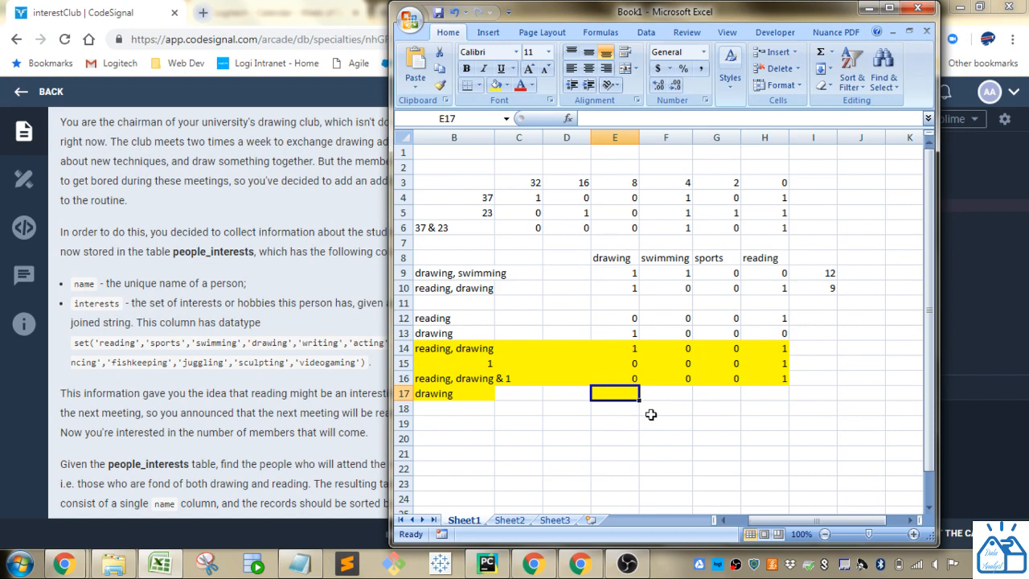
{"action": "double_click", "coordinate": [433, 393]}
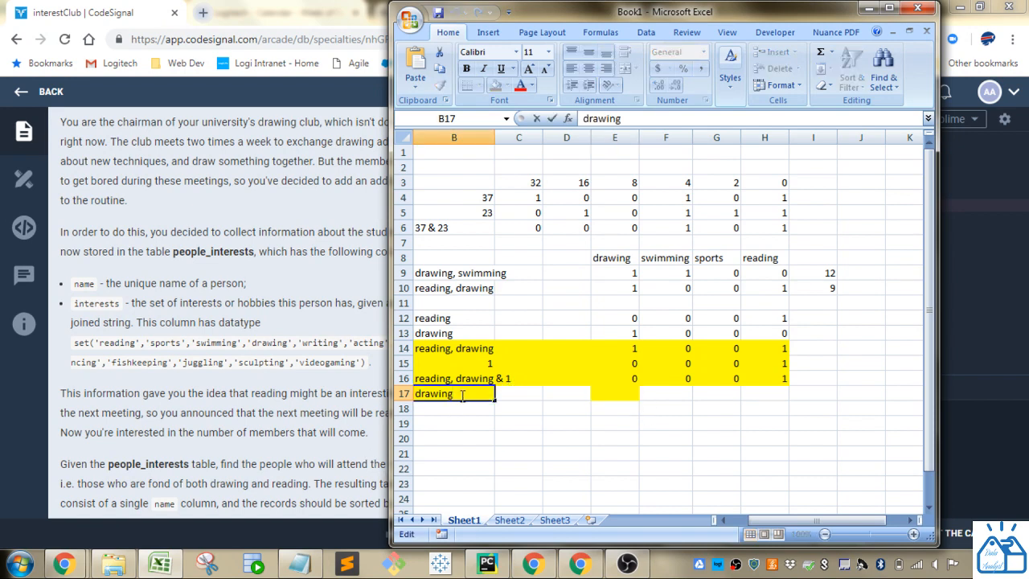
{"action": "type", "text": "& 1"}
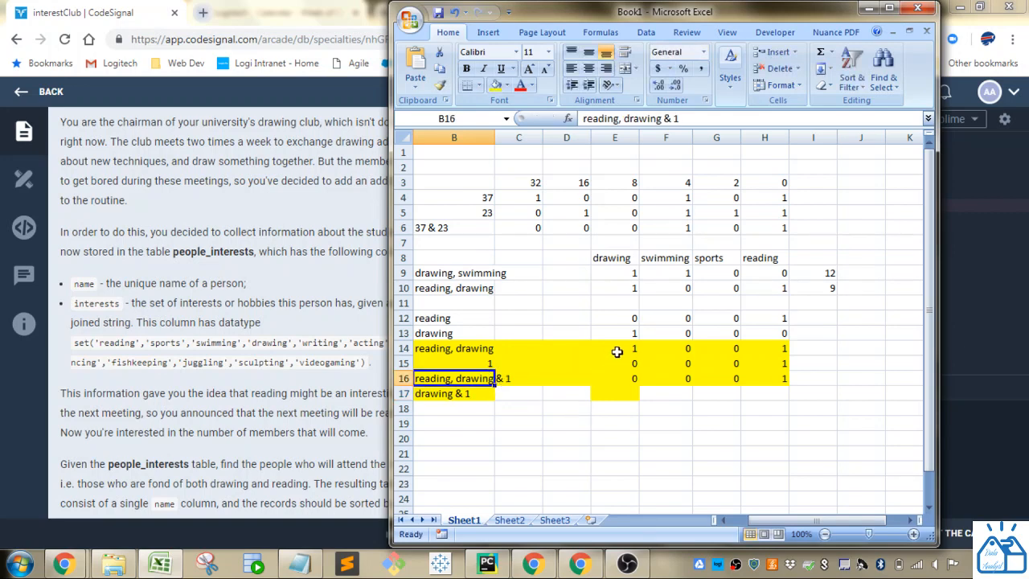
{"action": "mouse_move", "coordinate": [648, 407]}
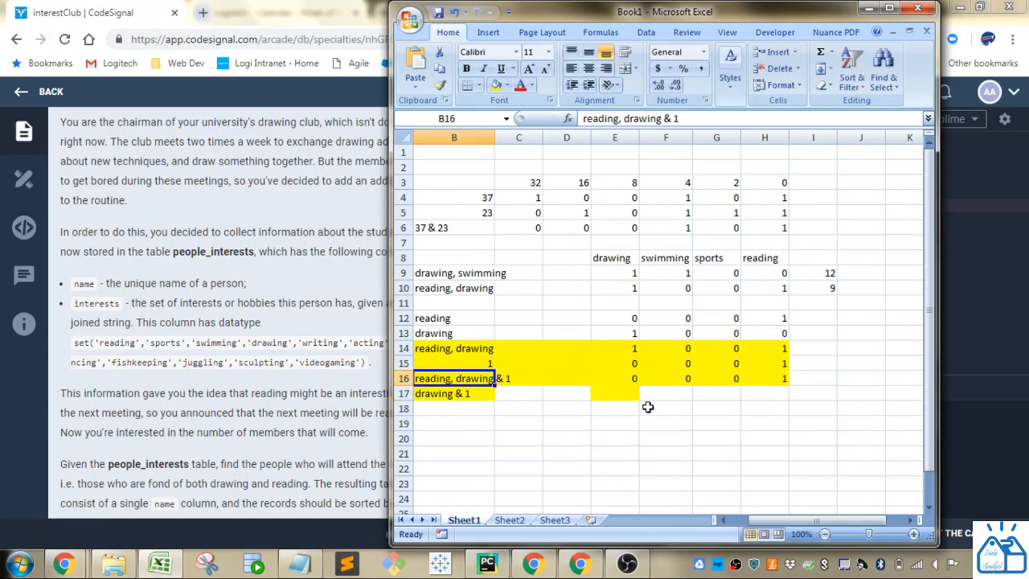
{"action": "left_click", "coordinate": [615, 393]}
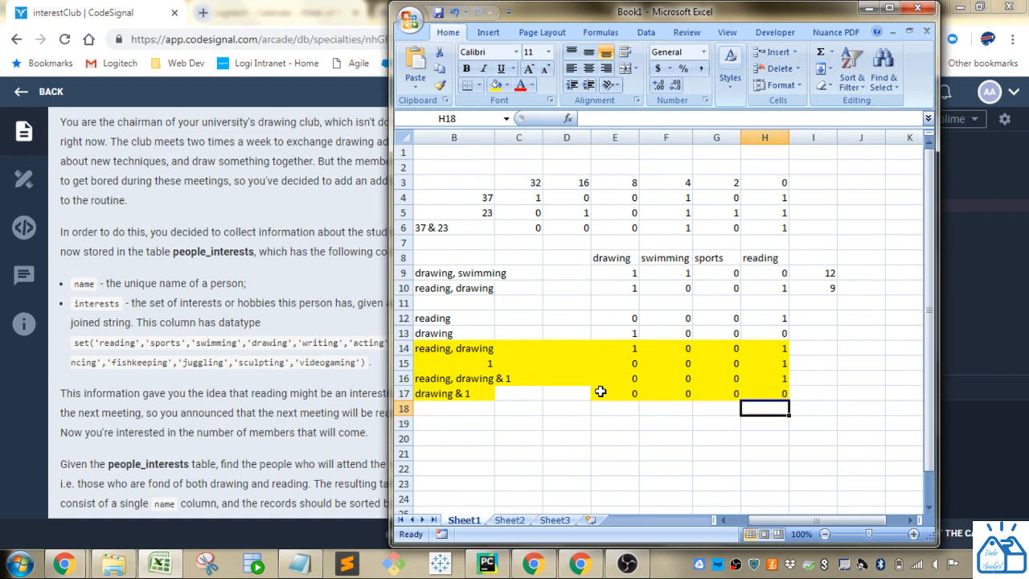
{"action": "mouse_move", "coordinate": [474, 396]}
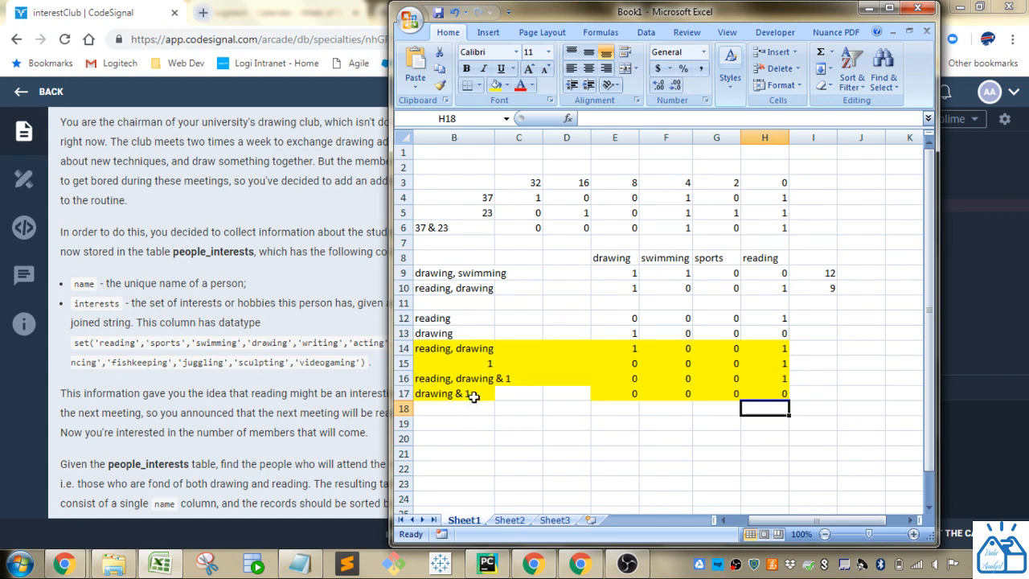
{"action": "mouse_move", "coordinate": [489, 434]}
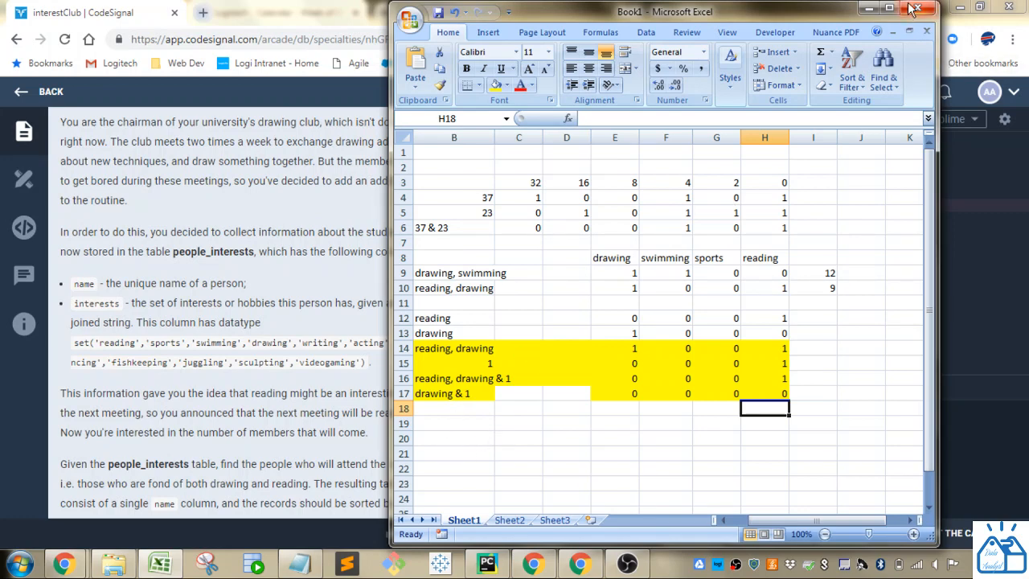
{"action": "mouse_move", "coordinate": [636, 425]}
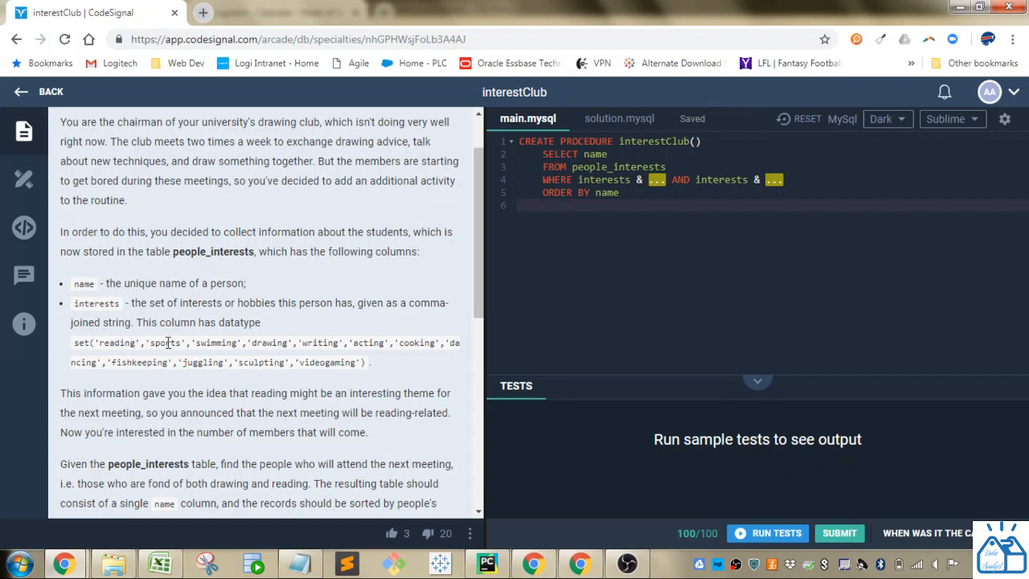
{"action": "mouse_move", "coordinate": [253, 356]}
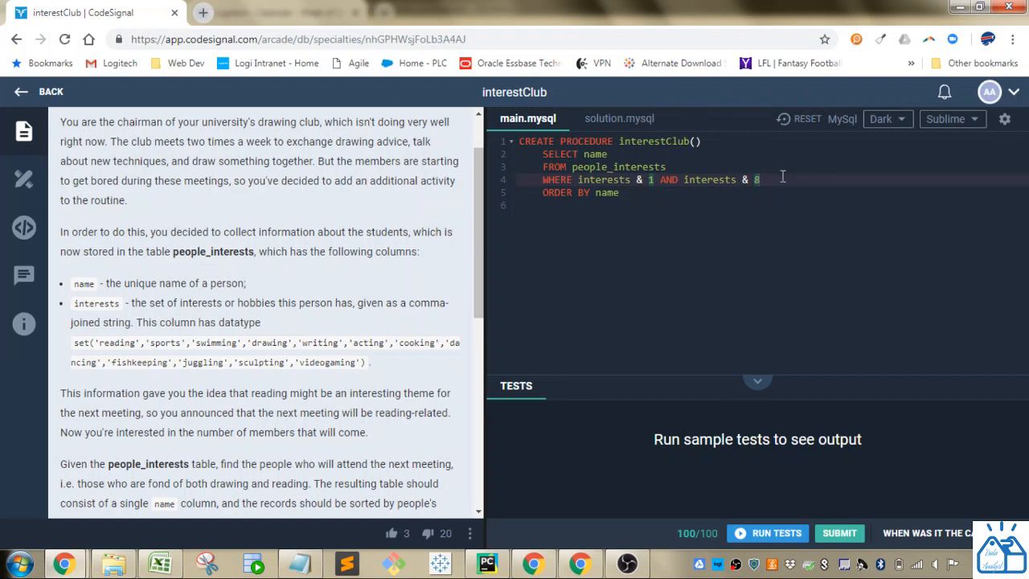
- Run the sample tests and confirm Test 1 and Test 2 both pass
{"action": "left_click", "coordinate": [767, 532]}
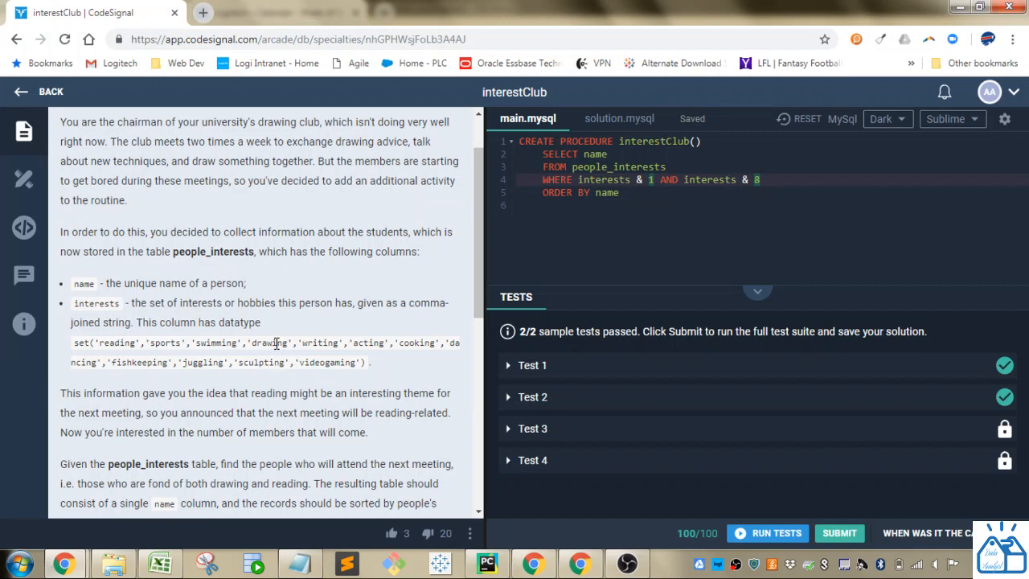
{"action": "scroll", "scroll_direction": "up", "scroll_amount": 3}
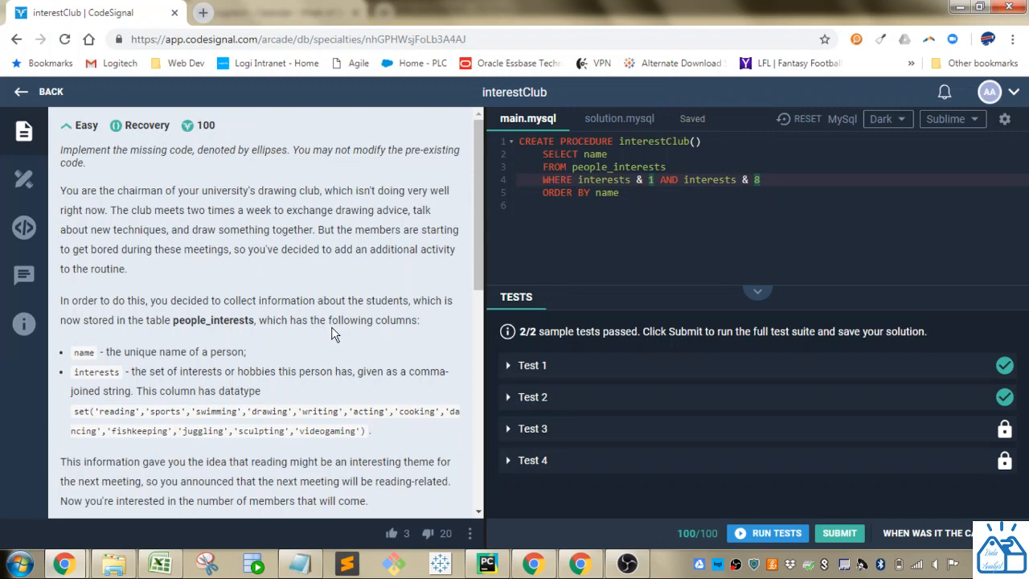